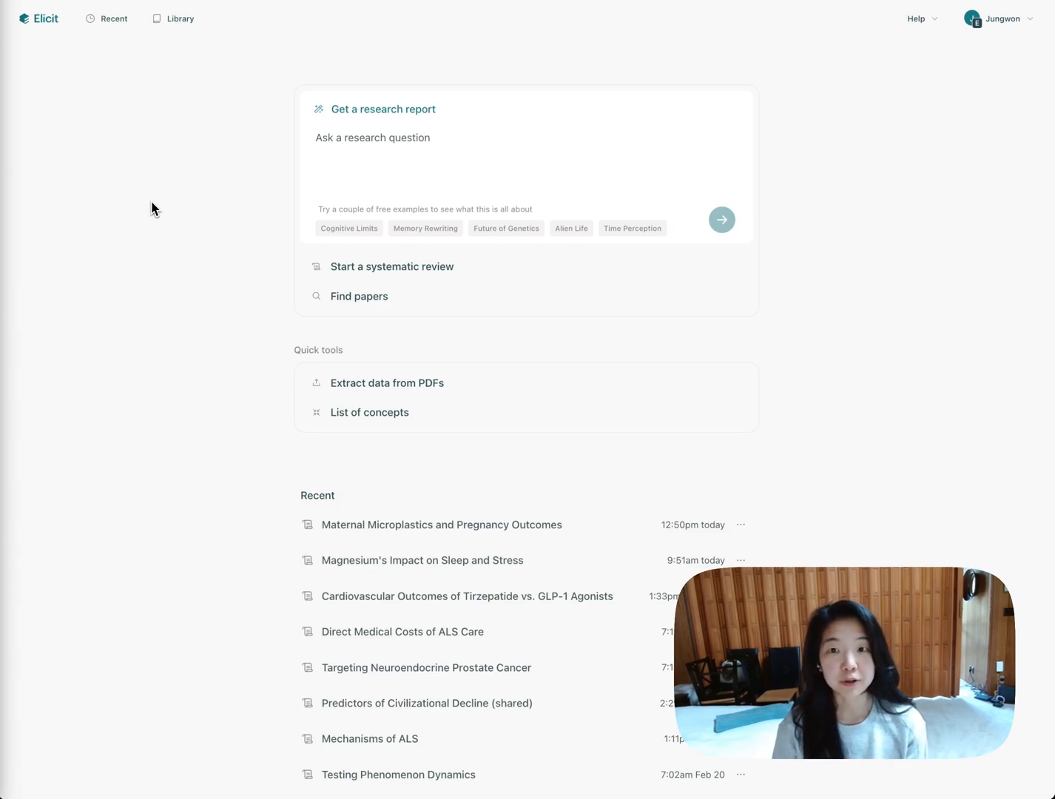
mouse_move(556, 153)
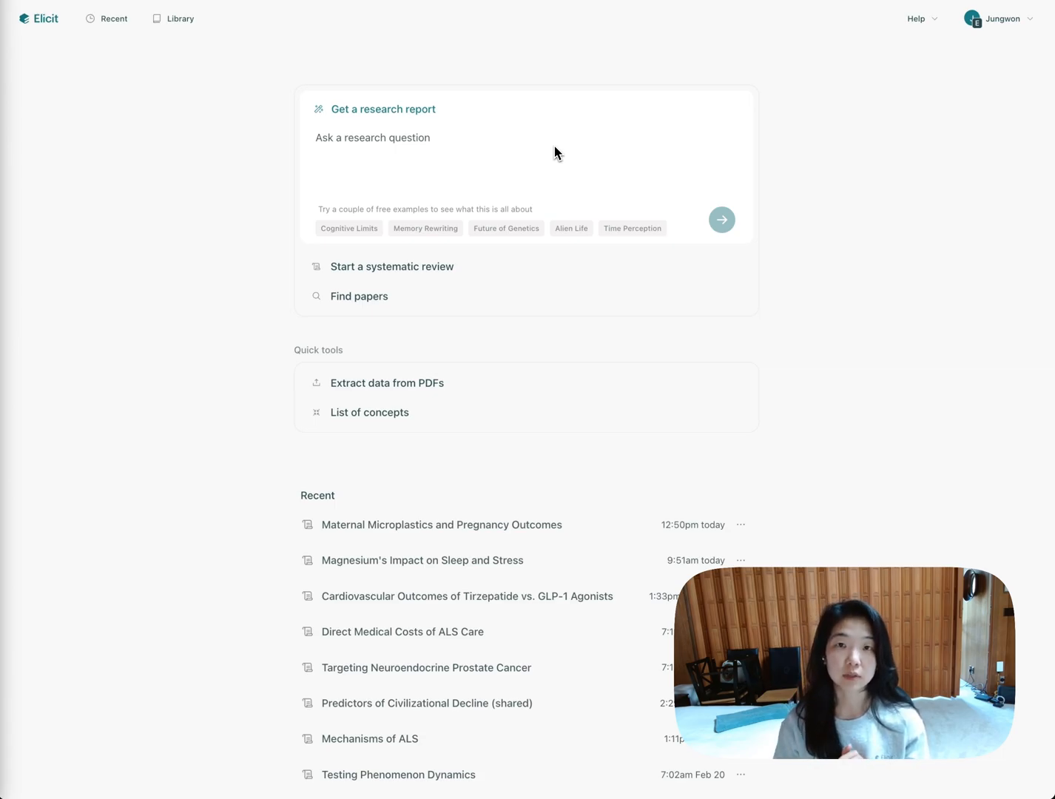
mouse_move(140, 293)
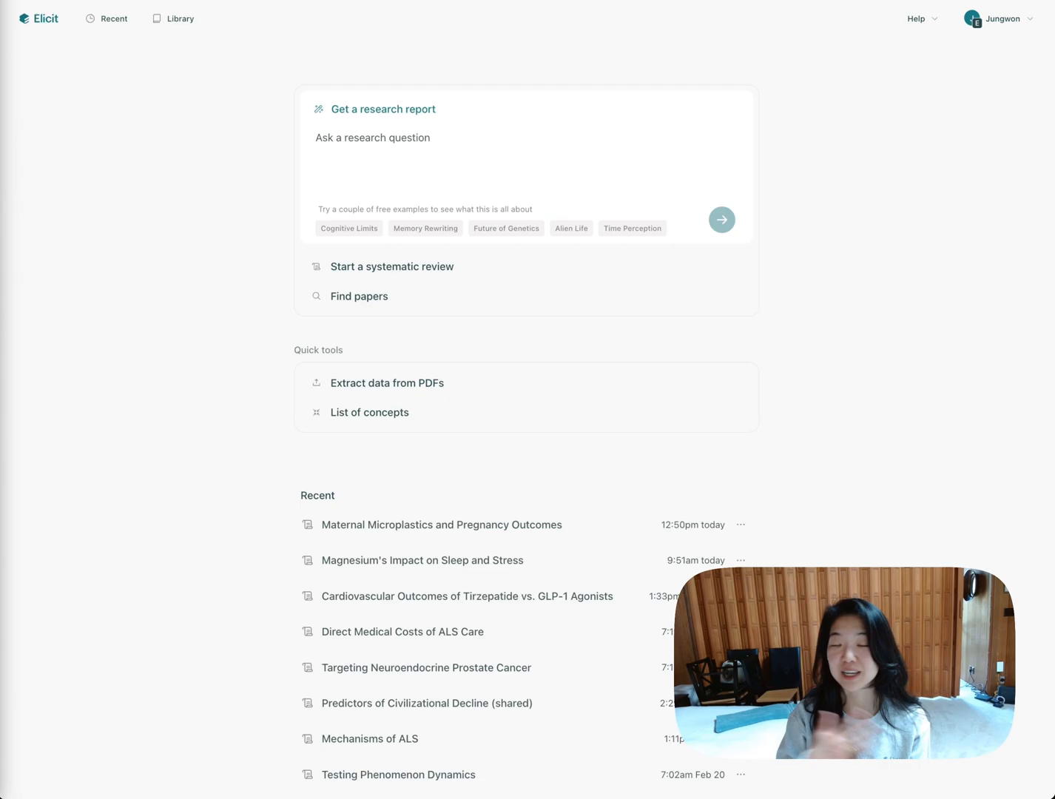
mouse_move(140, 293)
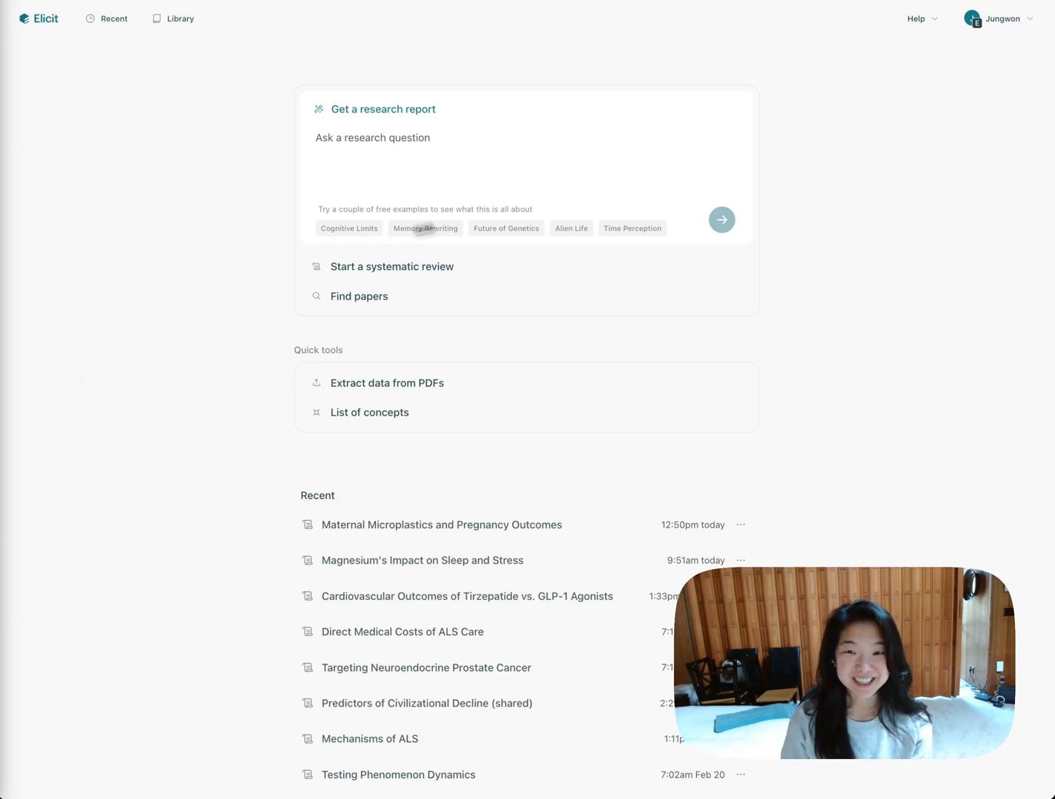
Step: Enter 'effects of microplastics pregnancy' and apply a suggested refinement such as Population focus
click(373, 138)
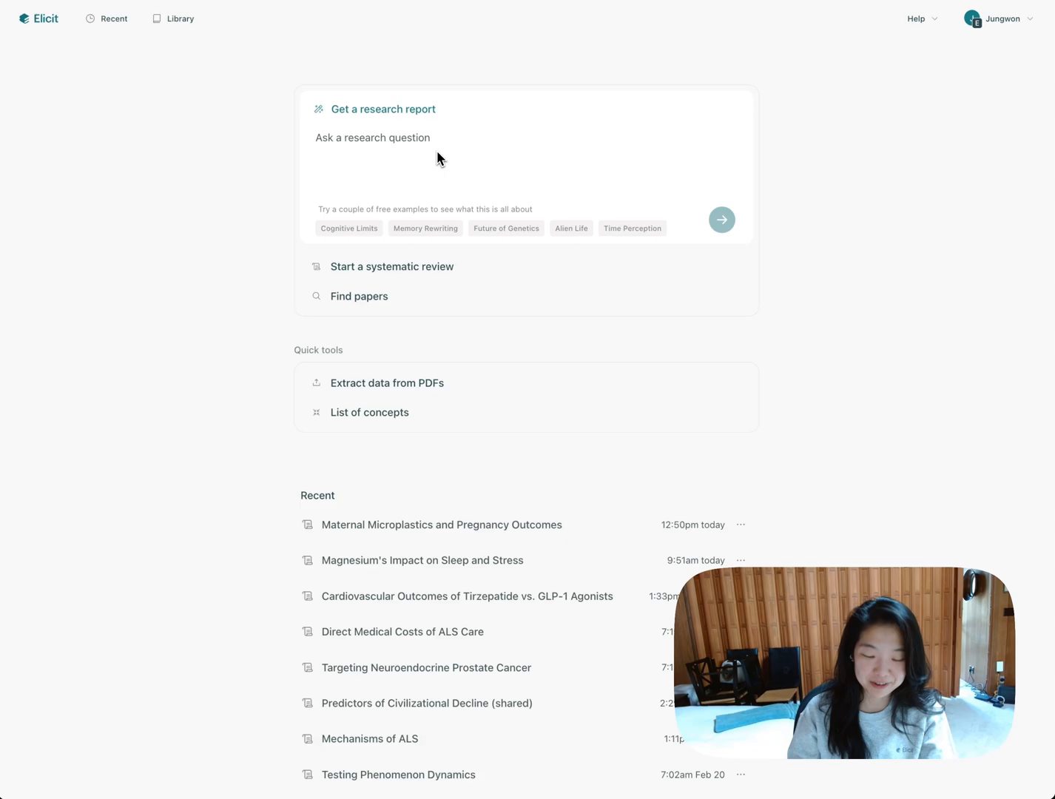
text(effects)
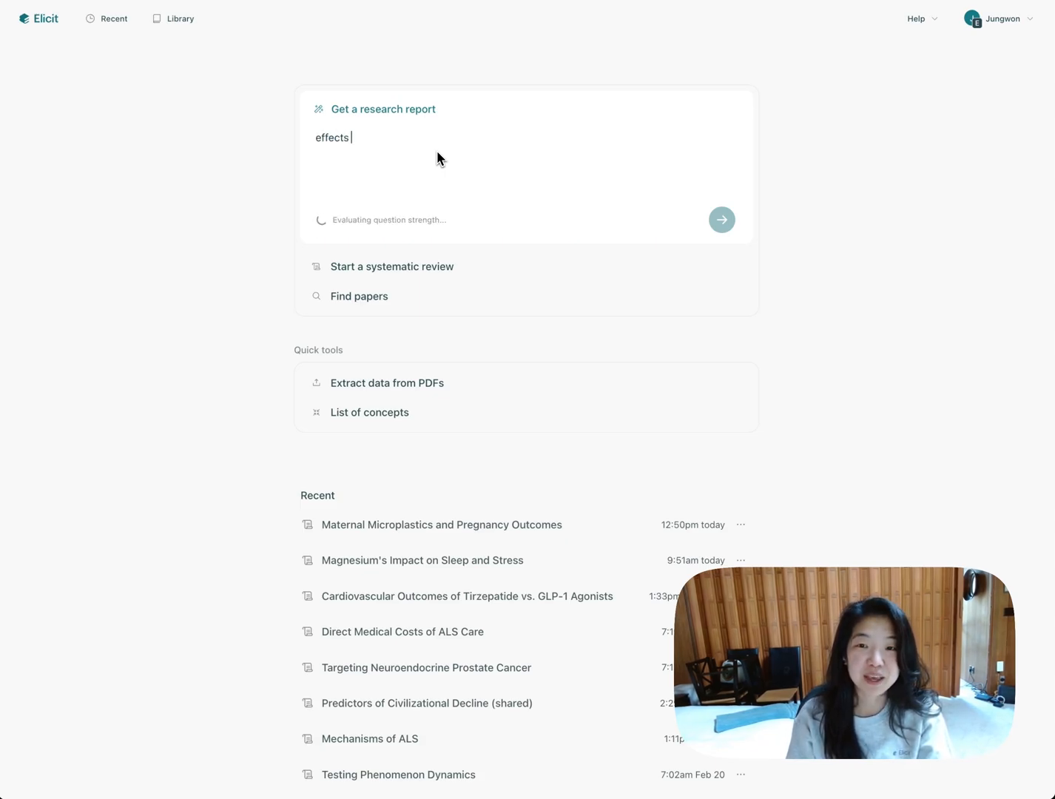
text(of microplastics pregna)
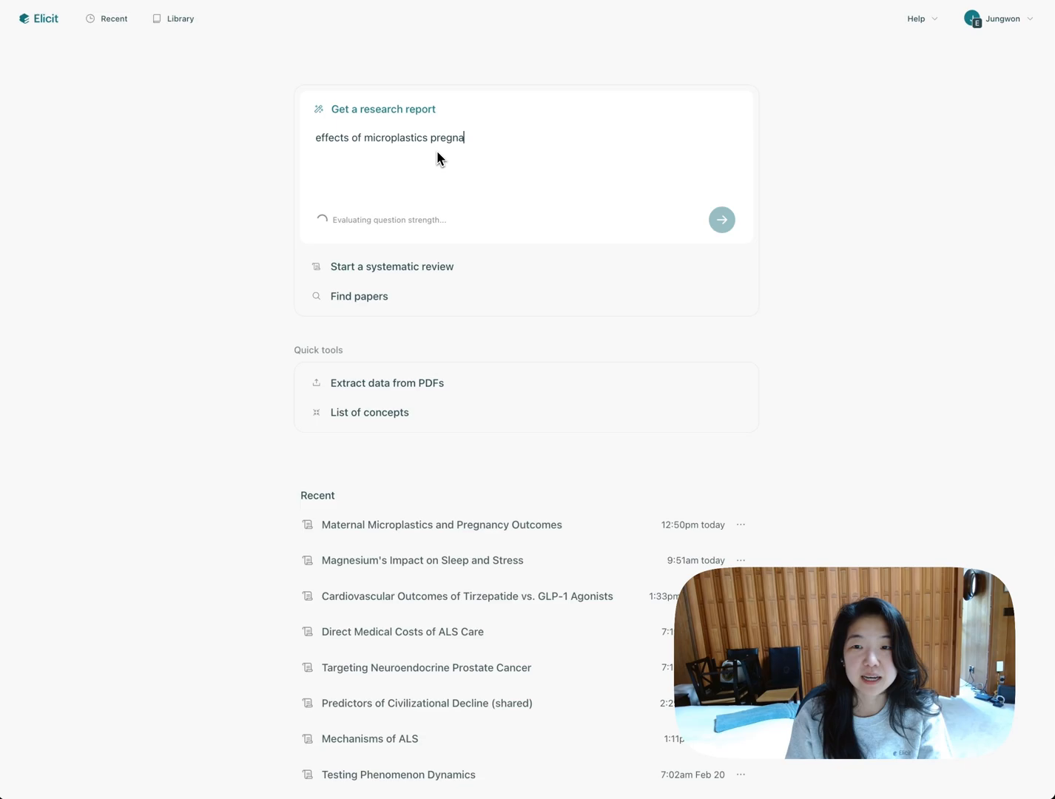
text(ncy)
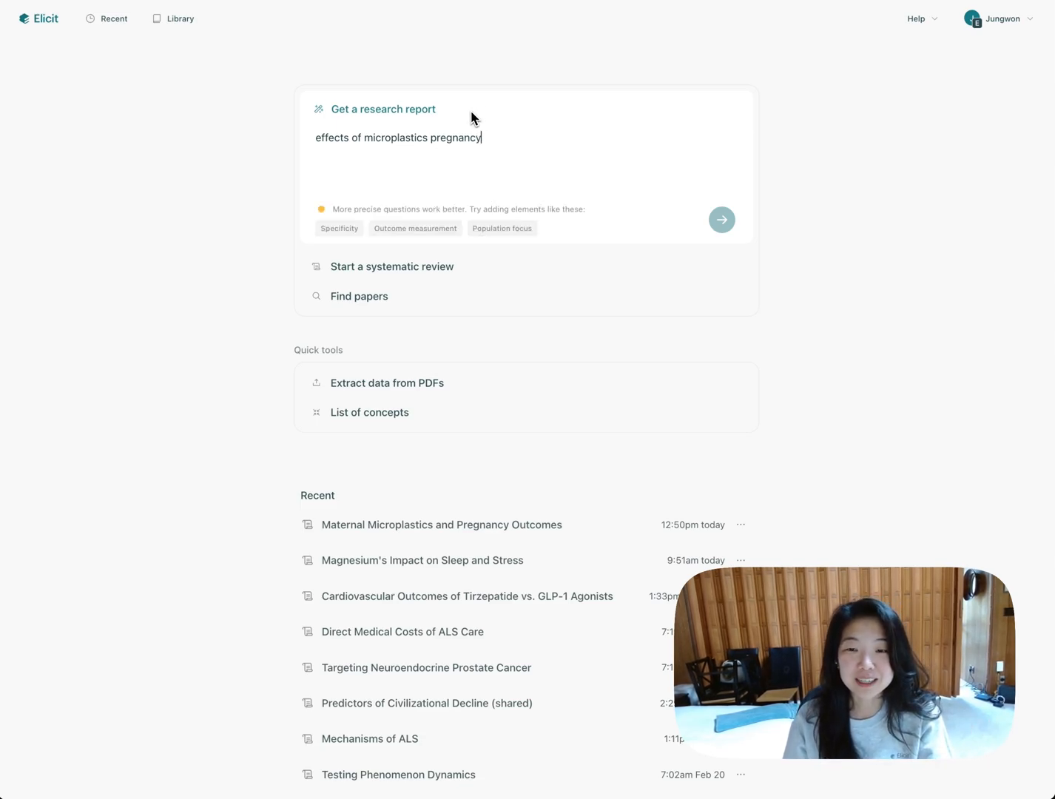
click(339, 228)
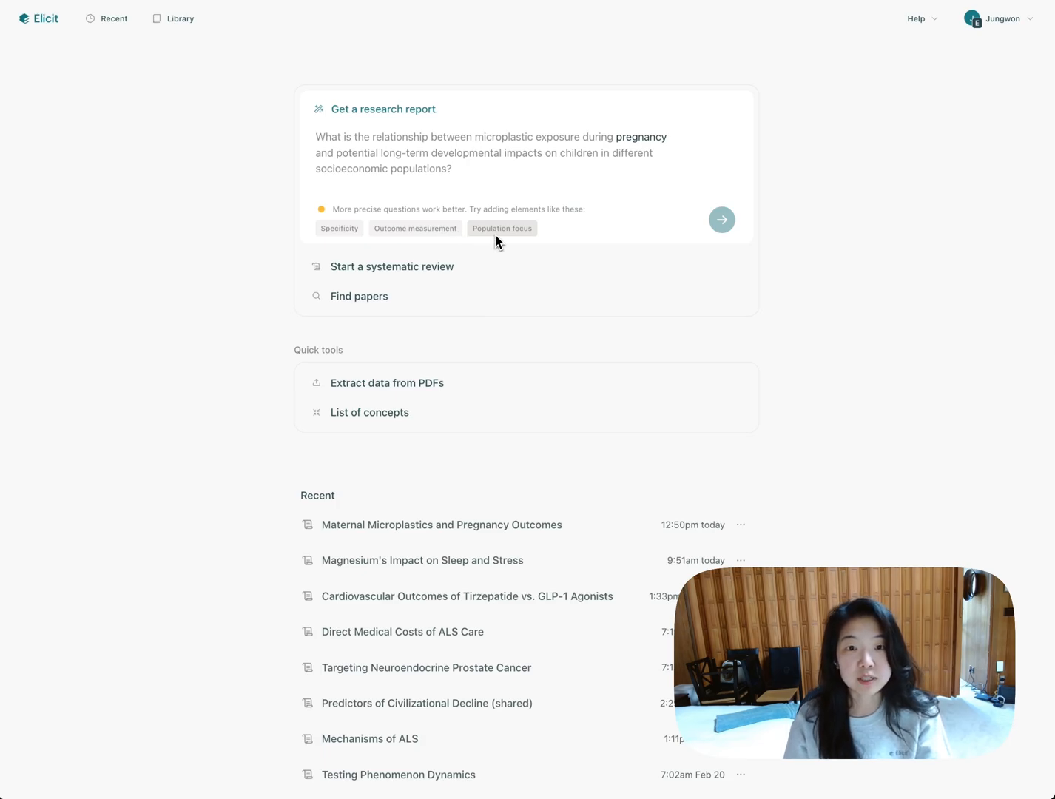
text(effects of microplastics pregnancy)
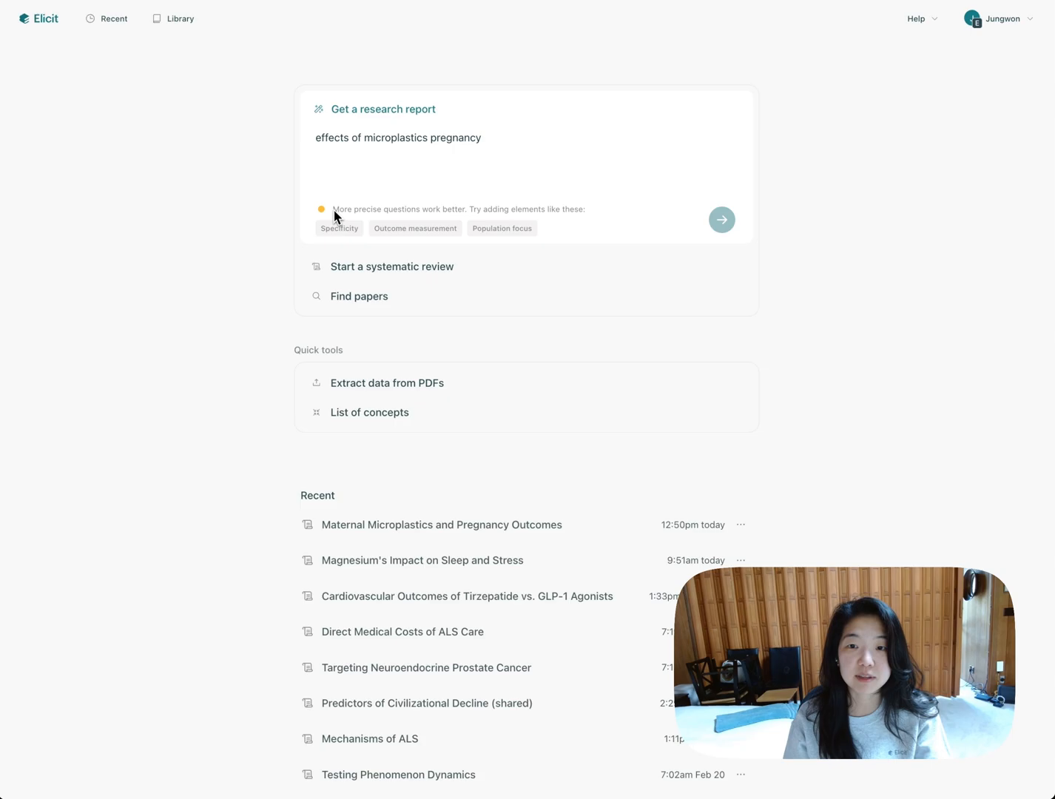
click(502, 228)
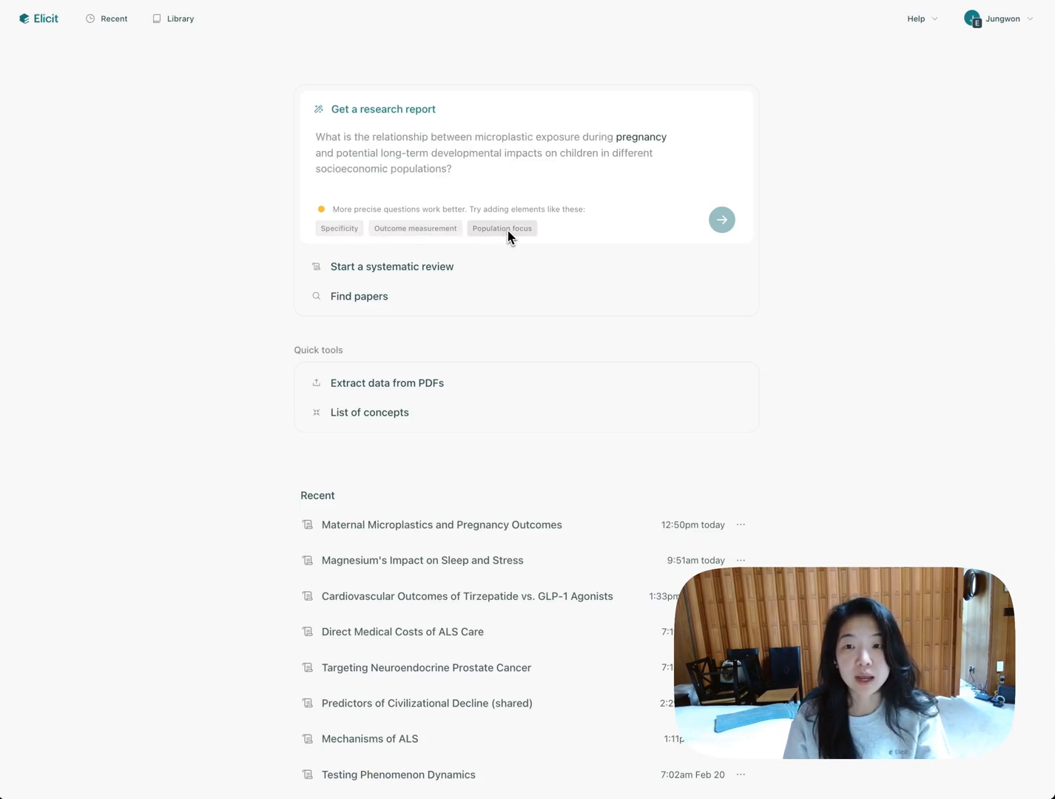
click(339, 228)
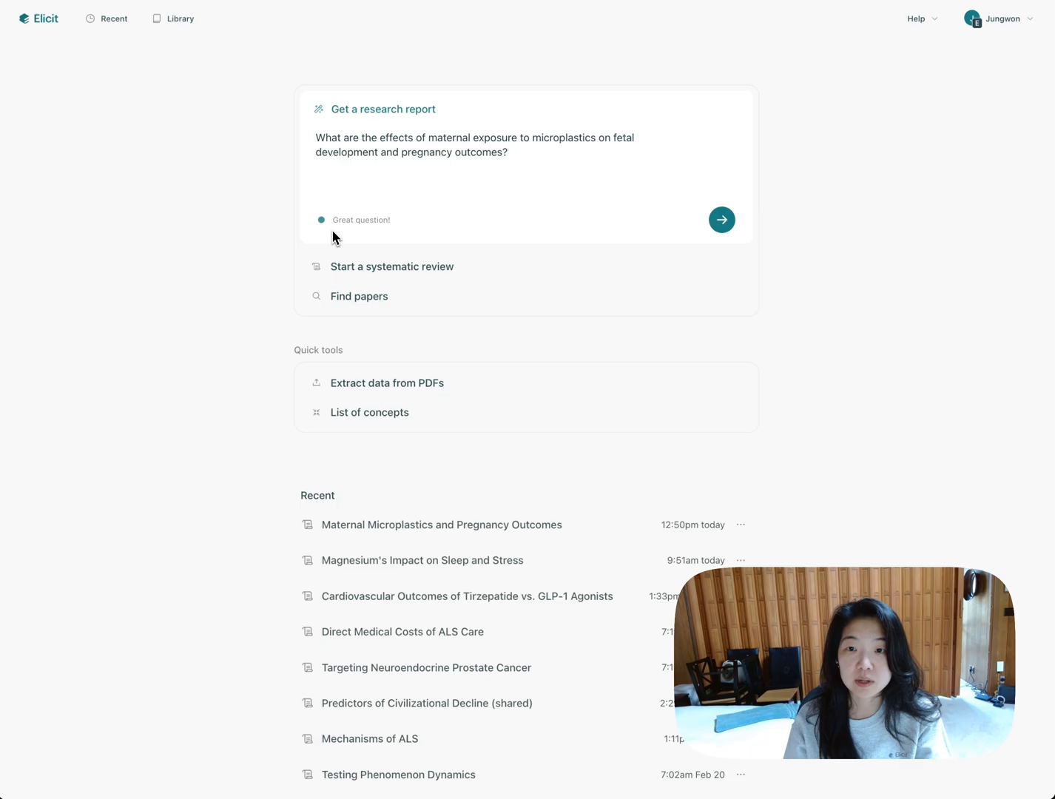
Step: Submit the question, compare Balanced and Comprehensive, then choose Fast extracting from 10 papers
click(721, 219)
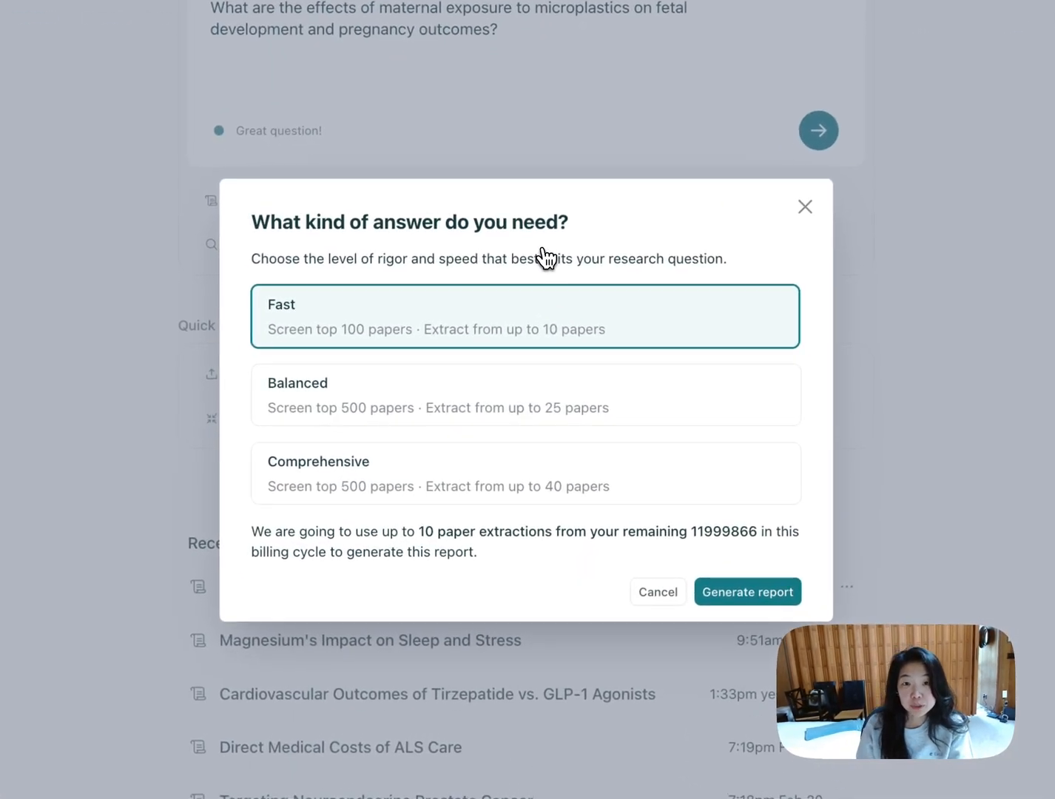
mouse_move(368, 320)
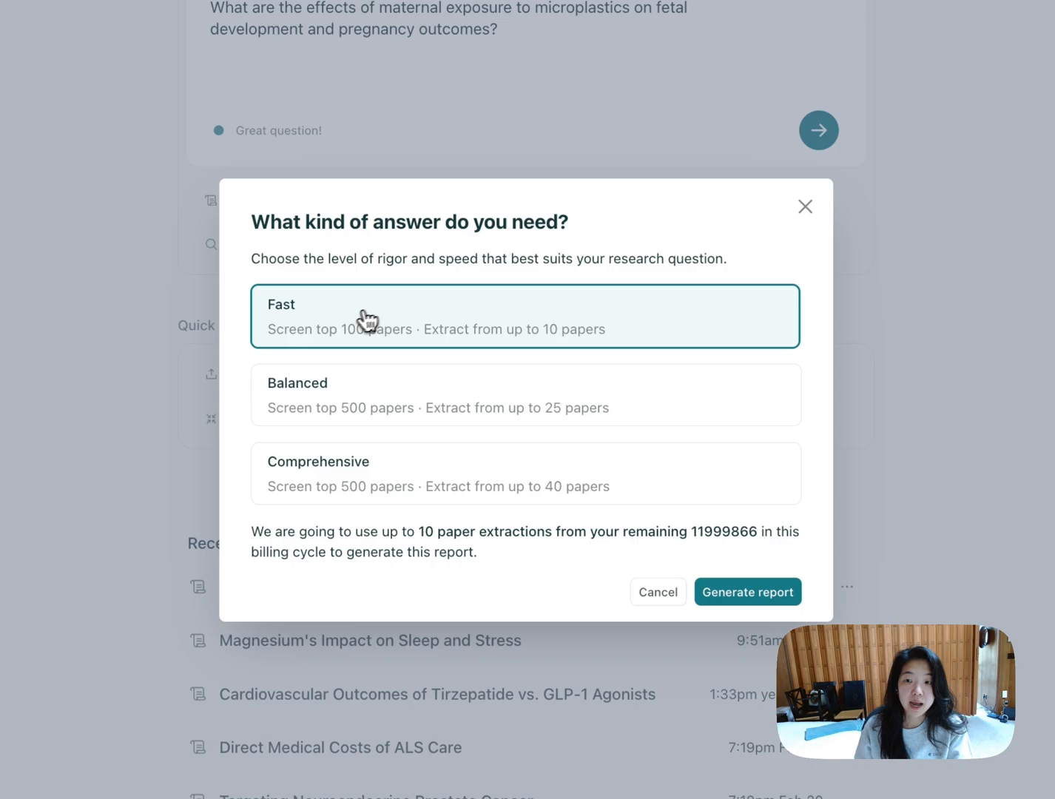
mouse_move(274, 342)
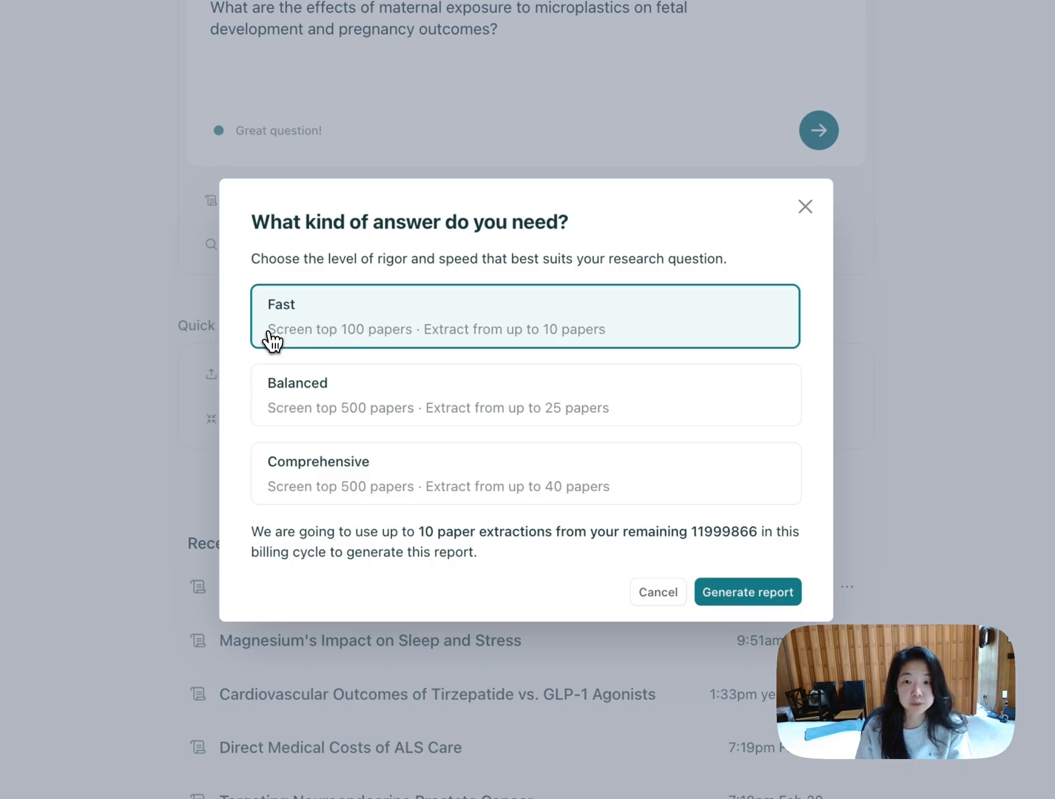
mouse_move(370, 344)
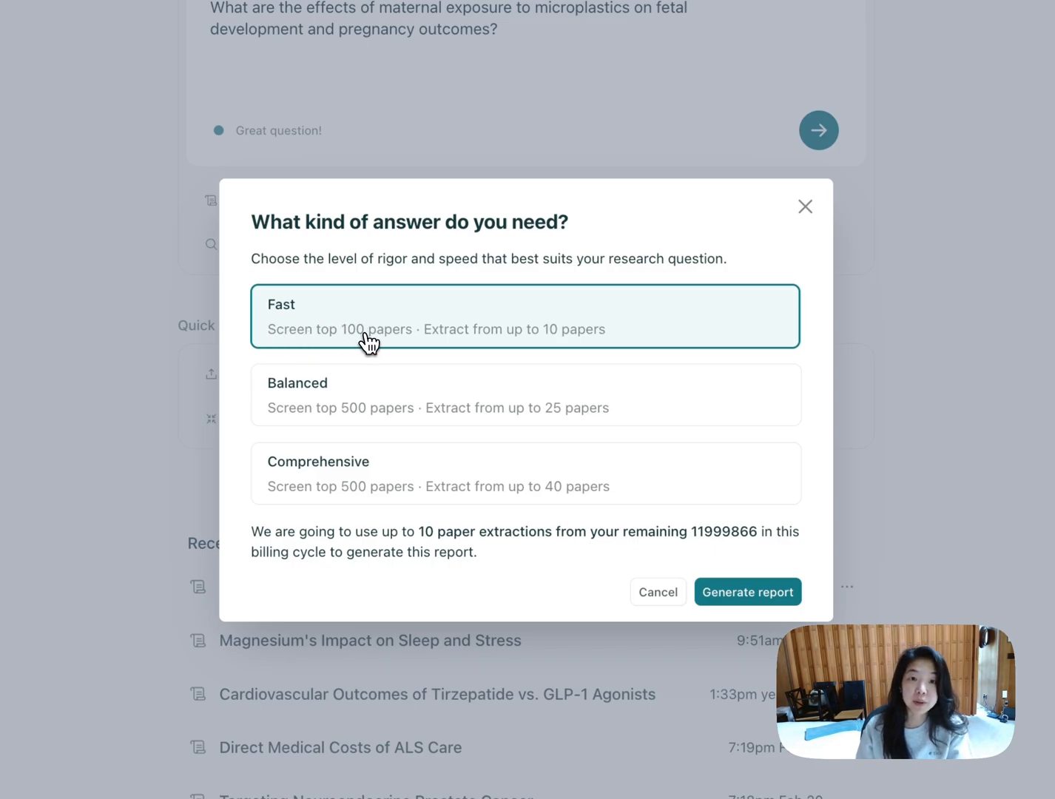
mouse_move(450, 346)
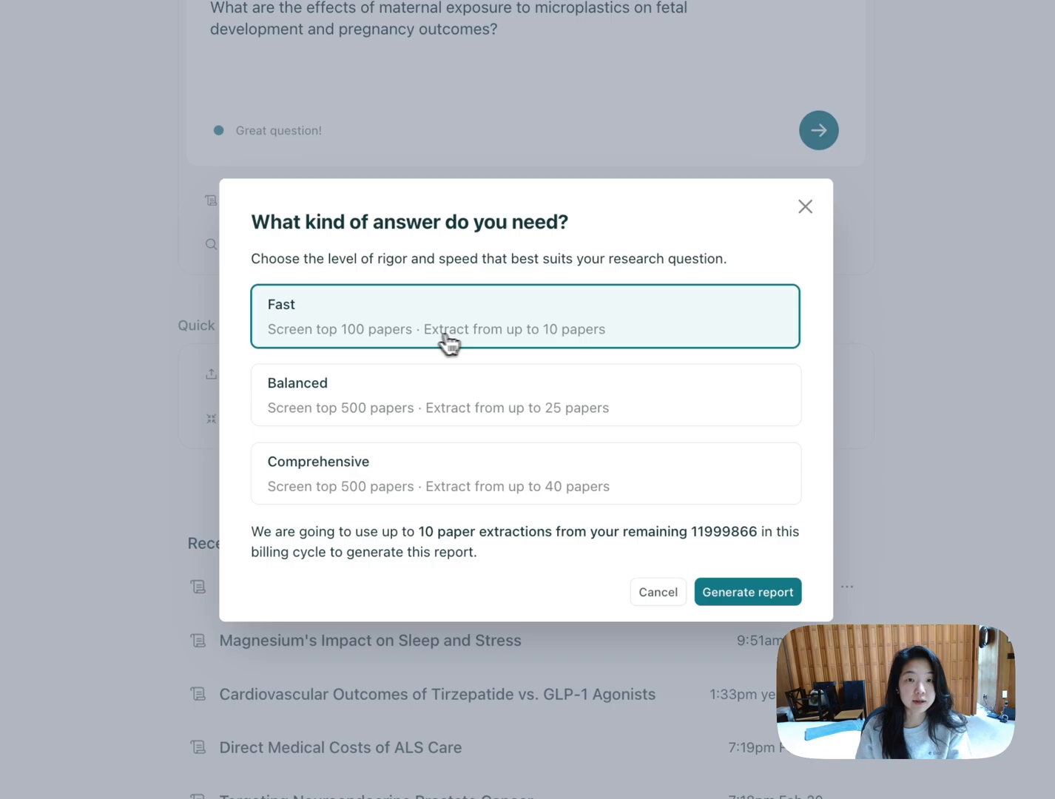
mouse_move(582, 336)
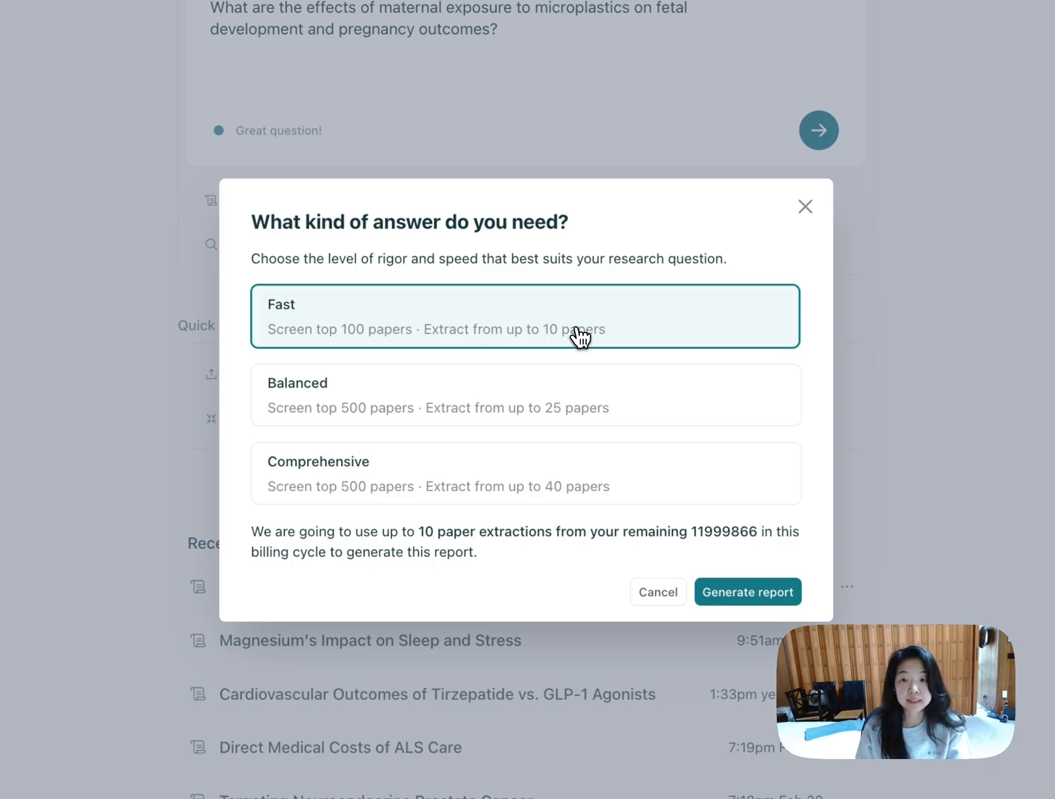
click(526, 394)
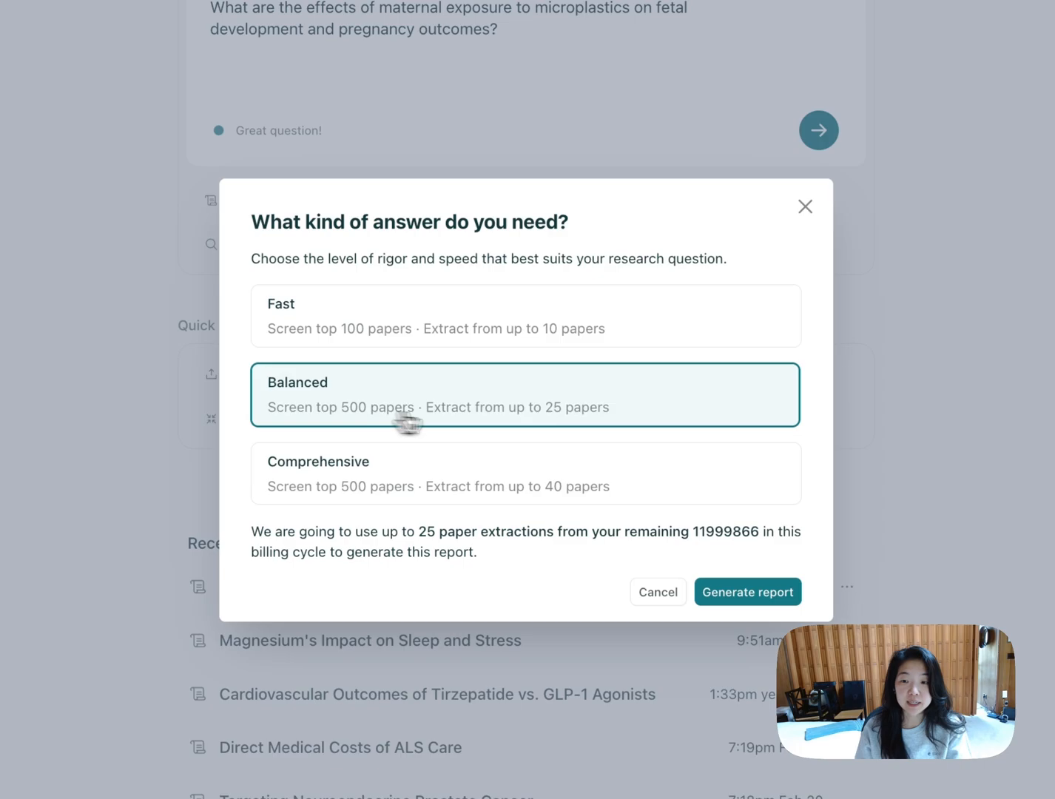
mouse_move(564, 435)
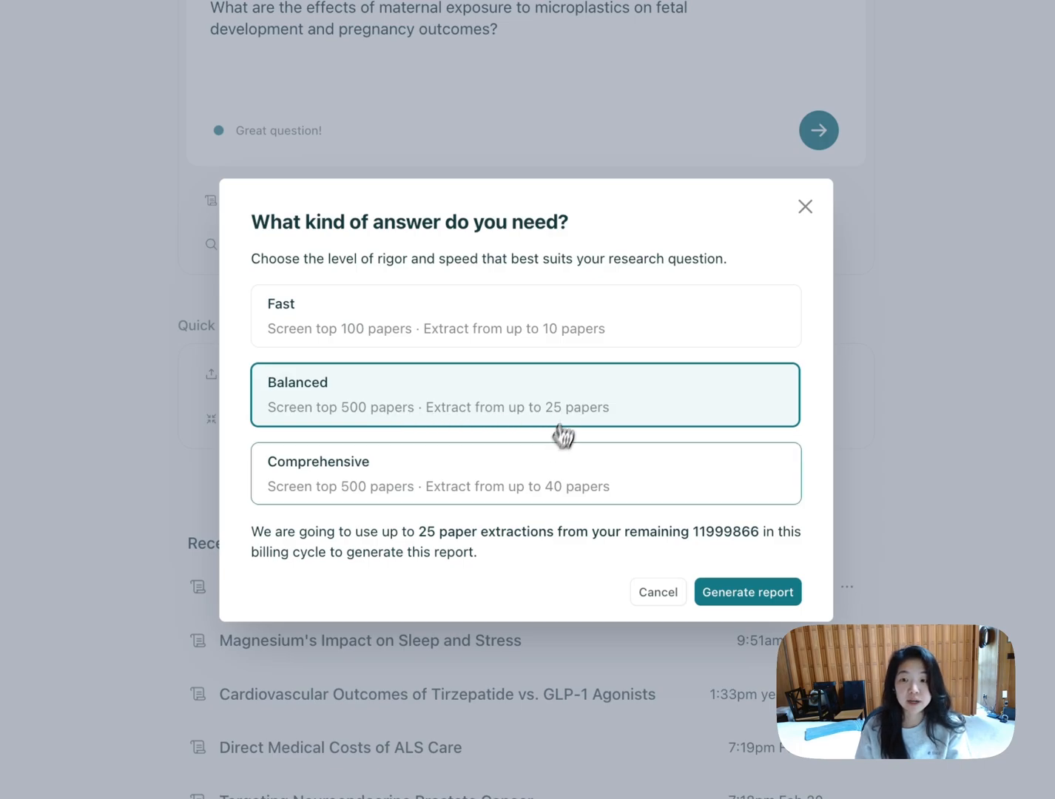
click(525, 473)
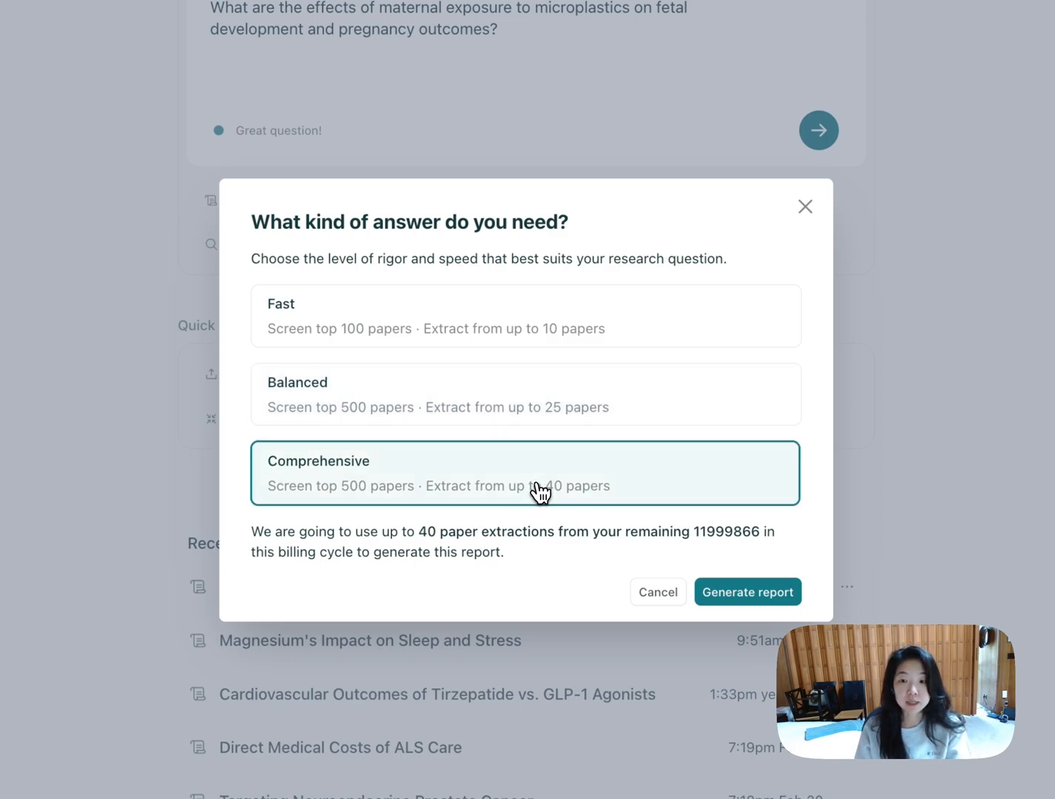
mouse_move(364, 500)
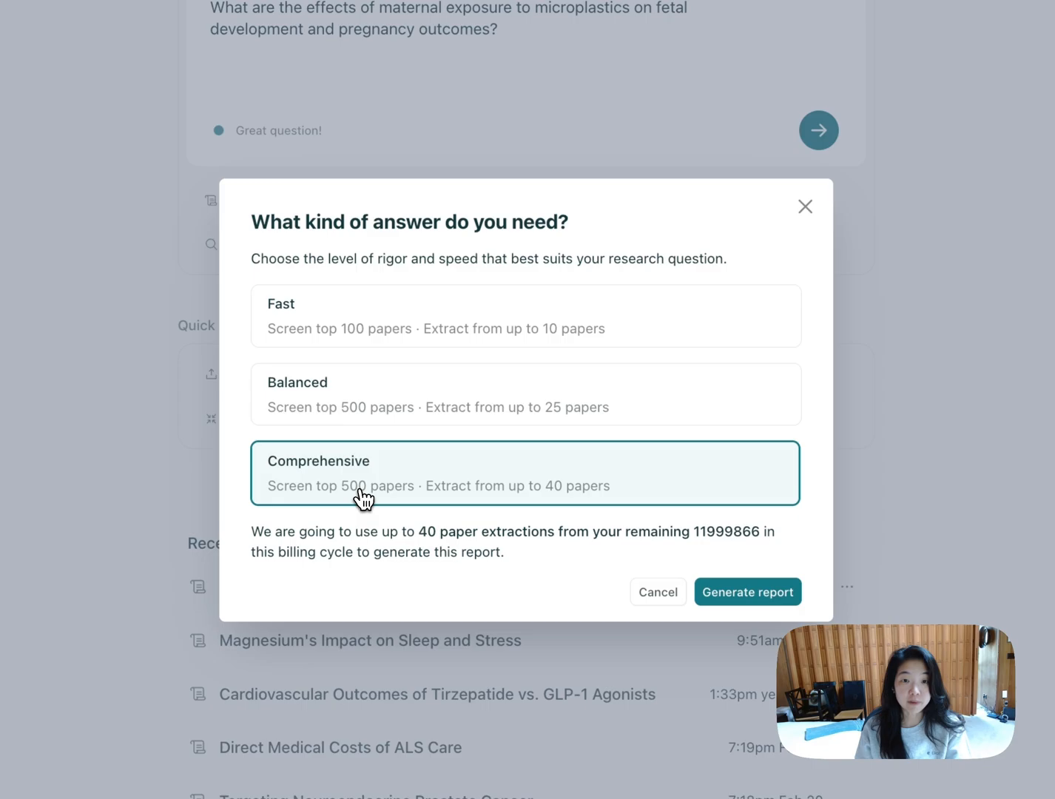
mouse_move(563, 507)
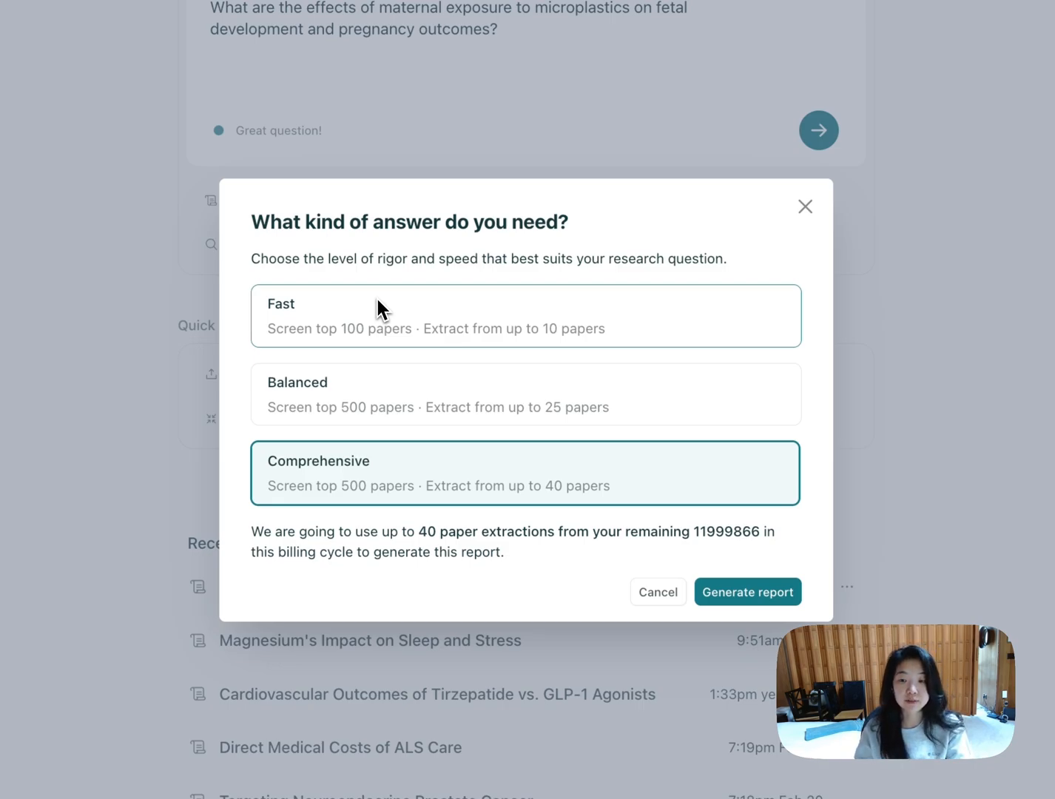
mouse_move(623, 325)
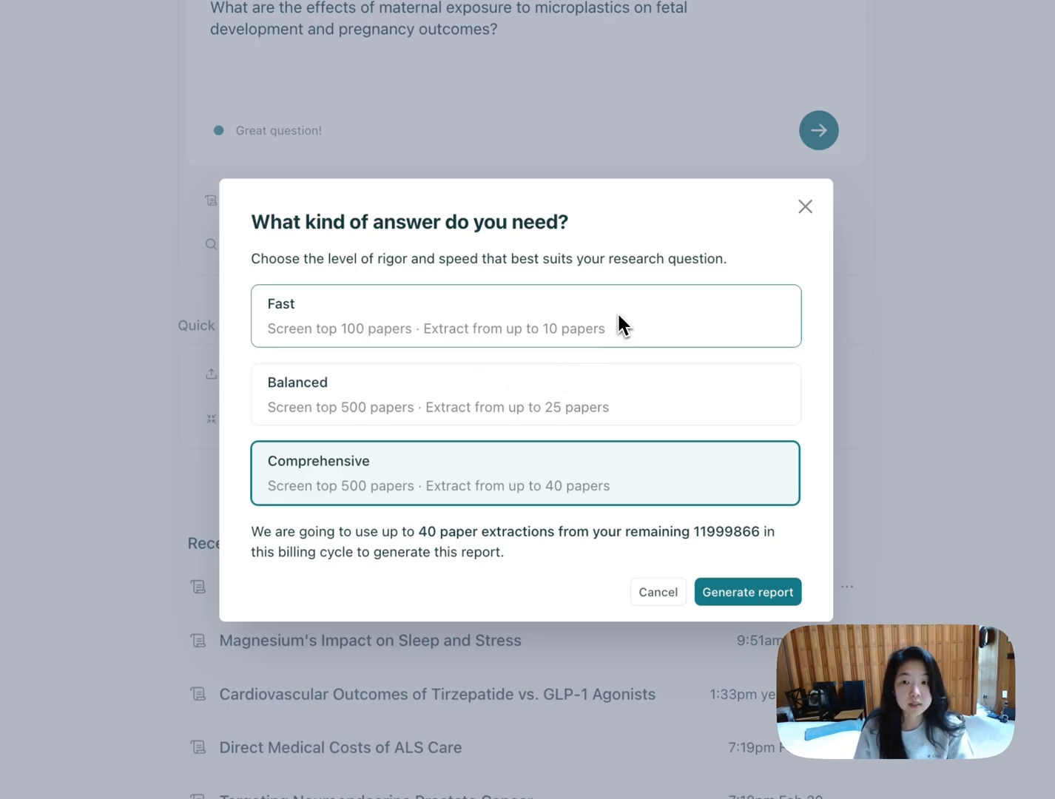
mouse_move(559, 347)
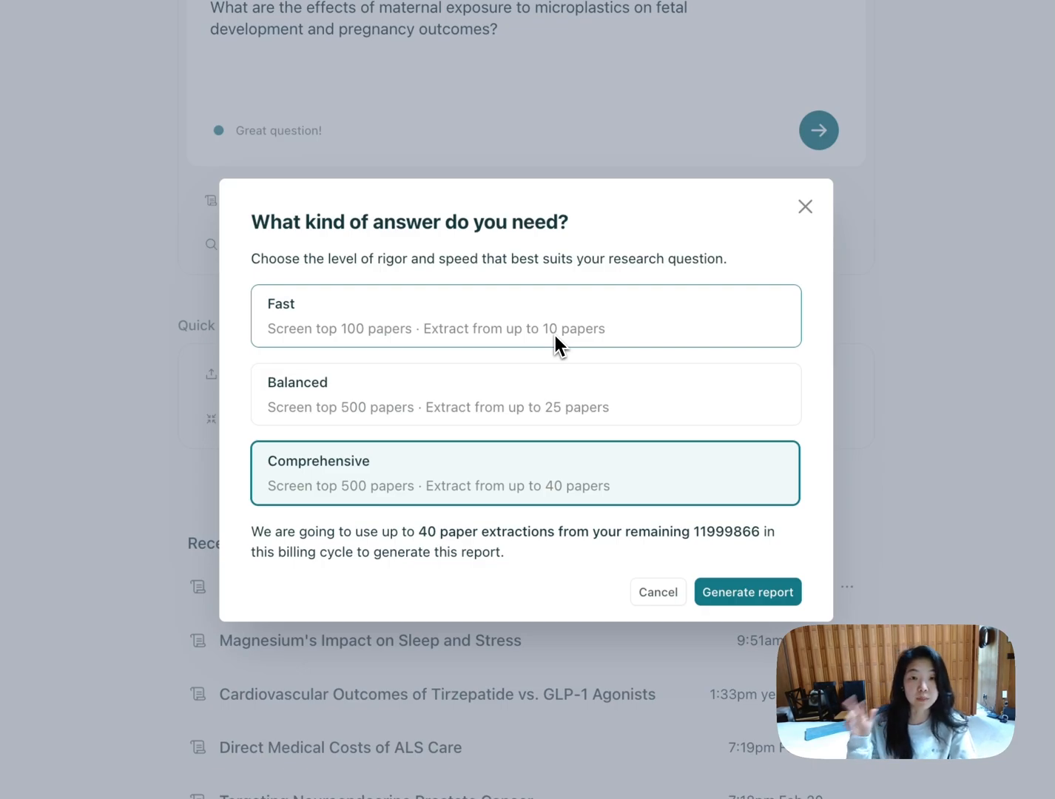
click(525, 316)
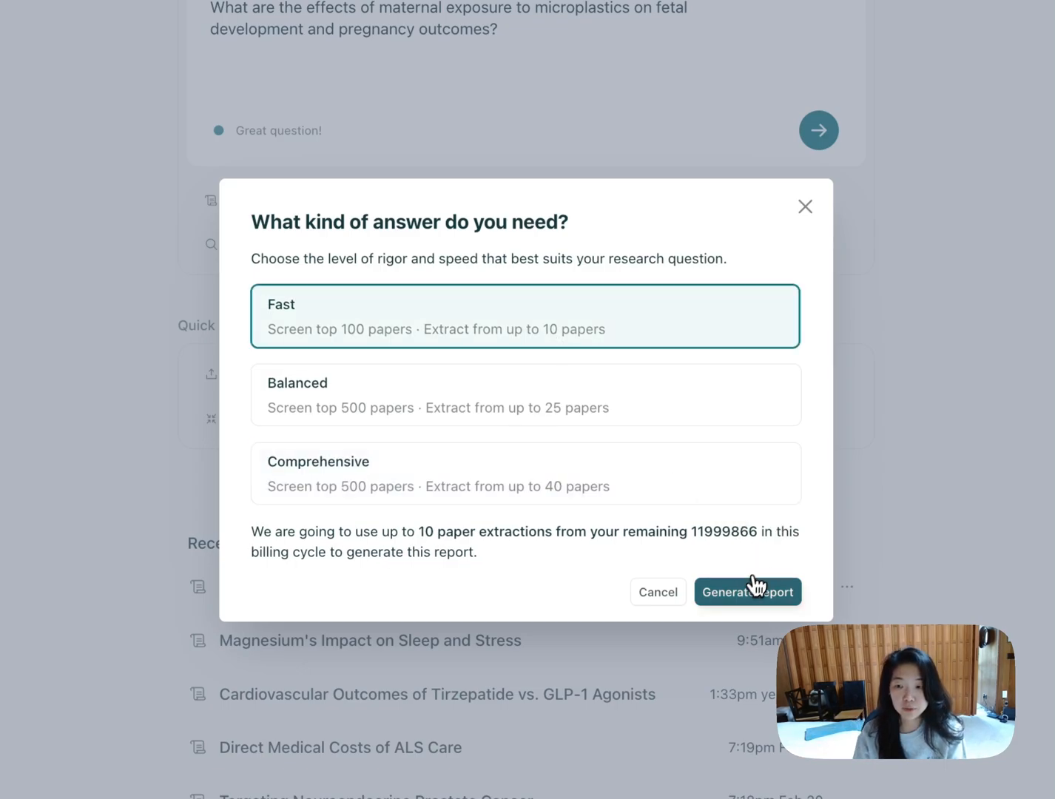
Step: Generate the report and watch 100 papers gather and screening begin
click(747, 592)
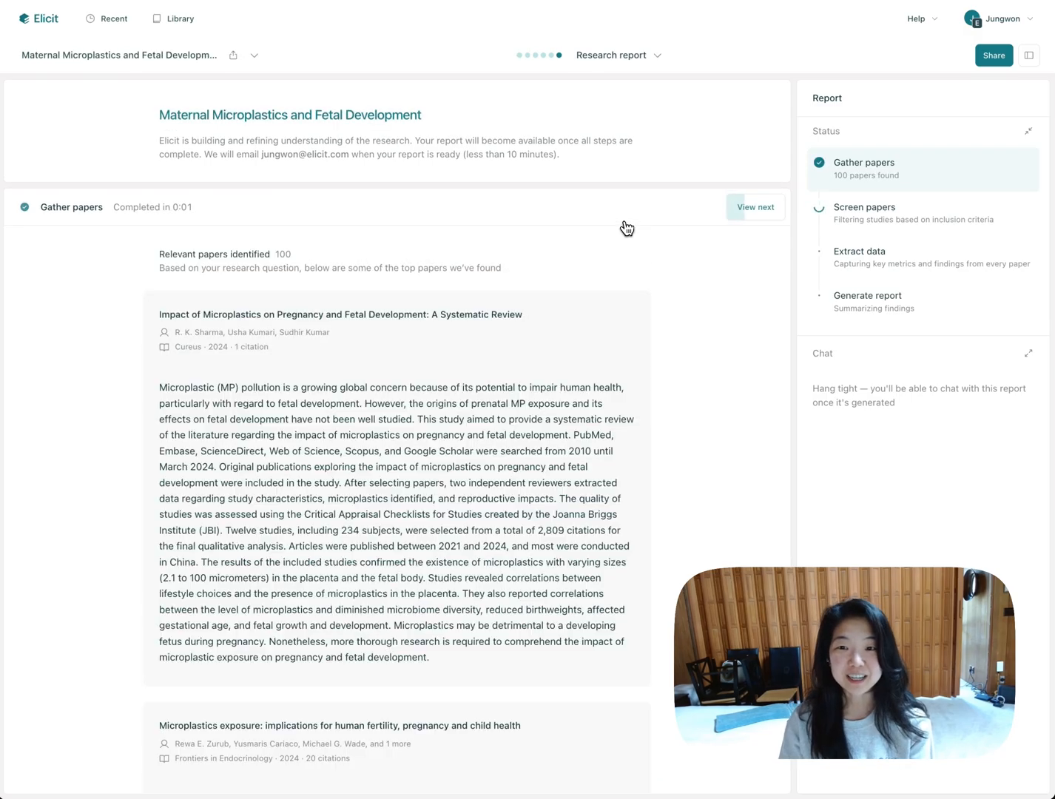
mouse_move(426, 132)
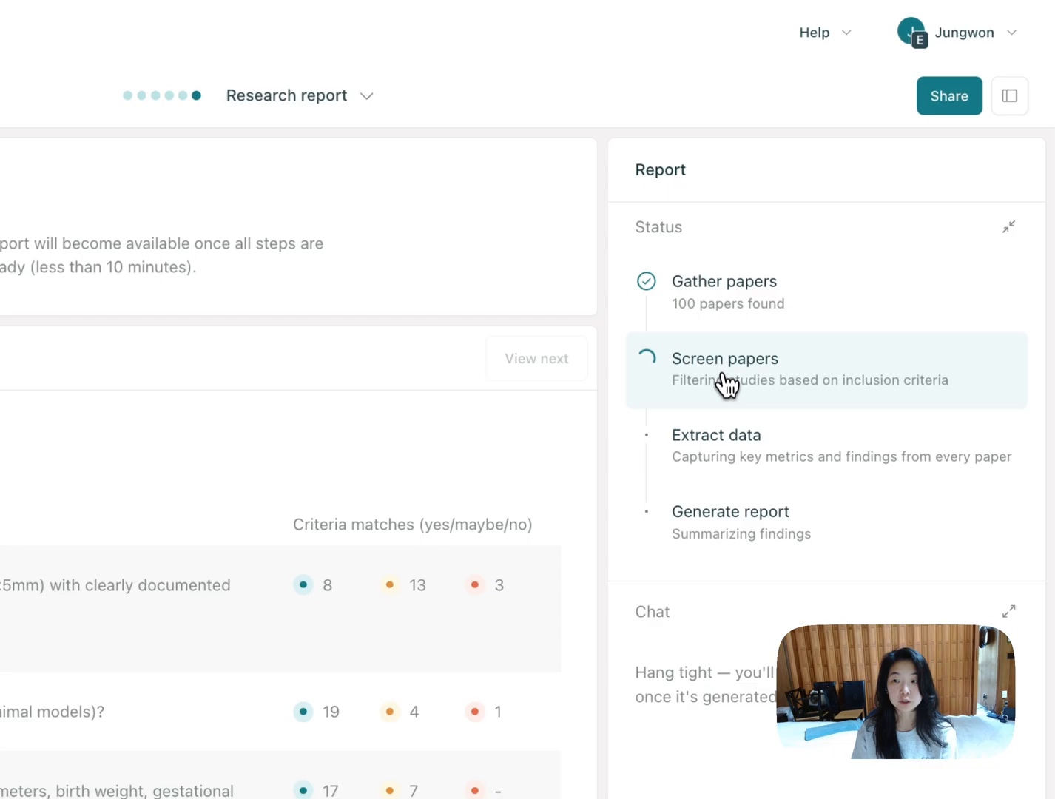
mouse_move(706, 451)
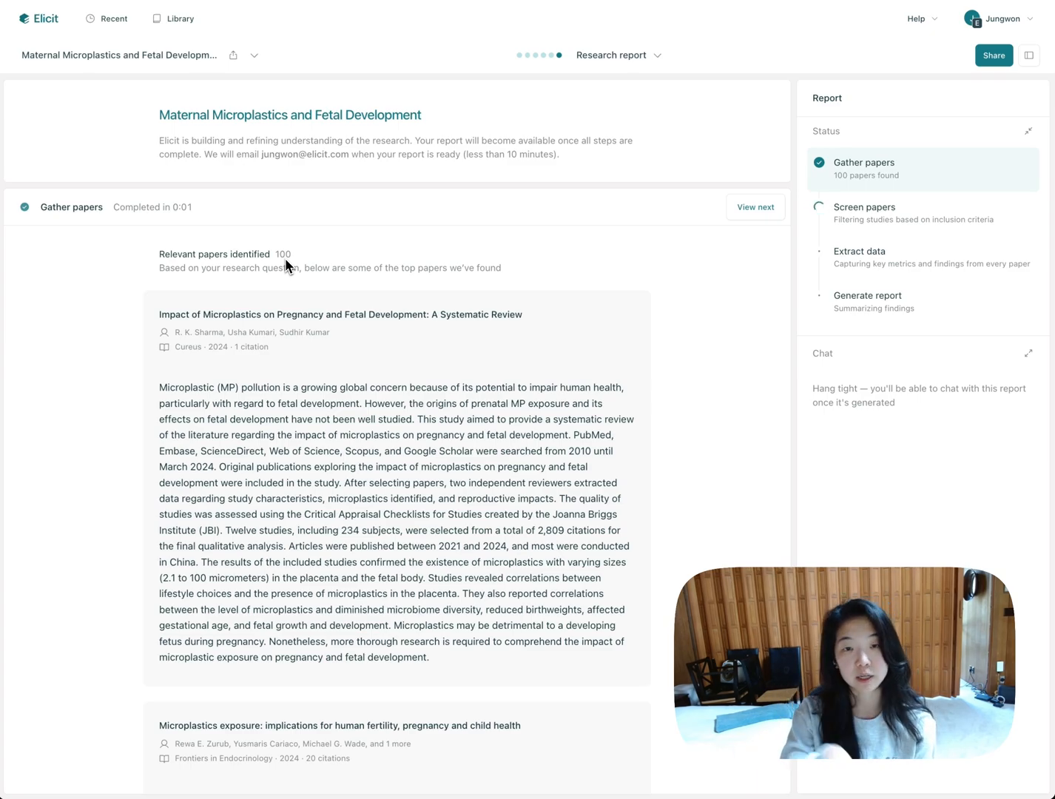
Step: Scroll the status view and open the Extract data step's columns and latest extractions
scroll(down, 3)
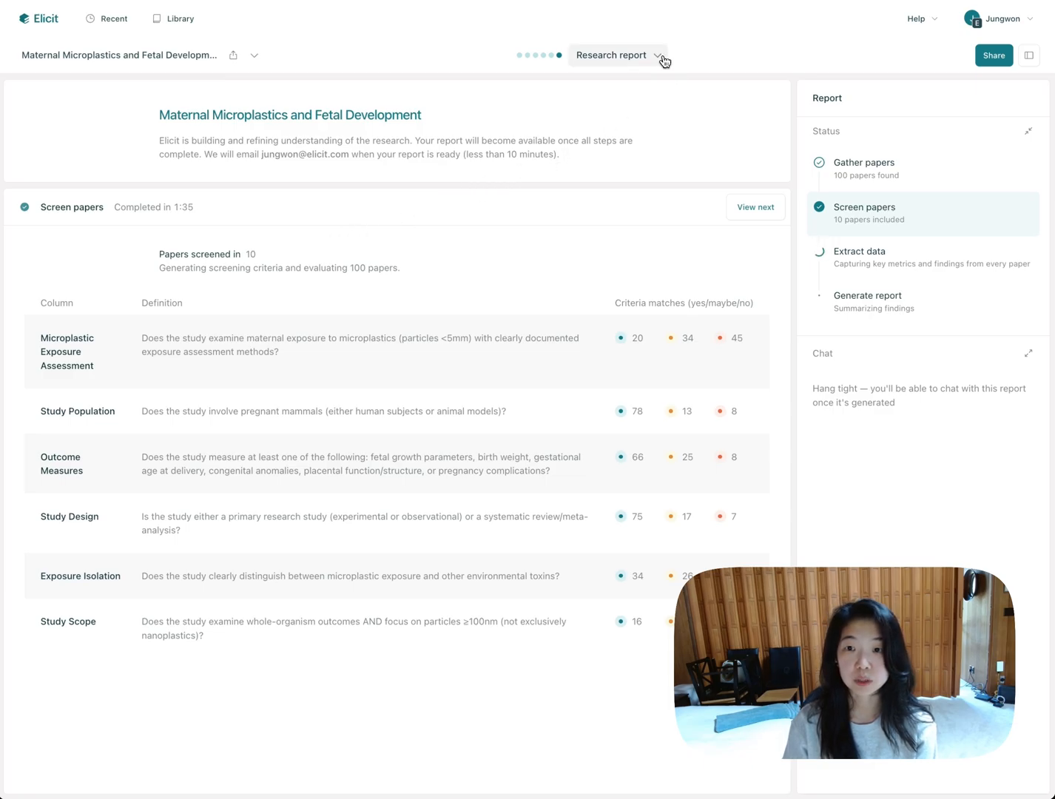
click(617, 54)
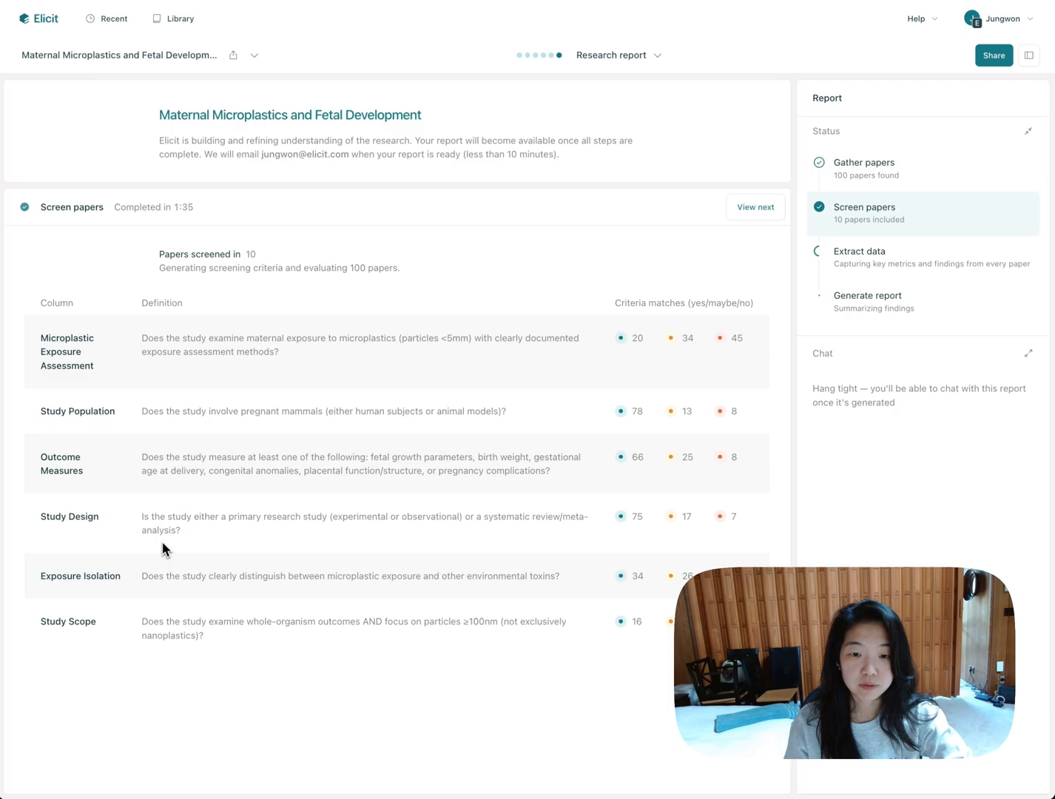
mouse_move(181, 637)
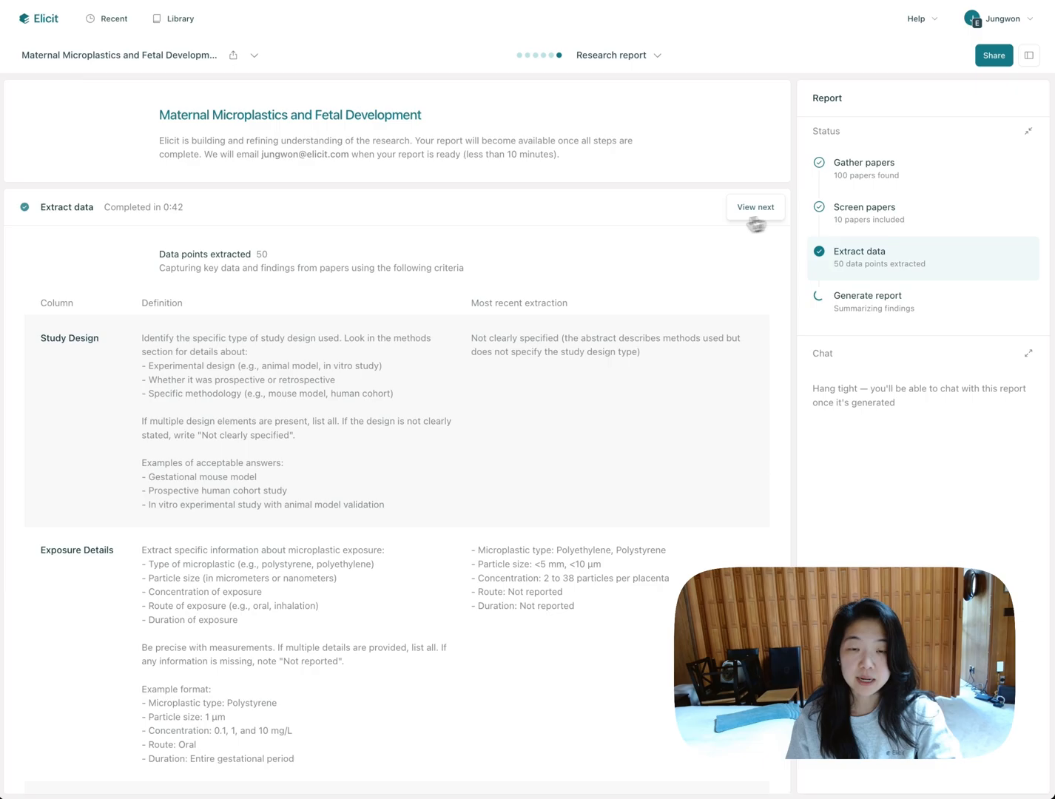
Step: Scroll through the extraction criteria until the full report with abstract, methods and results appears
scroll(down, 3)
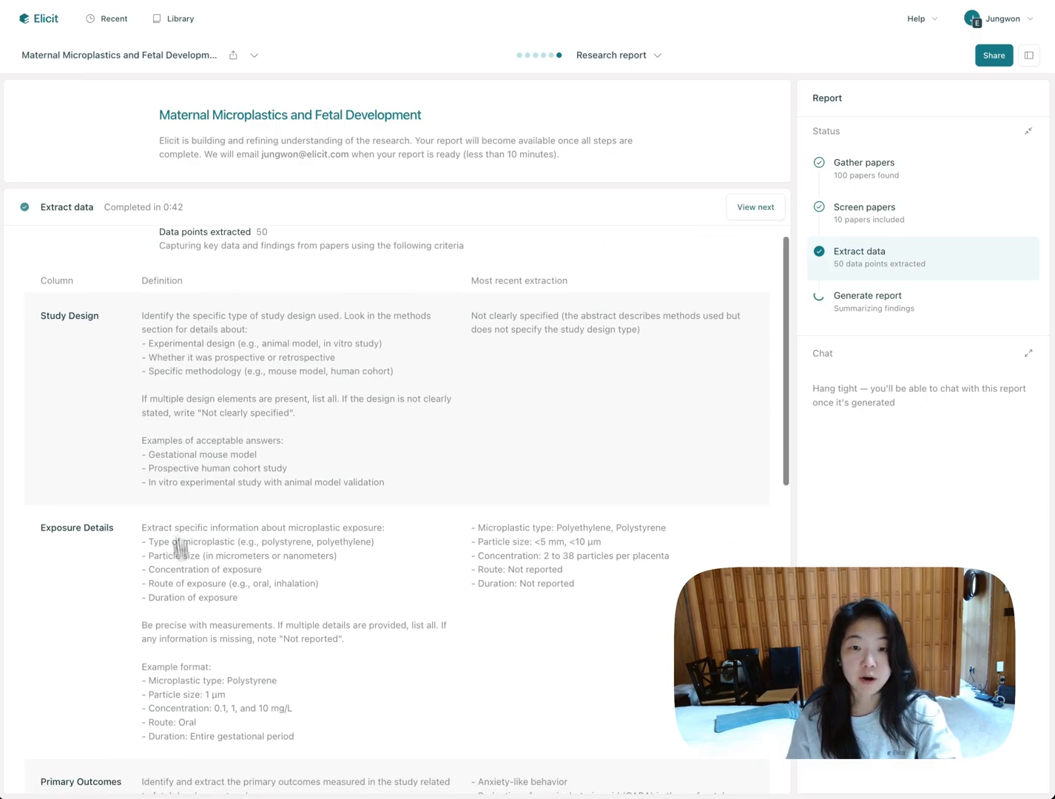
scroll(down, 3)
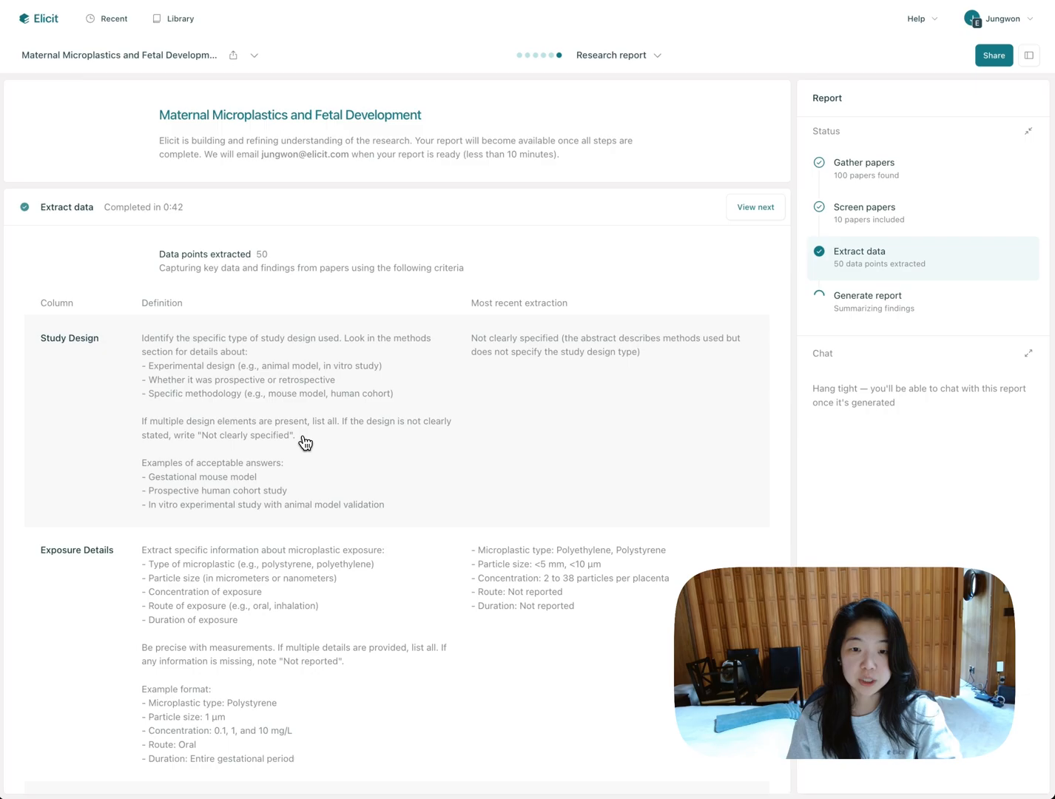
scroll(down, 3)
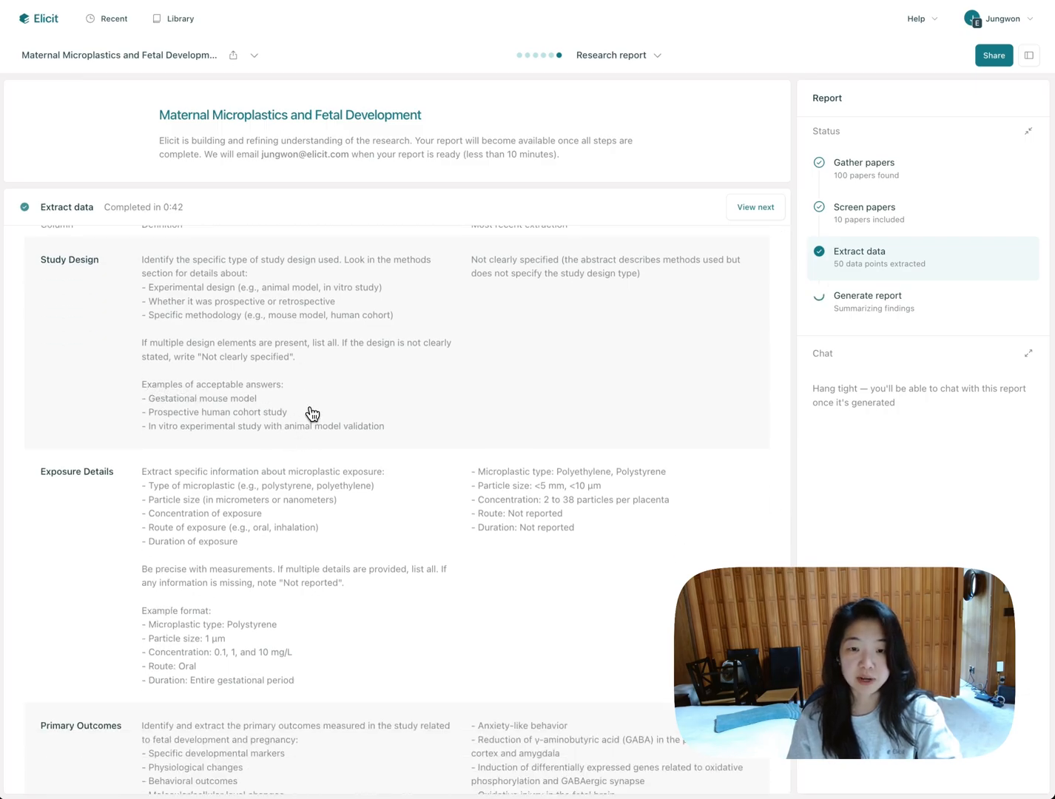
scroll(down, 3)
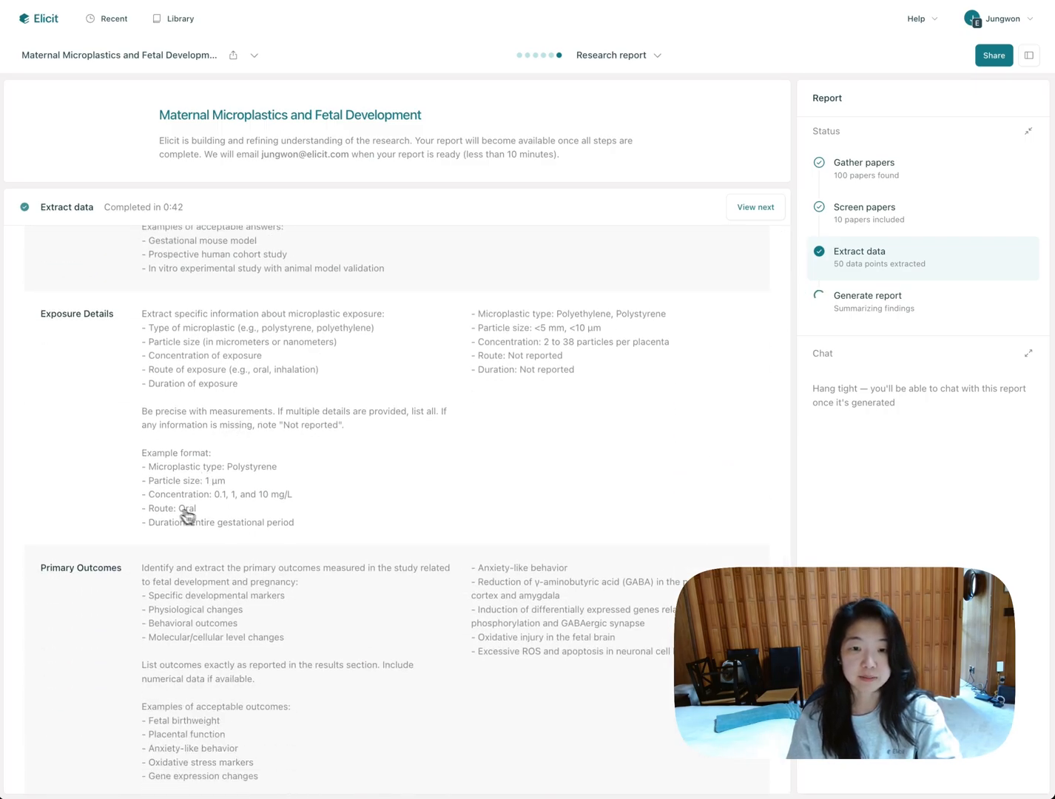
scroll(down, 3)
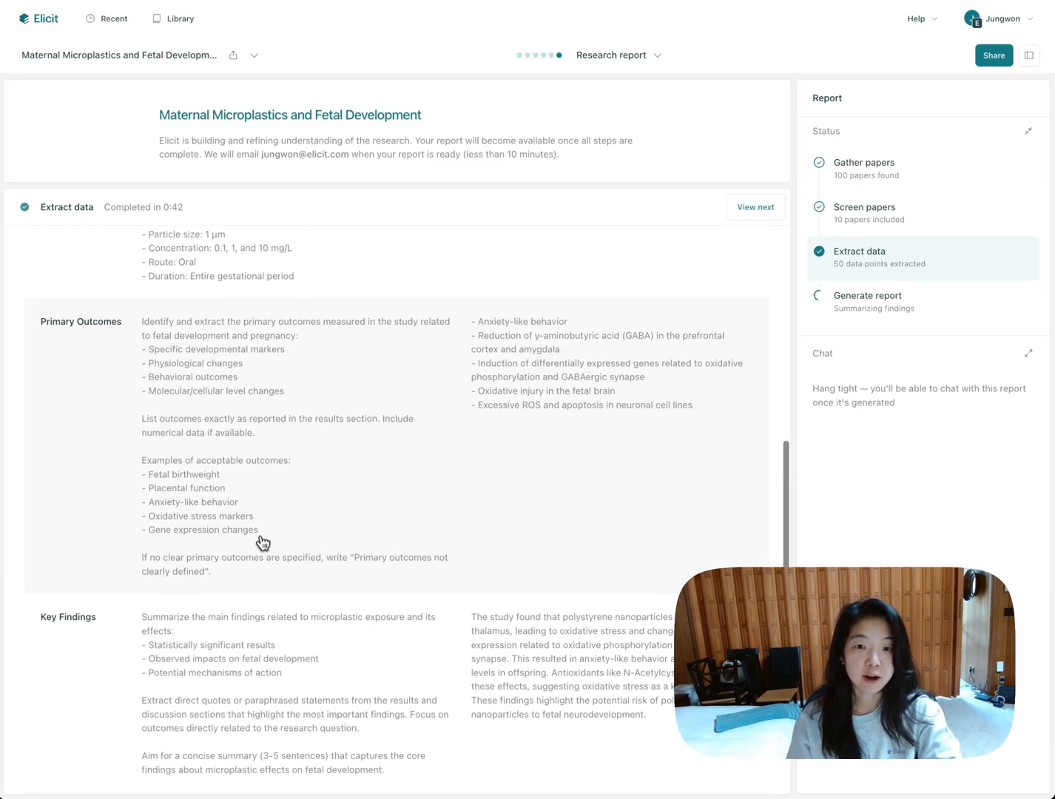
mouse_move(228, 587)
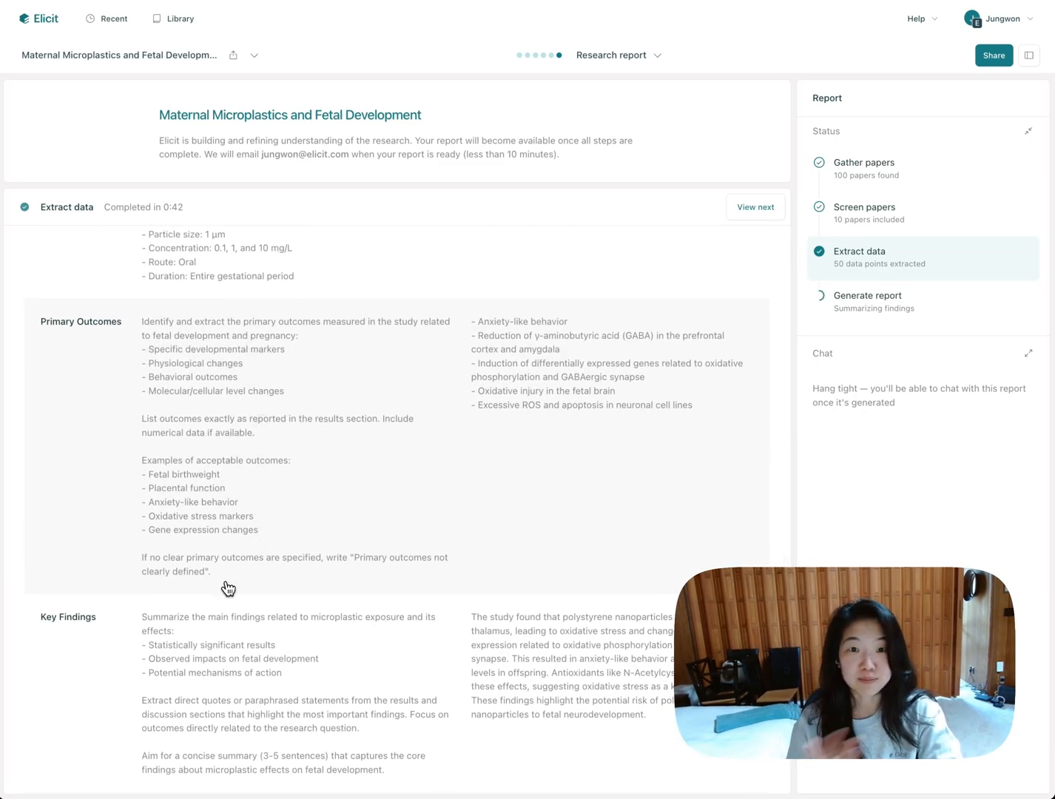
scroll(down, 3)
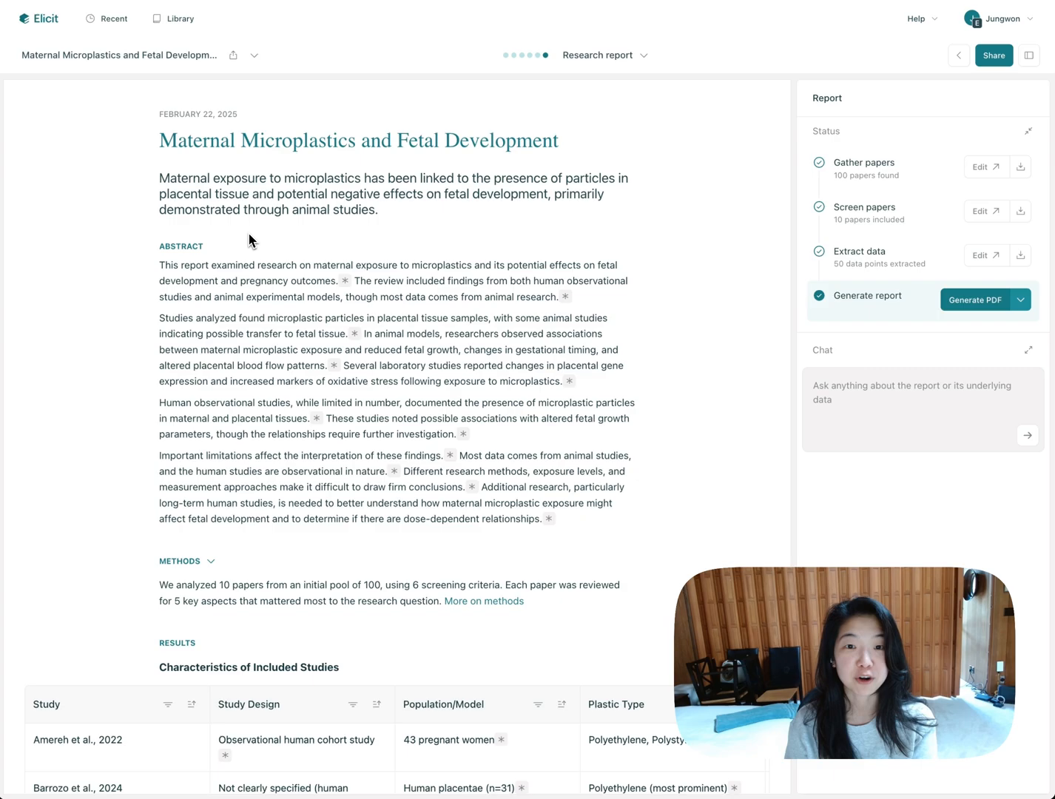
Step: Generate a PDF of the report and open the evidence for the placental tissues claim
click(974, 300)
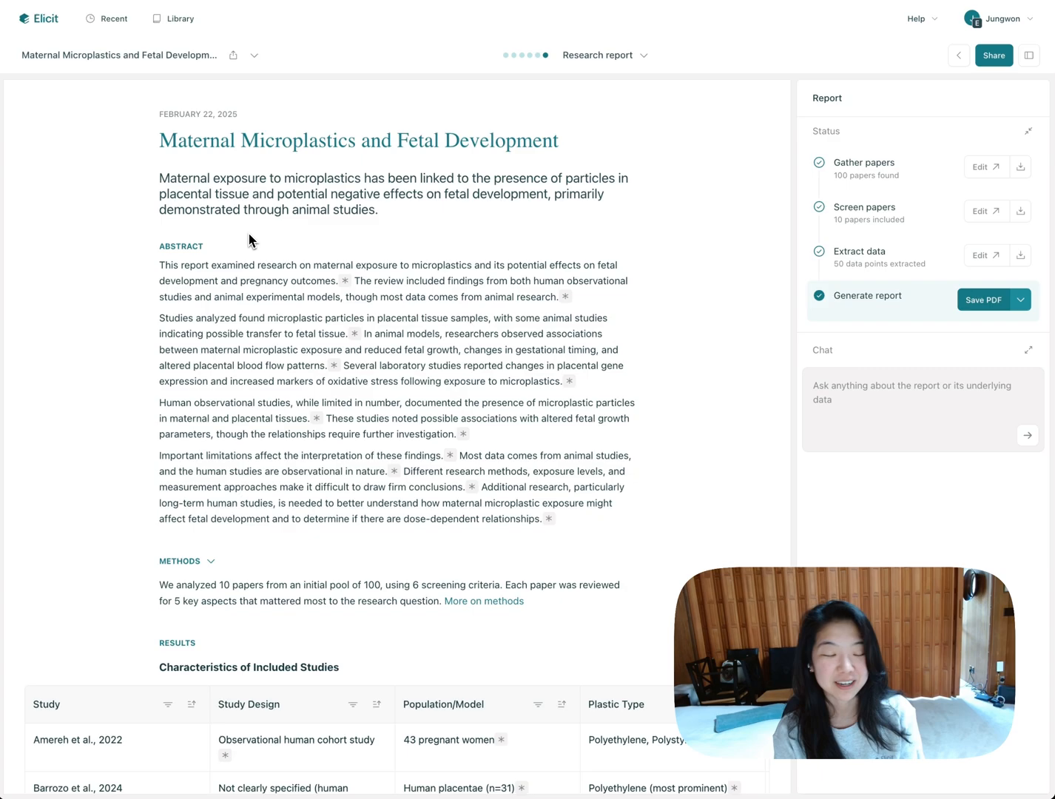
mouse_move(596, 143)
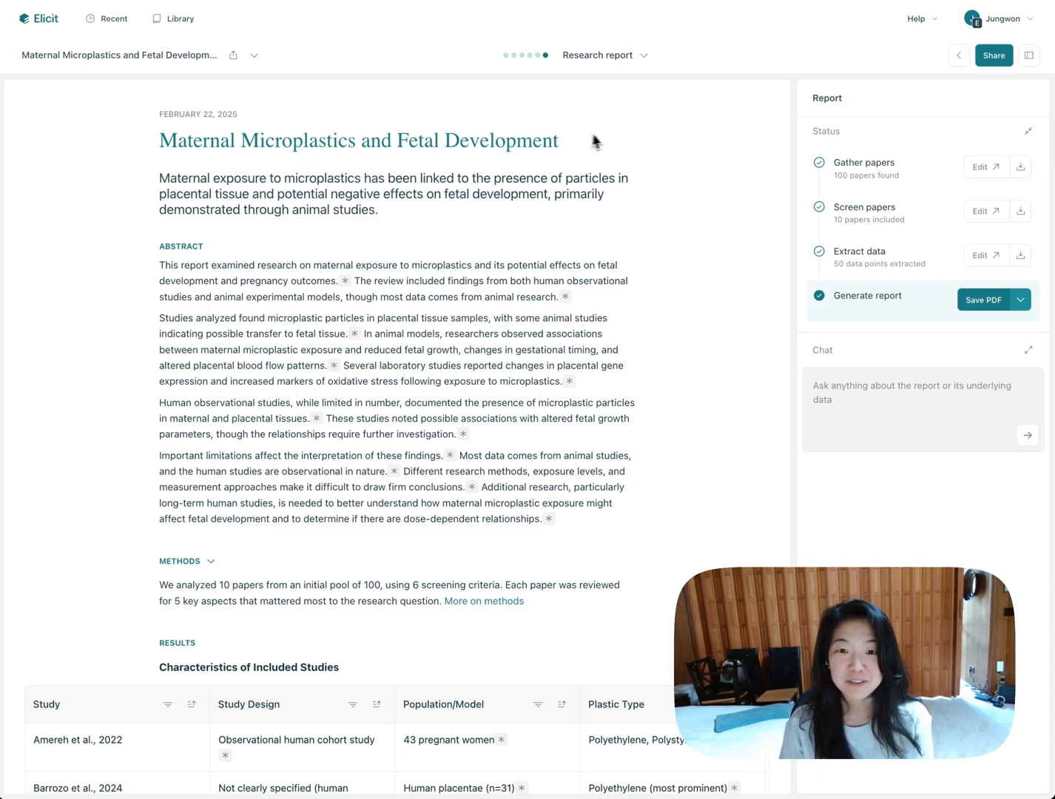
mouse_move(396, 194)
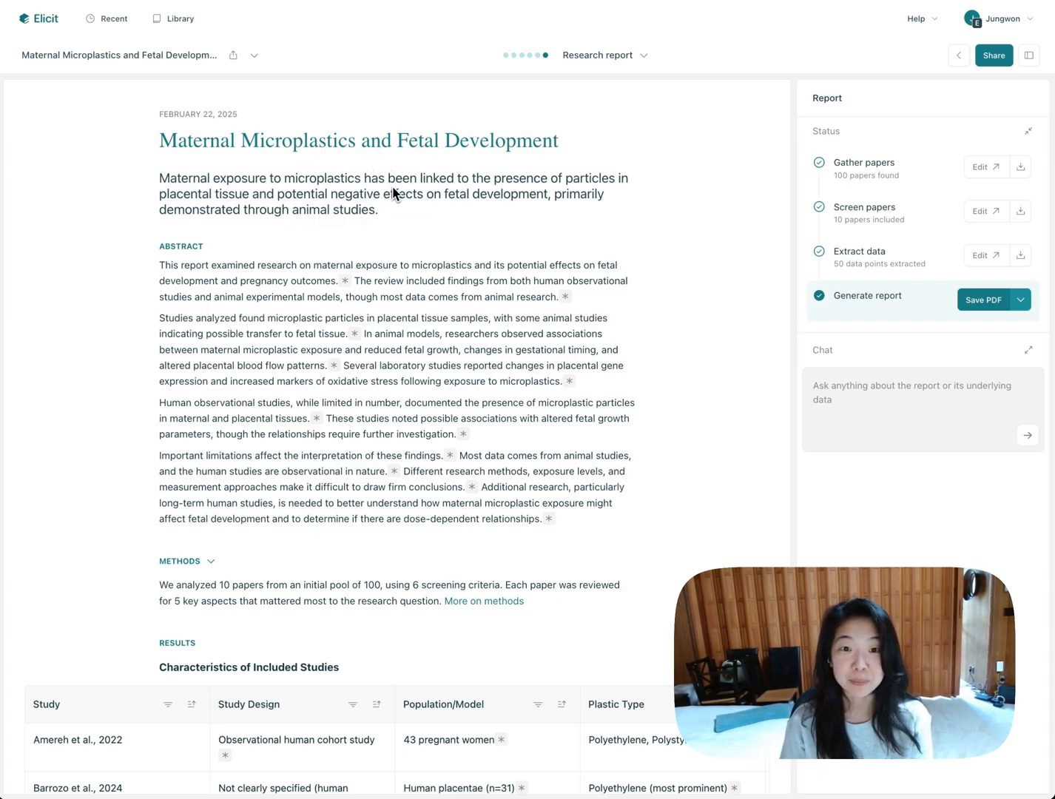
mouse_move(238, 390)
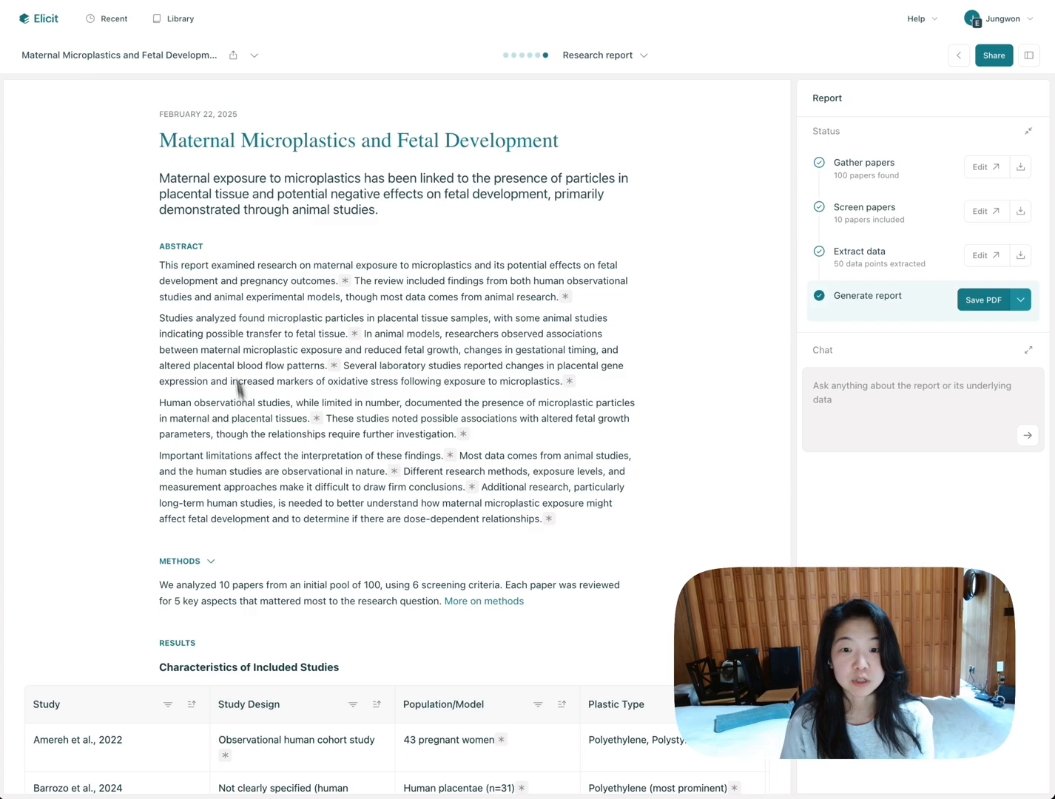
mouse_move(499, 296)
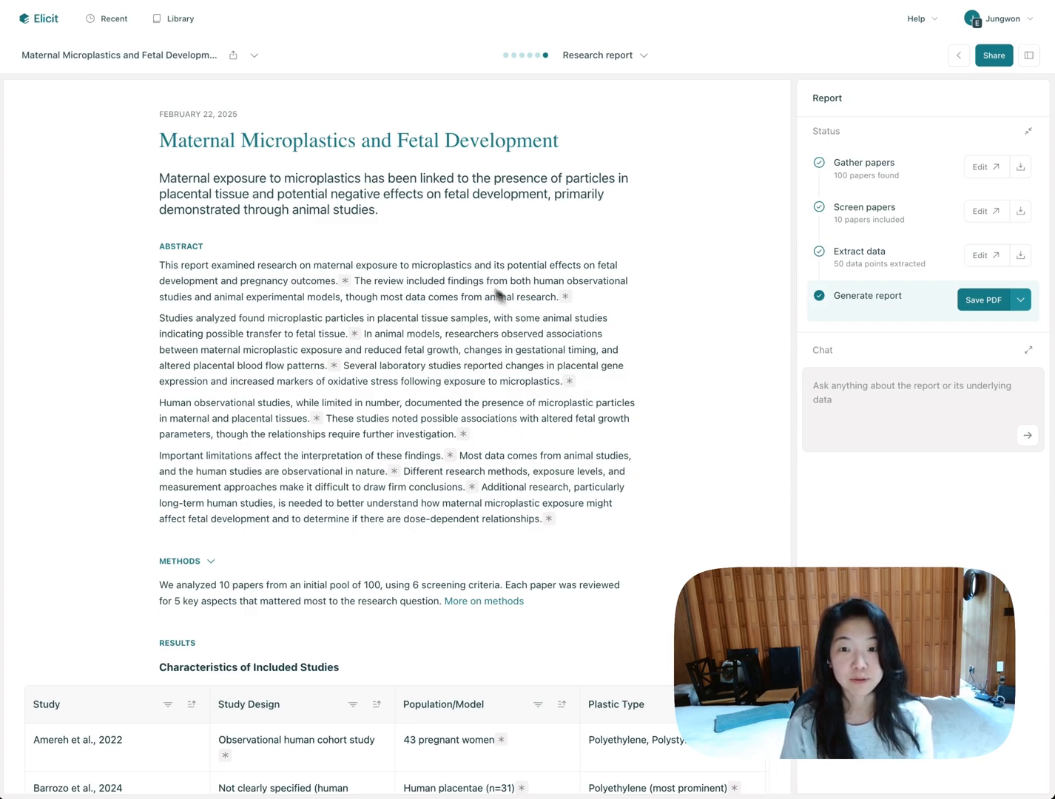
mouse_move(435, 485)
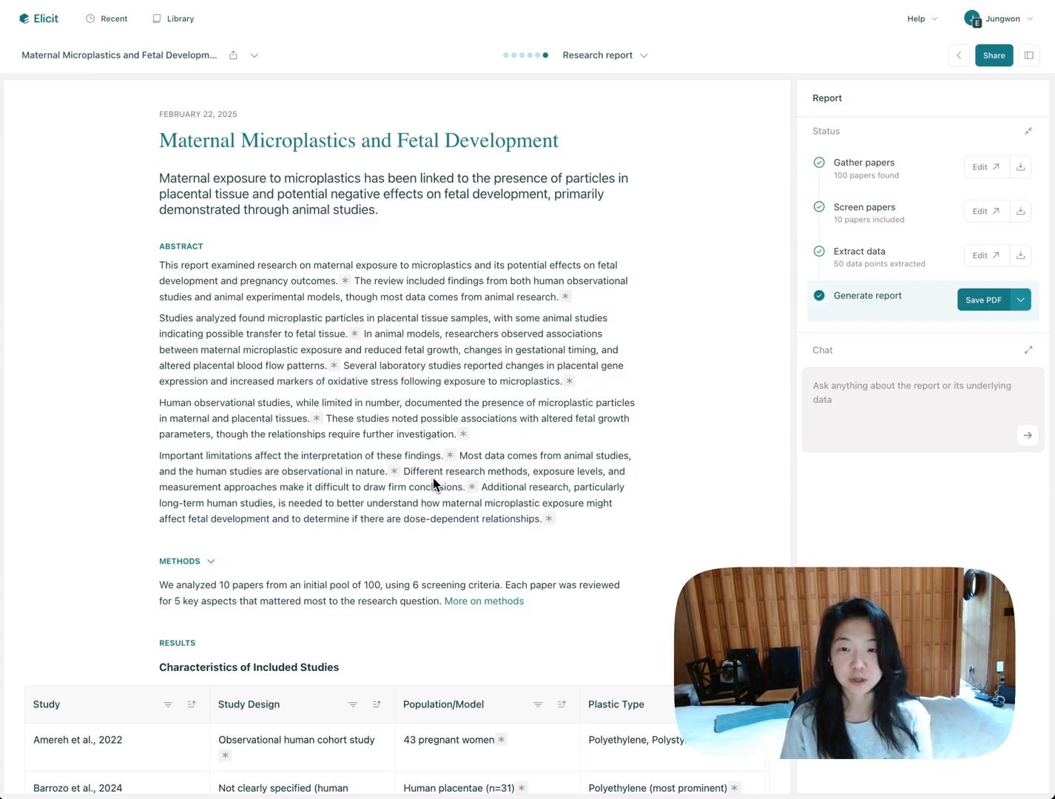
click(316, 418)
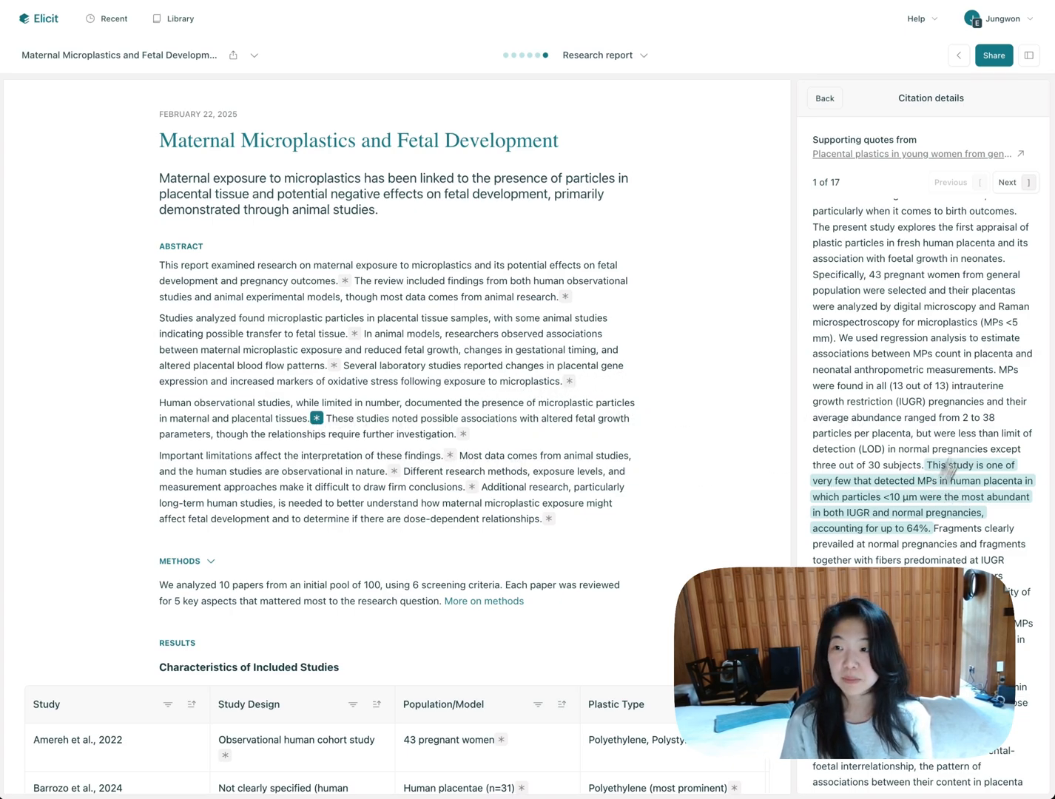
Step: Step forward through the supporting quotes, reaching quote 6 of 17
click(1008, 182)
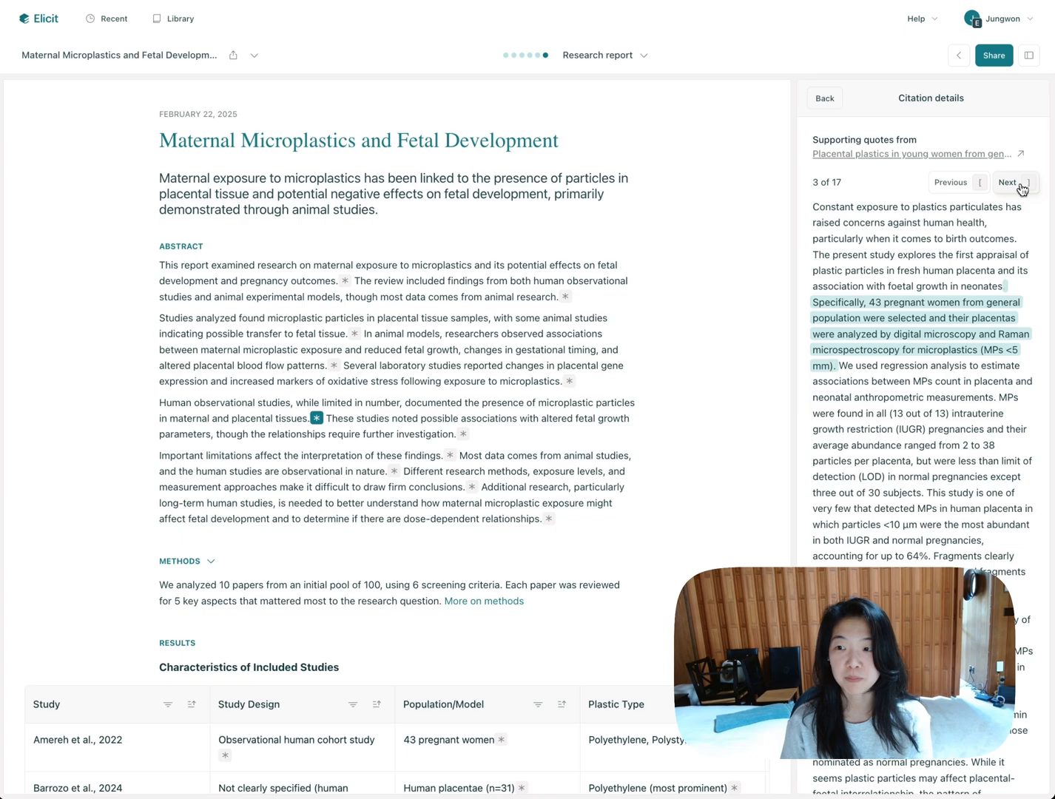
click(1011, 182)
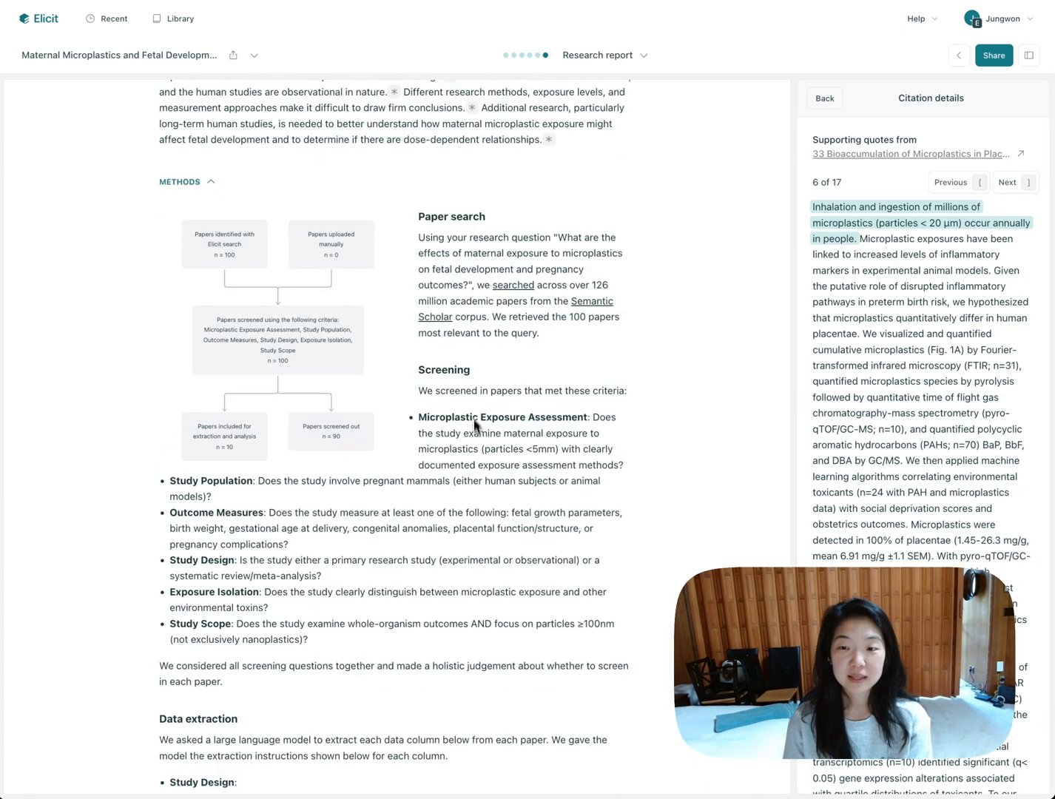
scroll(down, 3)
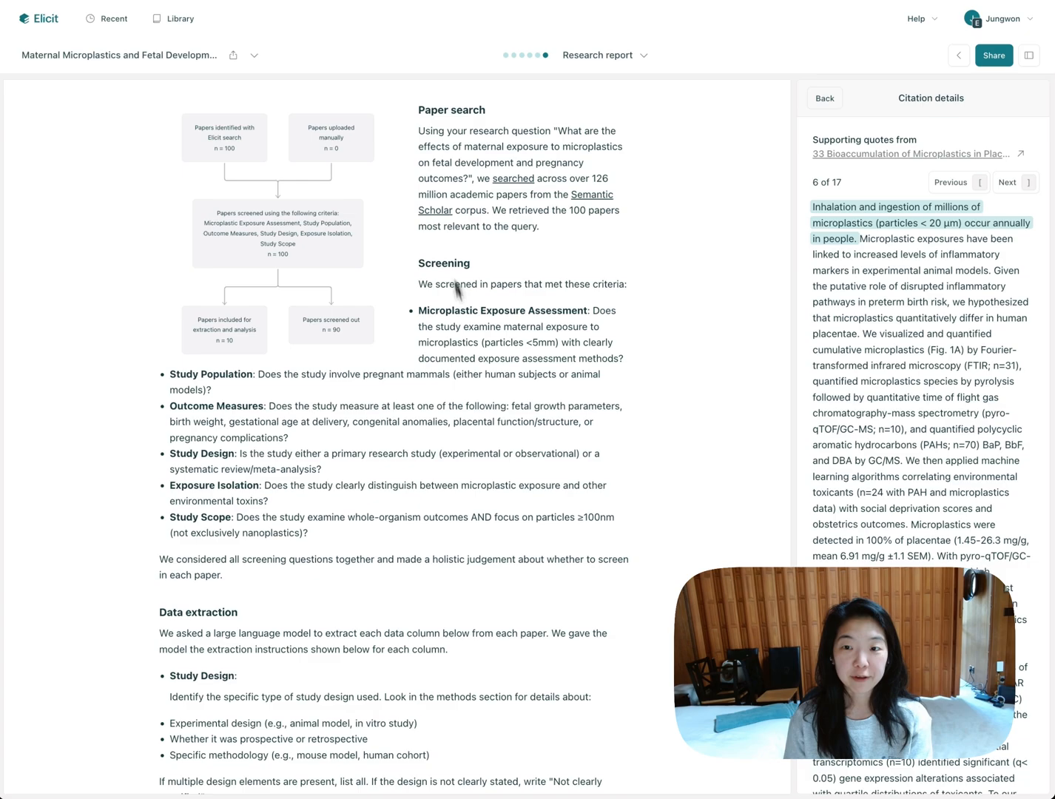
scroll(down, 3)
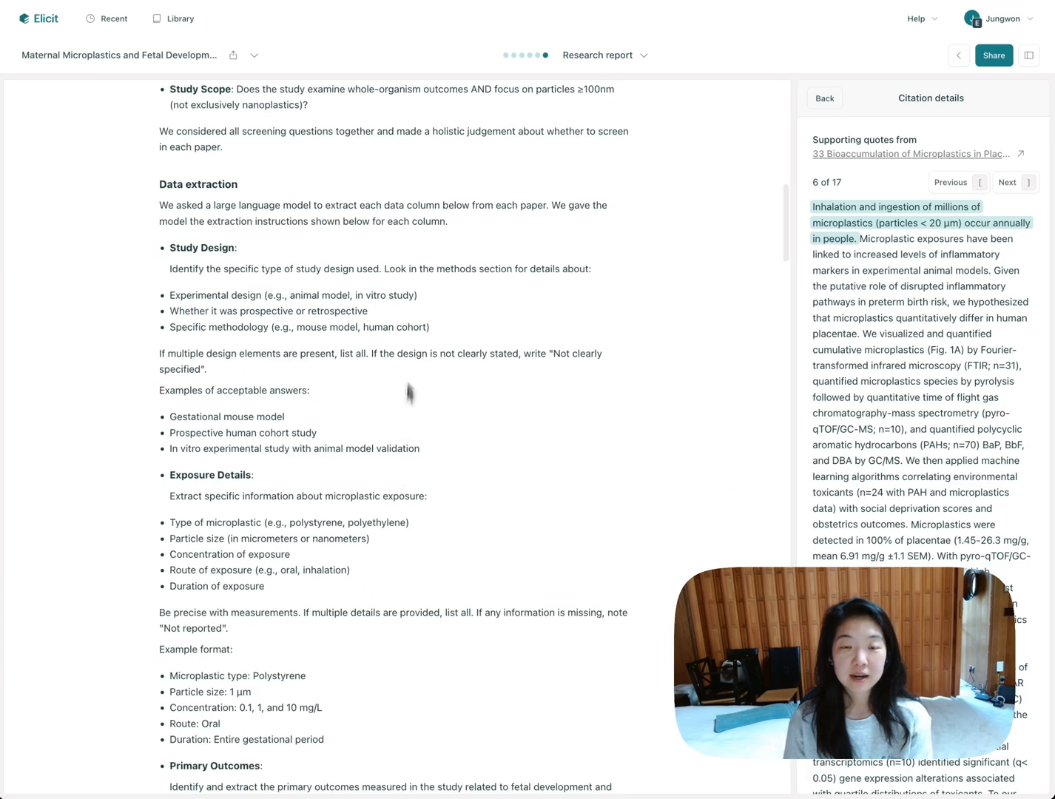
scroll(down, 3)
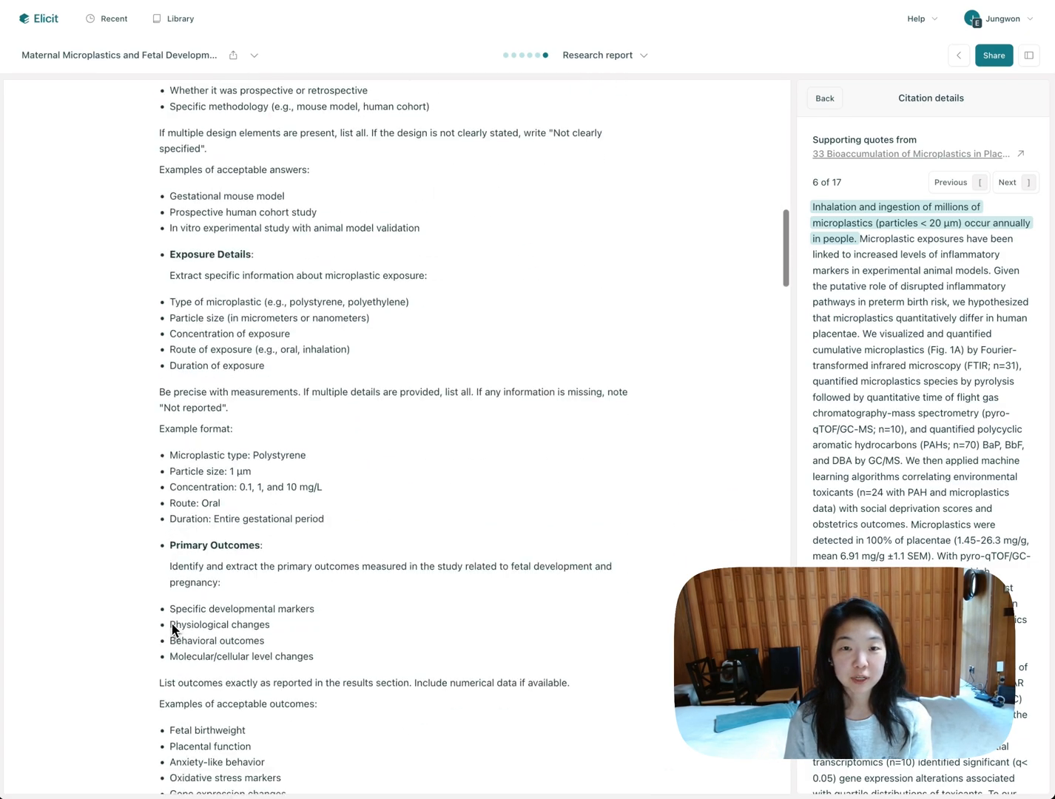
scroll(down, 3)
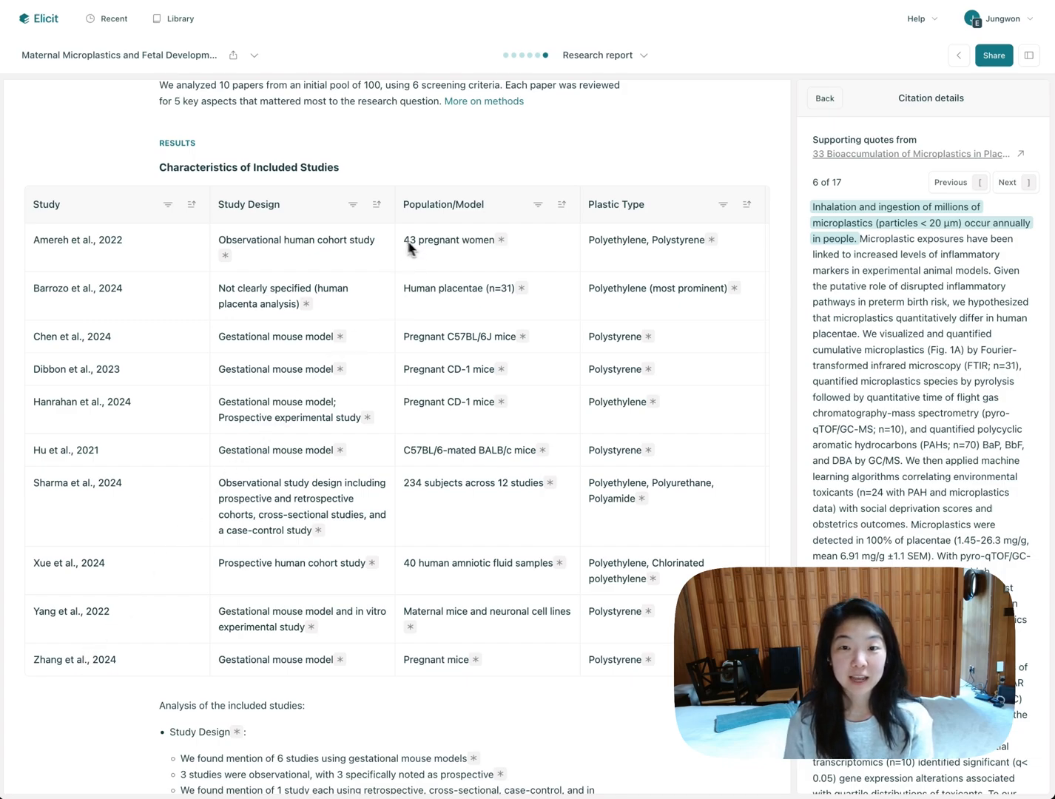
mouse_move(396, 332)
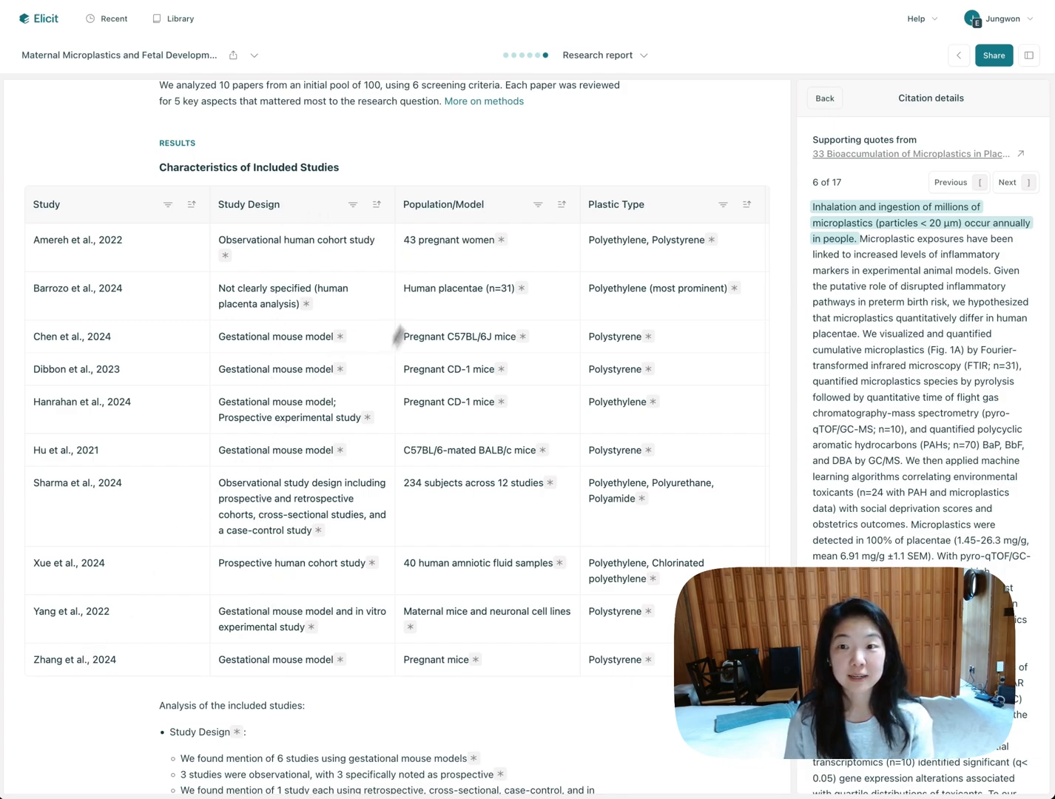
Step: Scroll the results tables and show sources for the 106 ng/L drinking-water exposure level
scroll(right, 3)
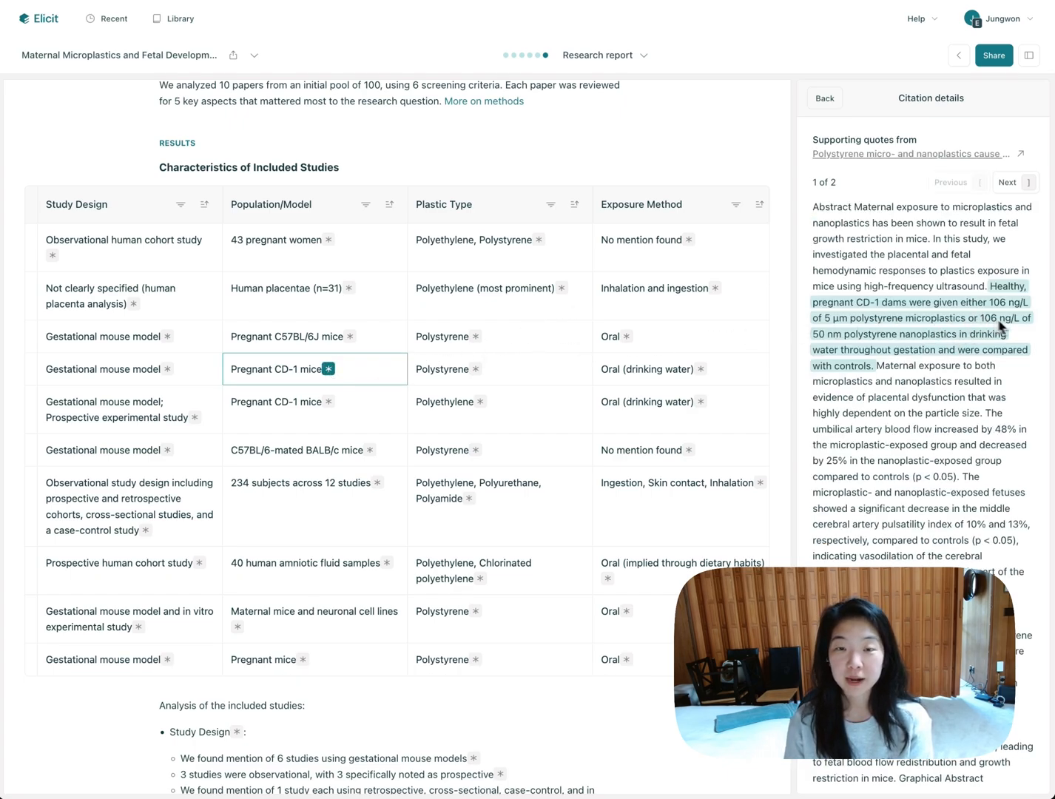
scroll(down, 3)
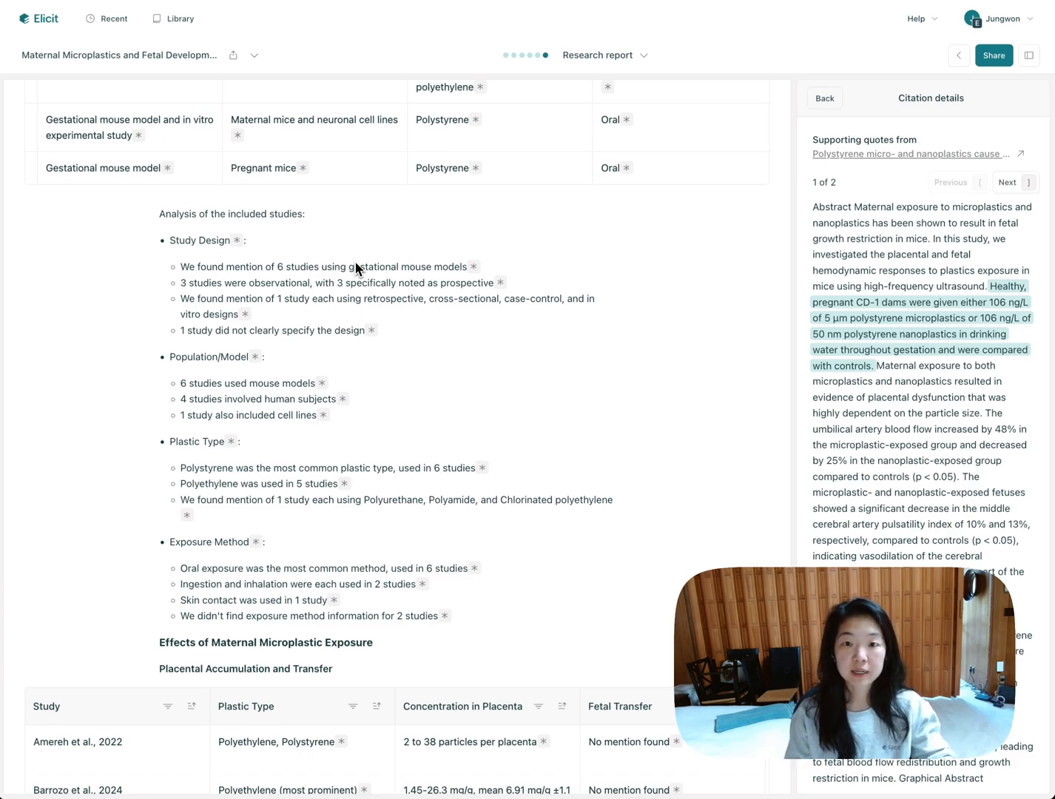
scroll(down, 3)
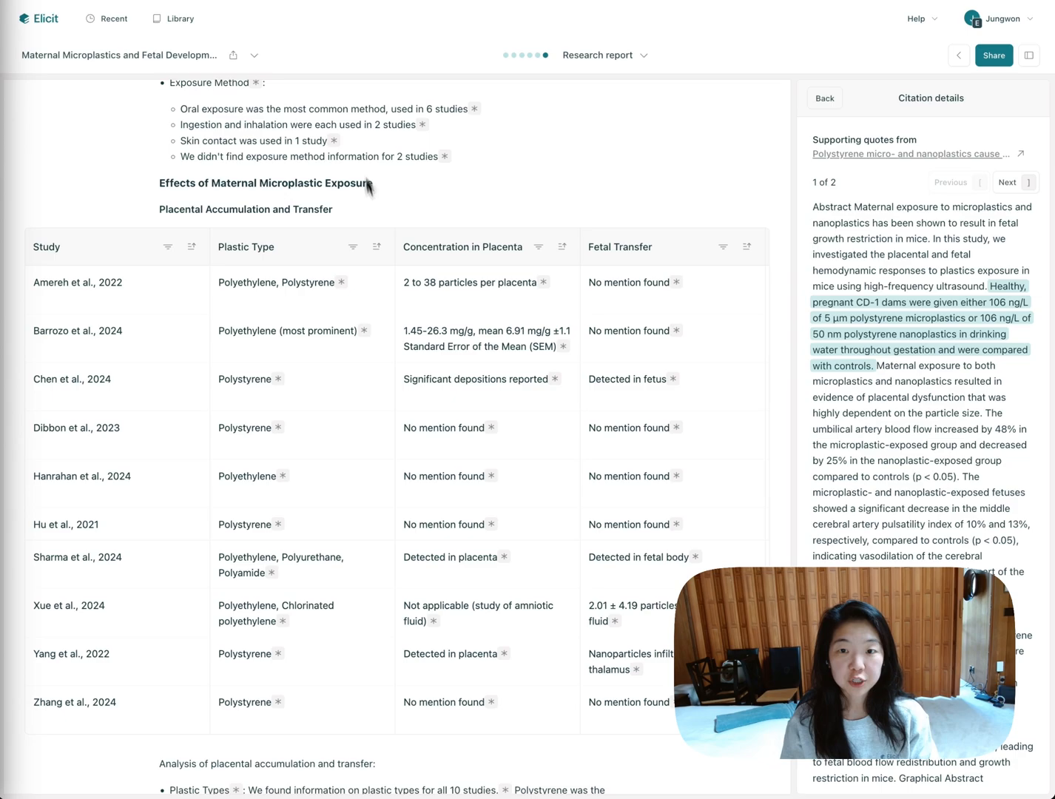
scroll(down, 3)
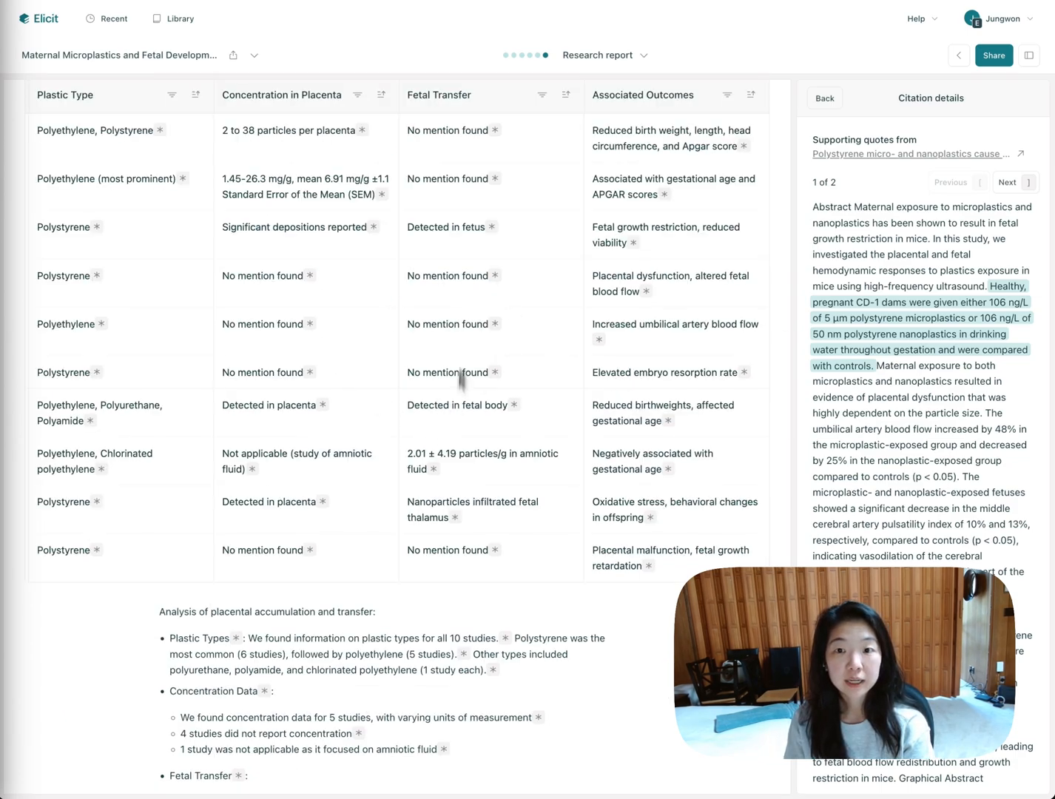
scroll(down, 3)
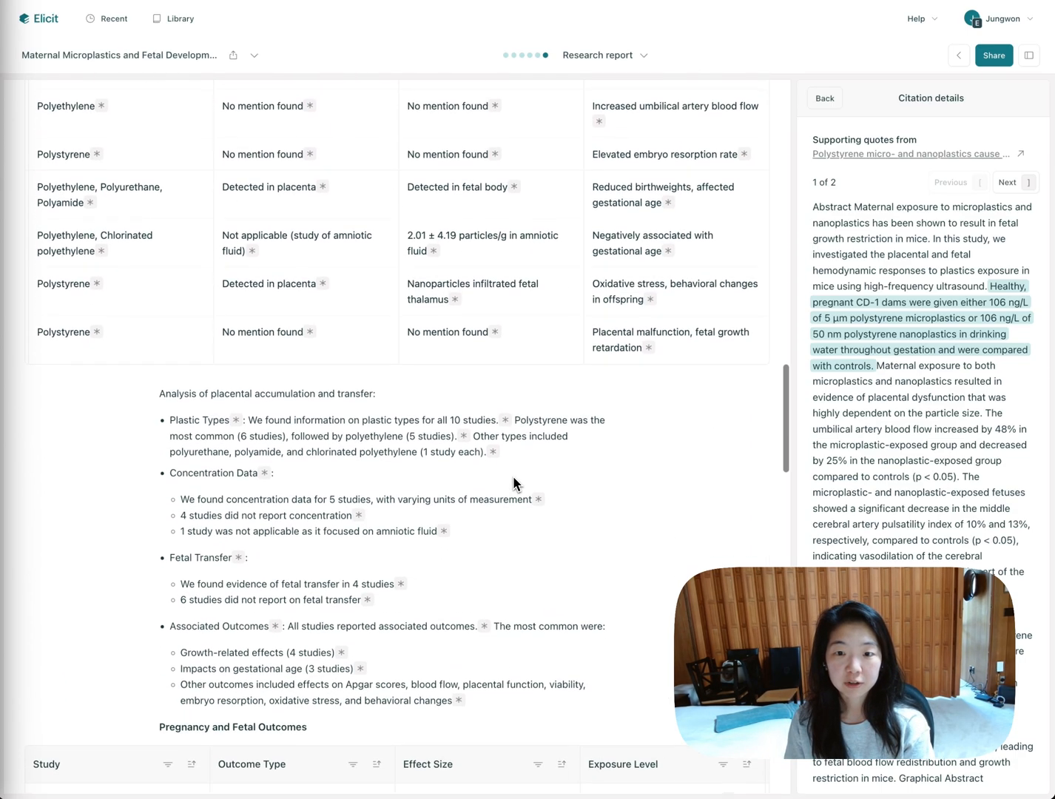
scroll(down, 3)
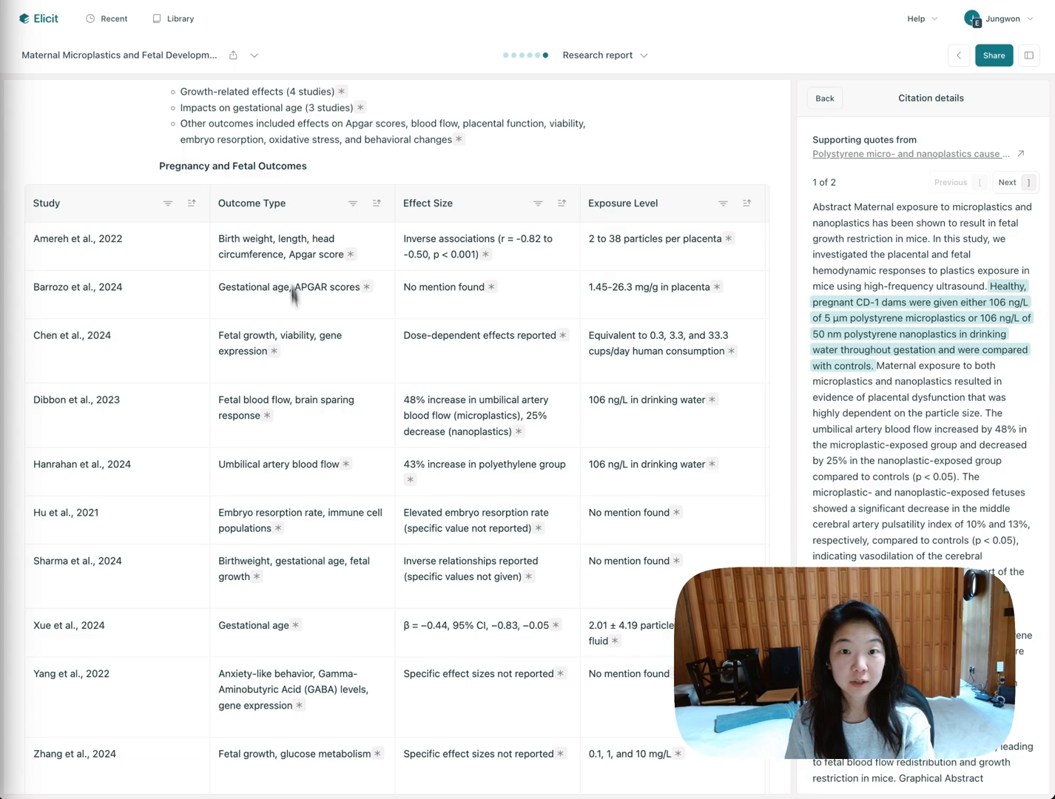
mouse_move(288, 491)
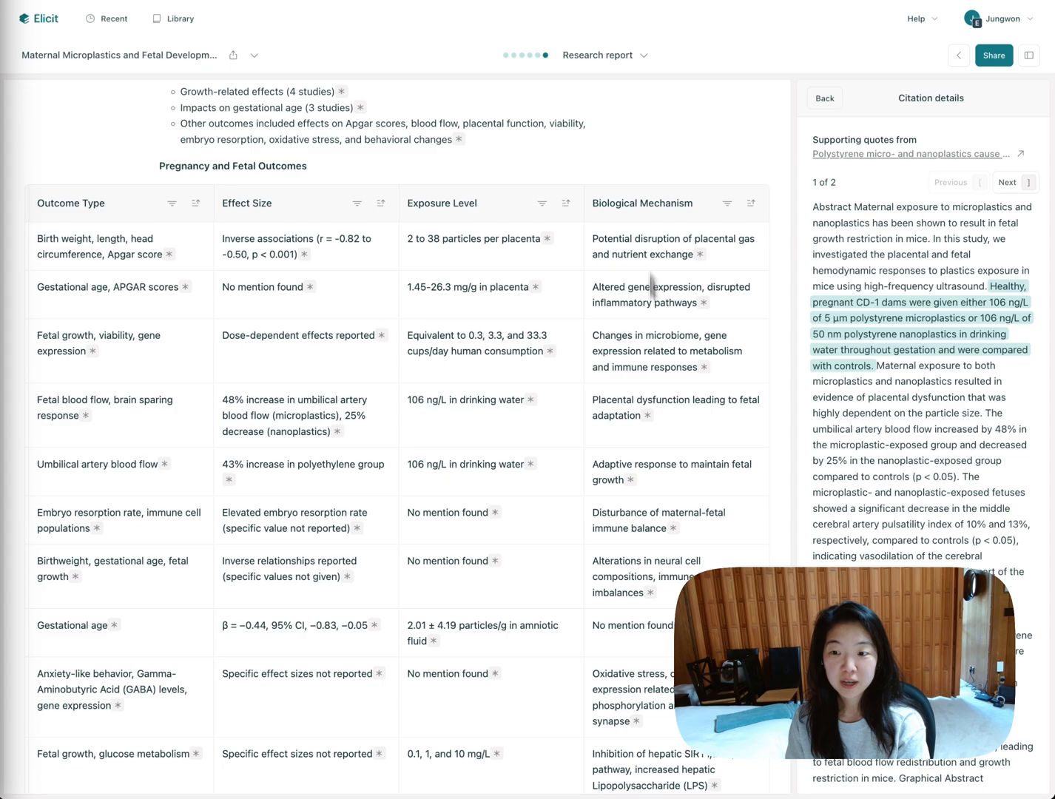
scroll(down, 3)
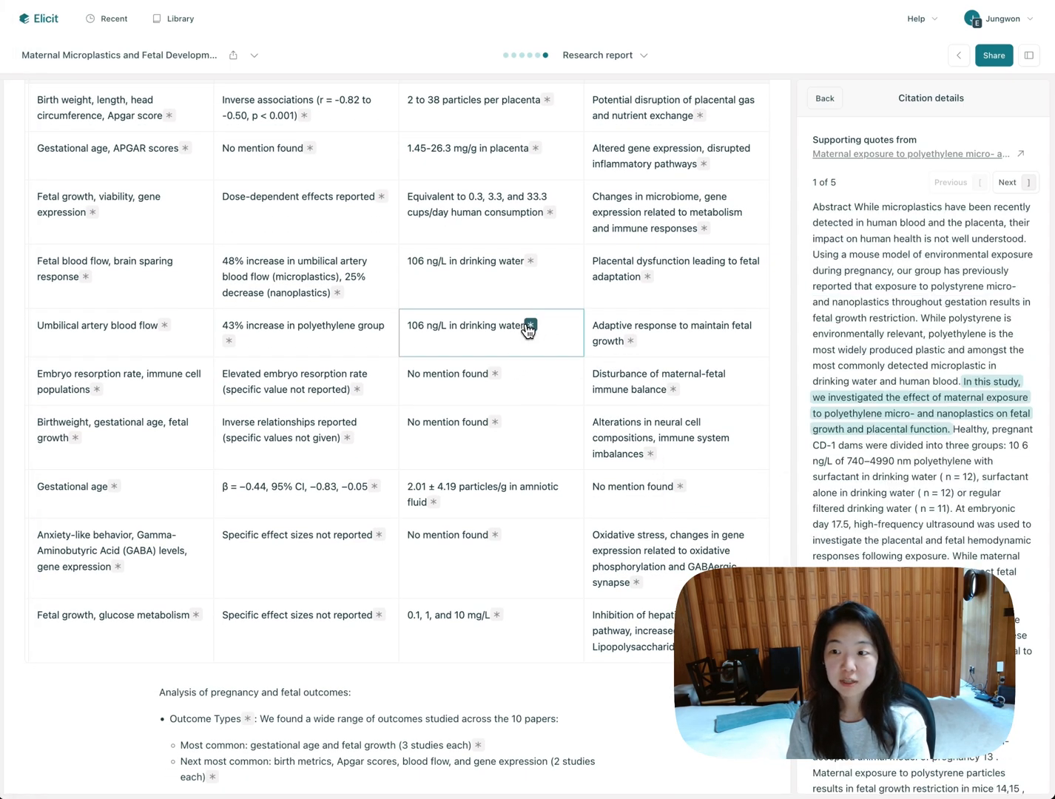
click(1007, 182)
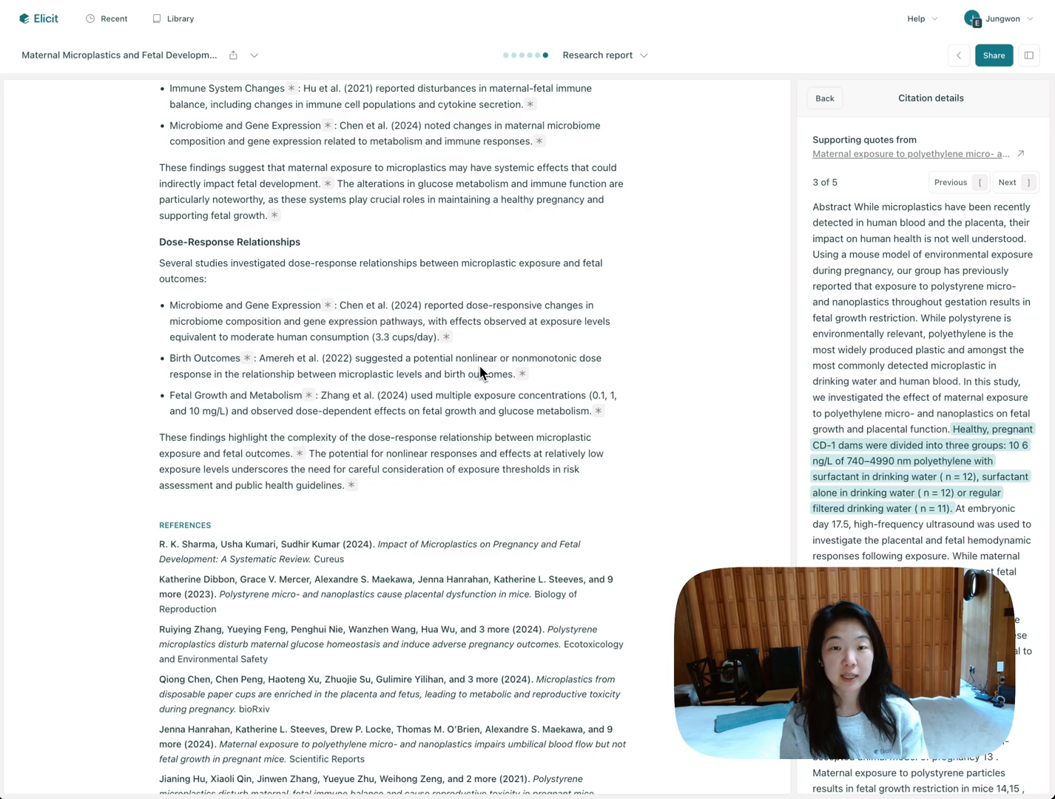
Step: View the systematic review's original PDF, then go back to the report
scroll(down, 3)
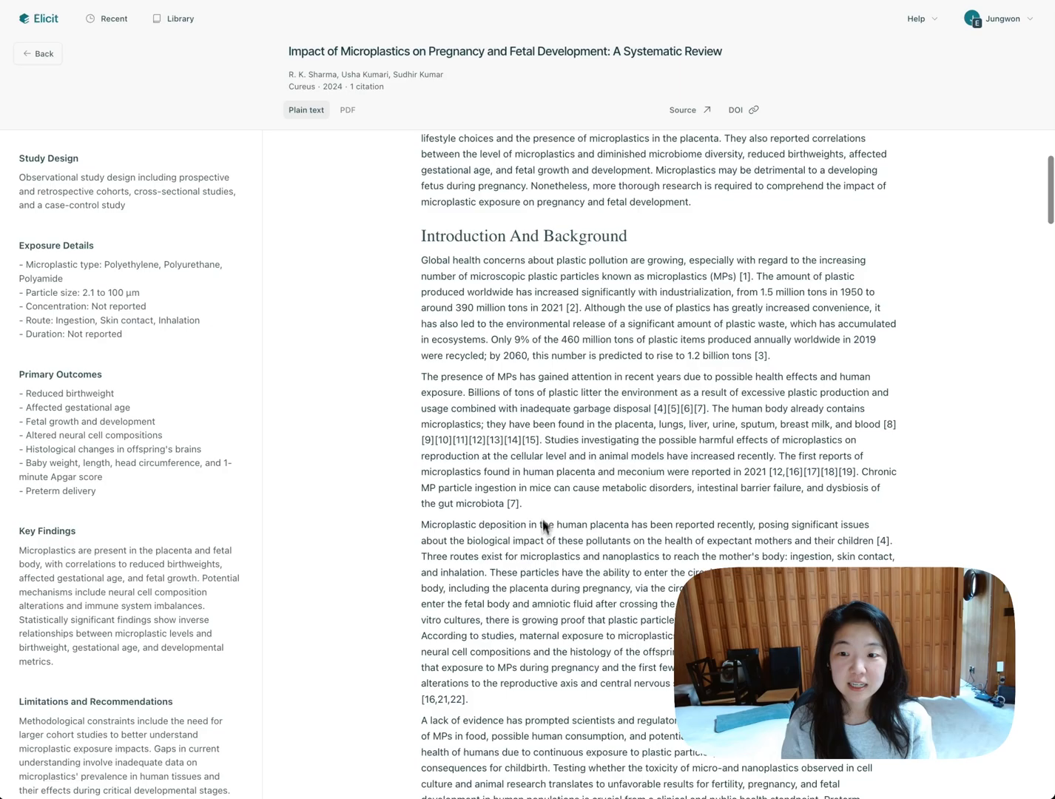
scroll(down, 3)
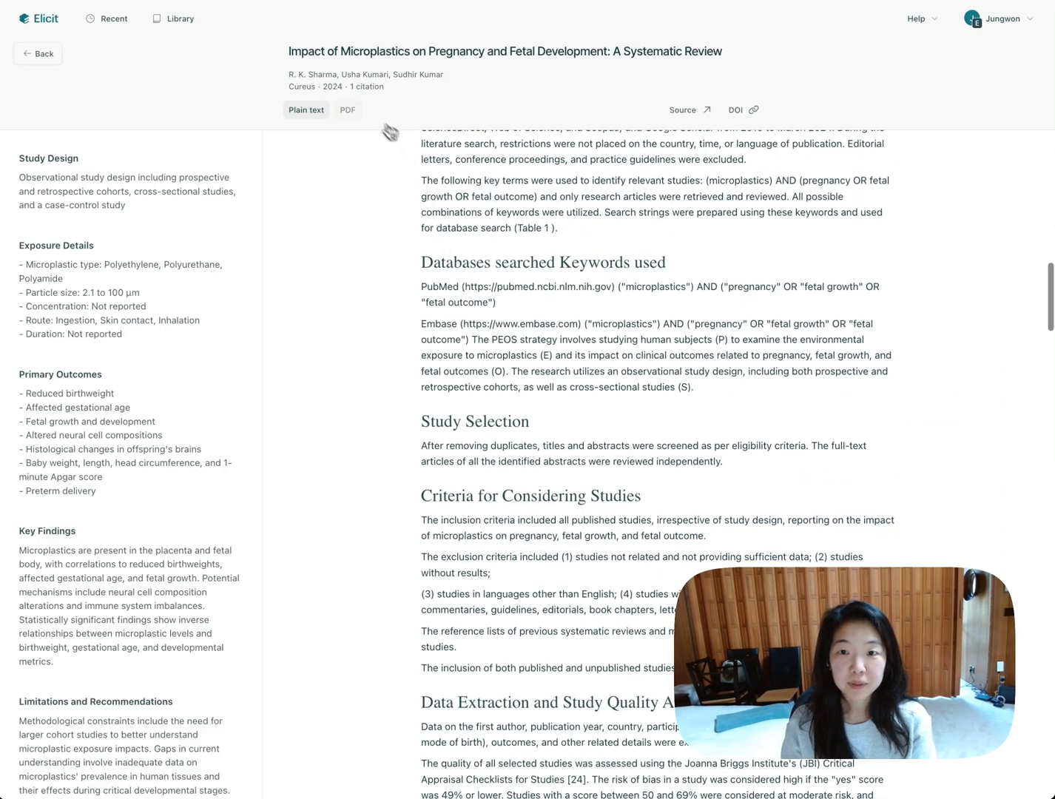
click(347, 110)
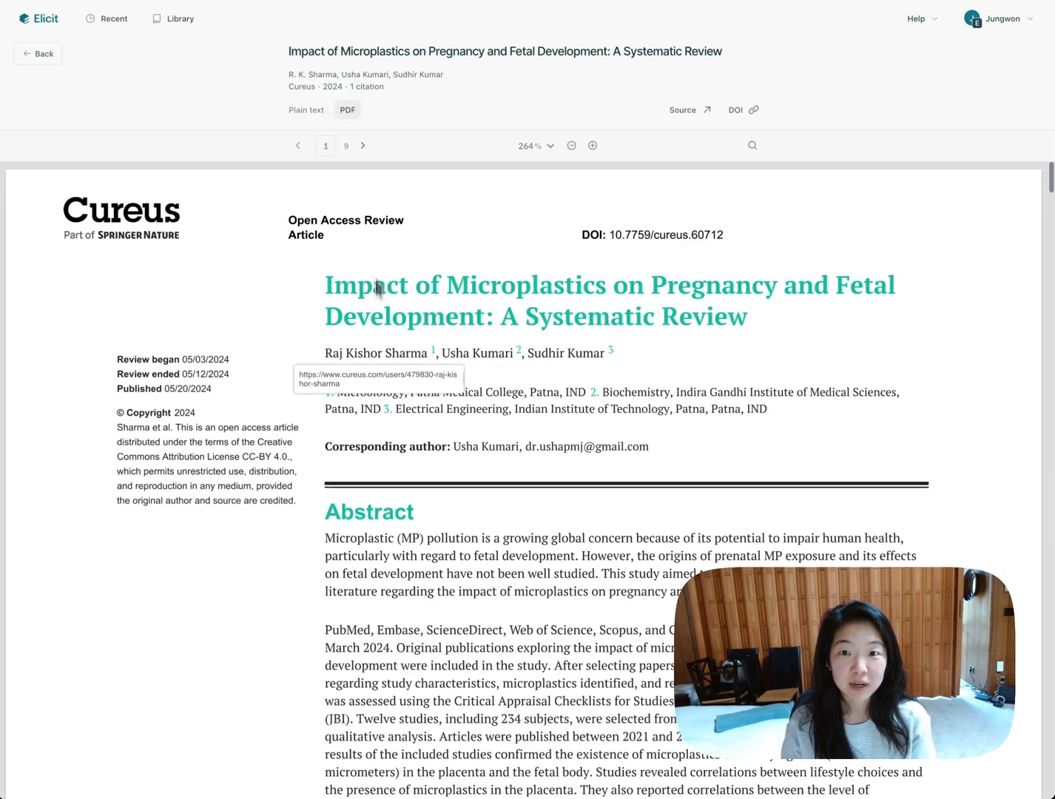
click(306, 110)
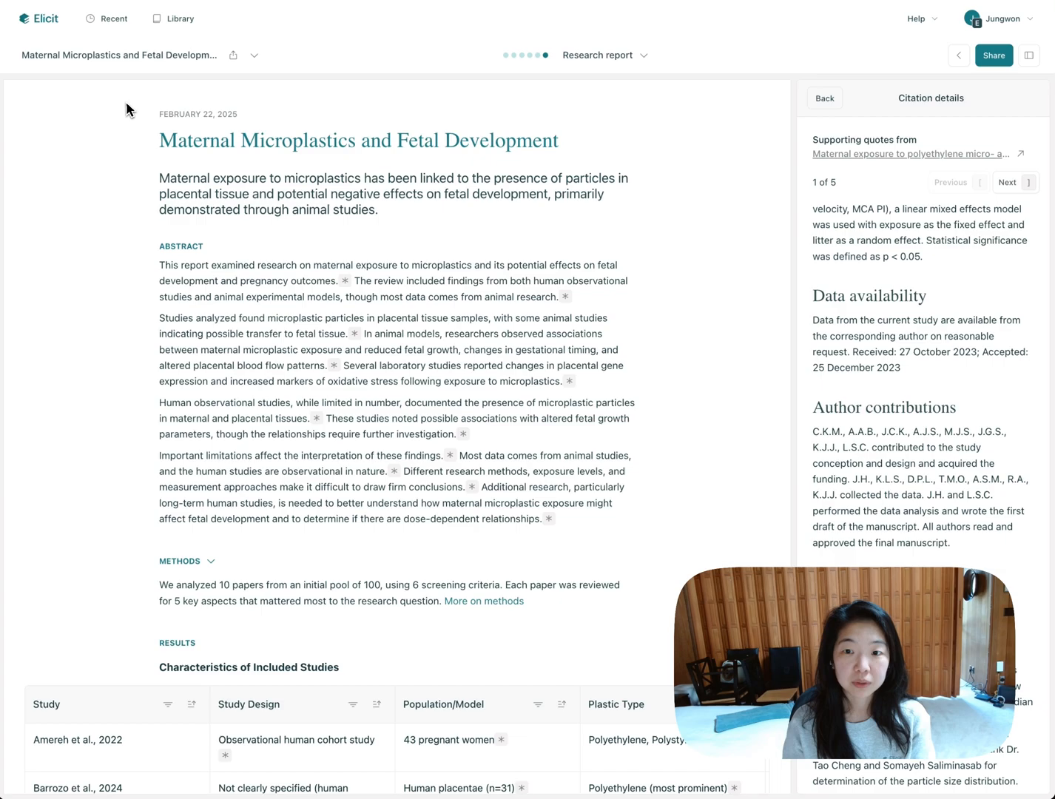
Step: Close Citation details to reveal the four completed report stages and the chat box
scroll(down, 3)
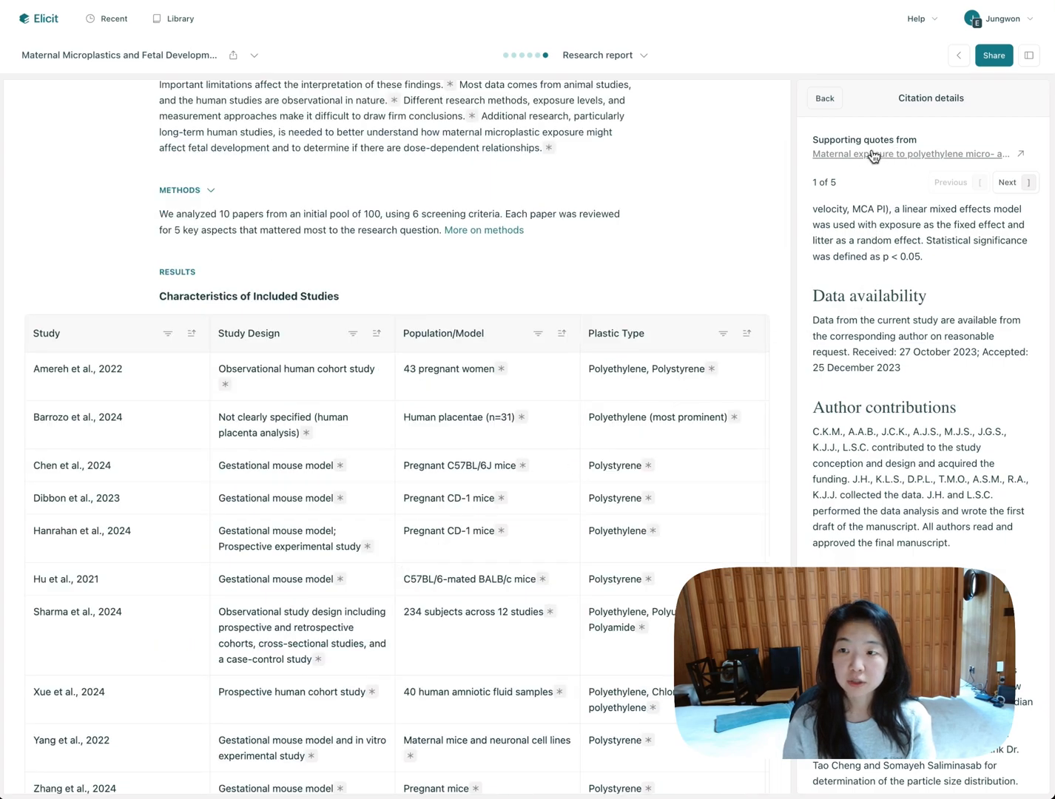
click(908, 154)
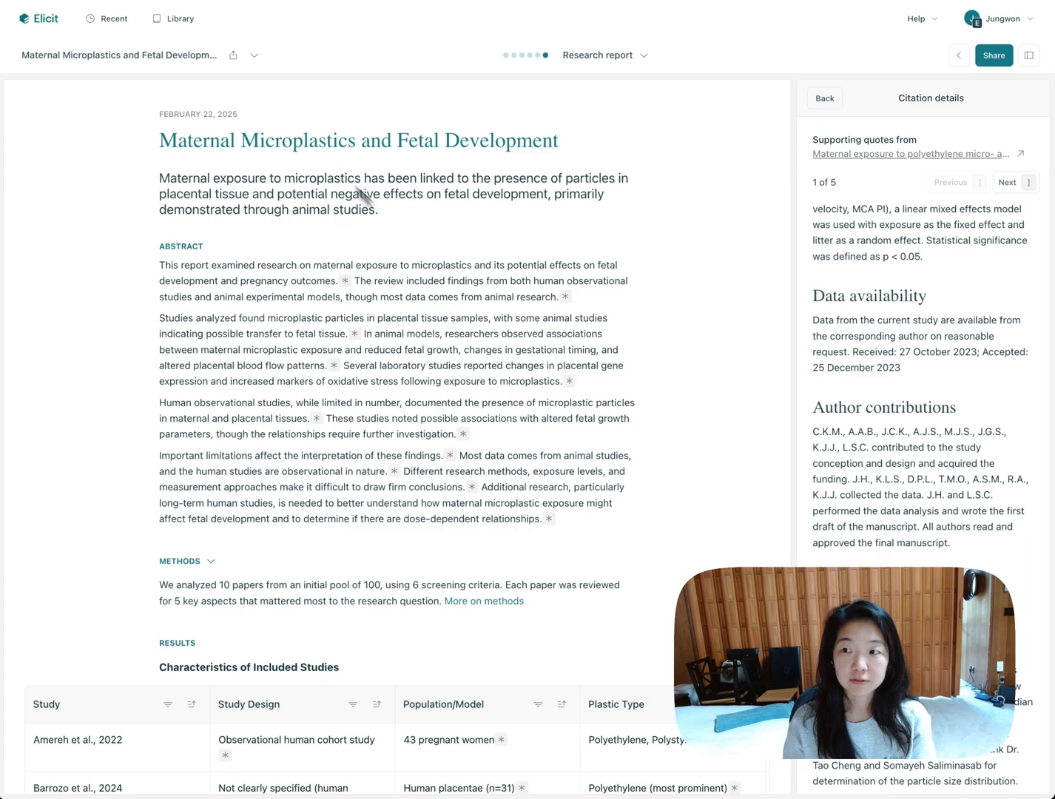
scroll(down, 3)
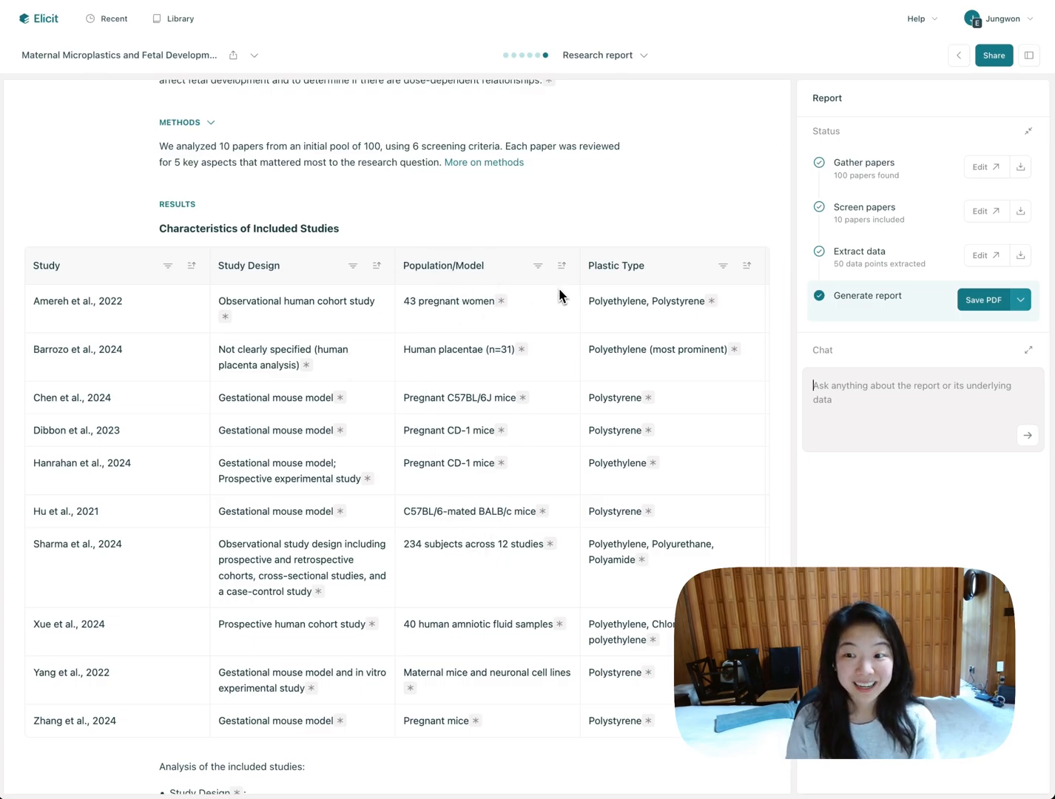
scroll(down, 3)
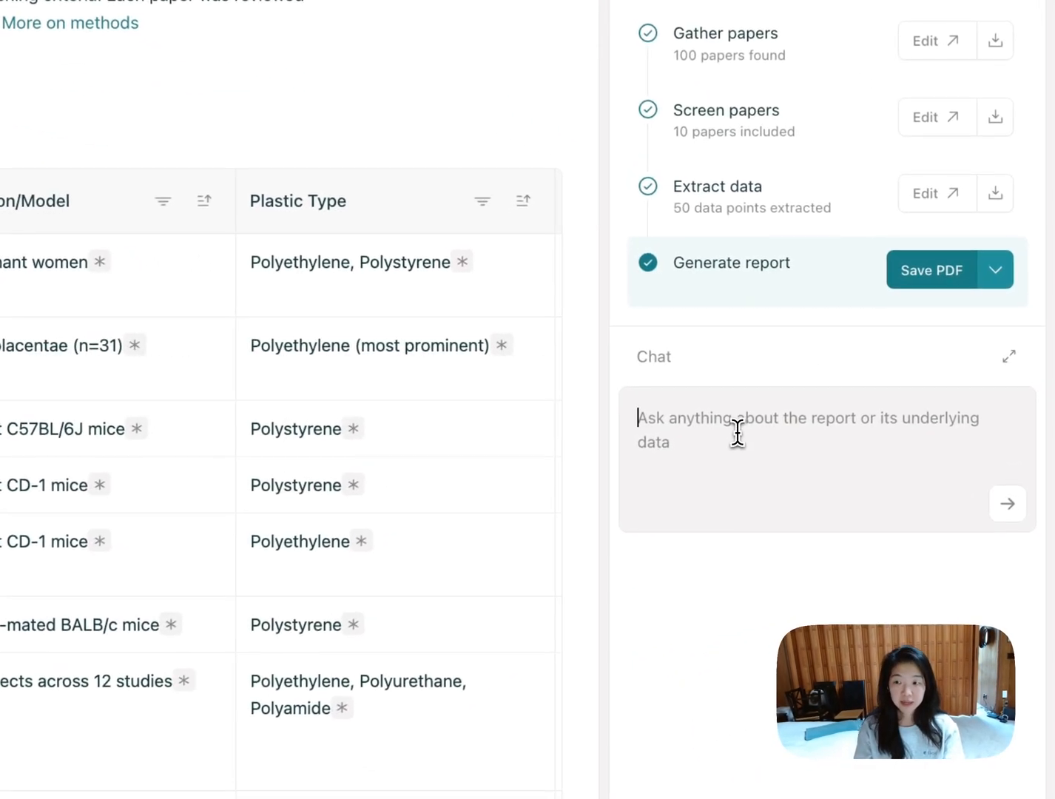
Step: Ask the report chat 'Which finding is the most robust?' and read the answer
text(Which finding is the)
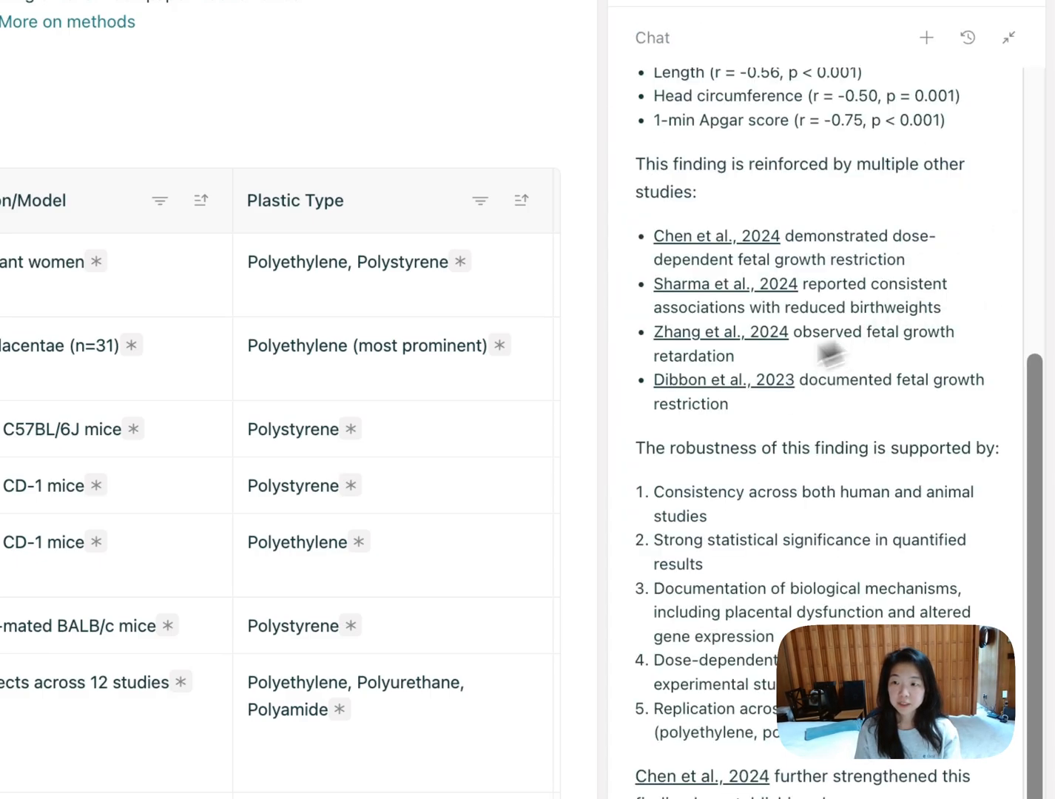
scroll(up, 3)
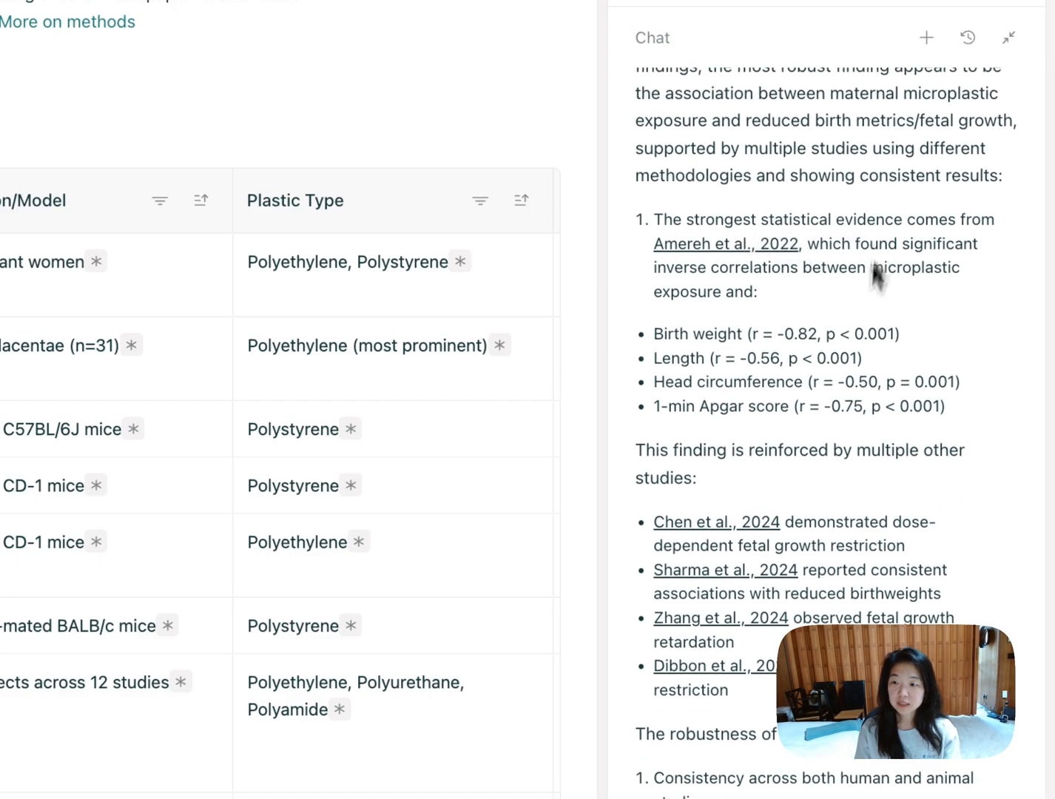
scroll(down, 3)
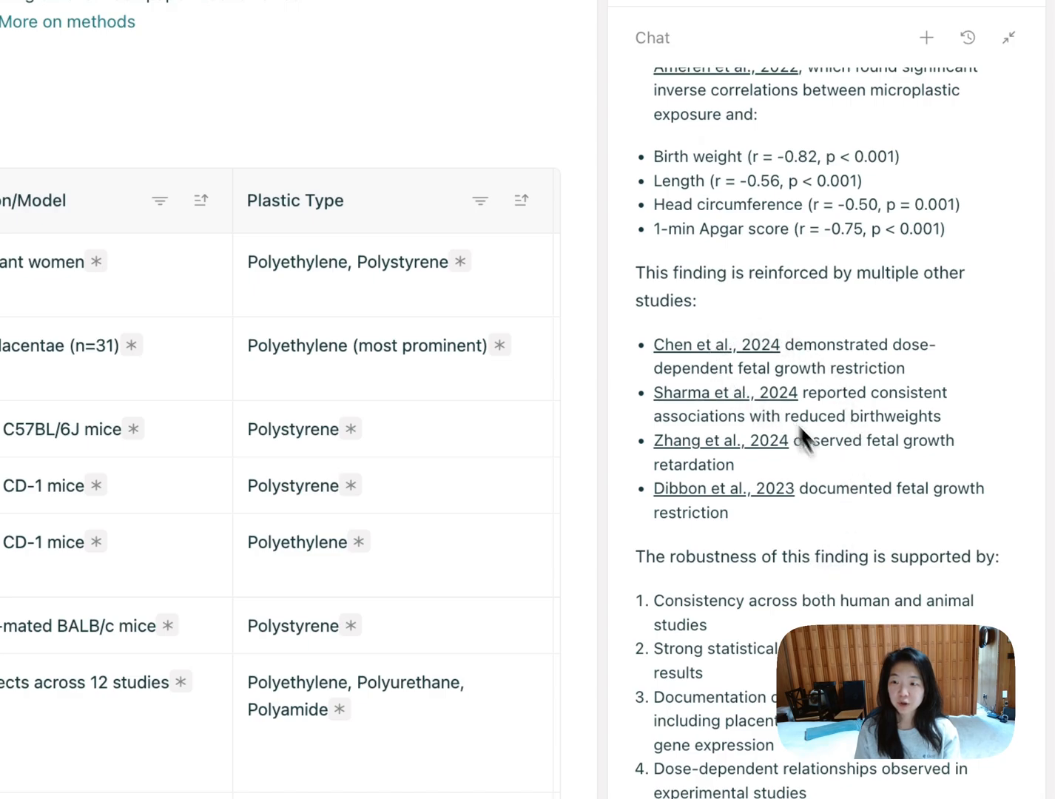
scroll(down, 3)
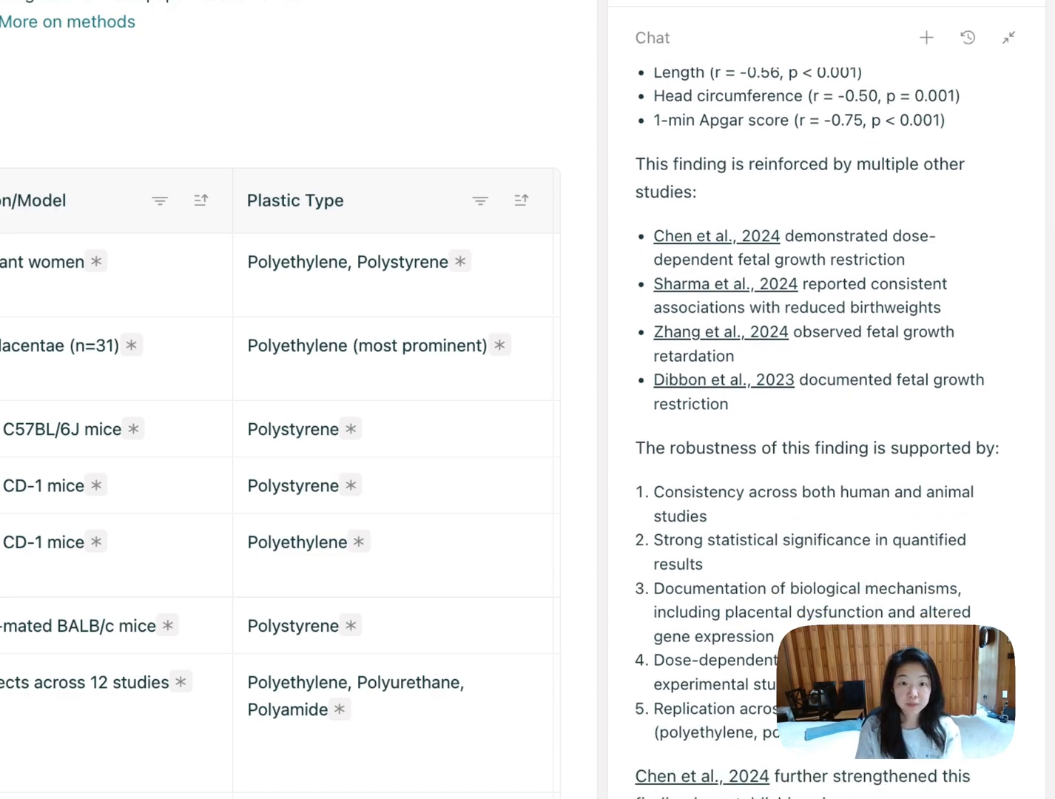
Step: Ask a follow-up question: 'Can you tell me more about what Chen…' study found
text(Can you tell)
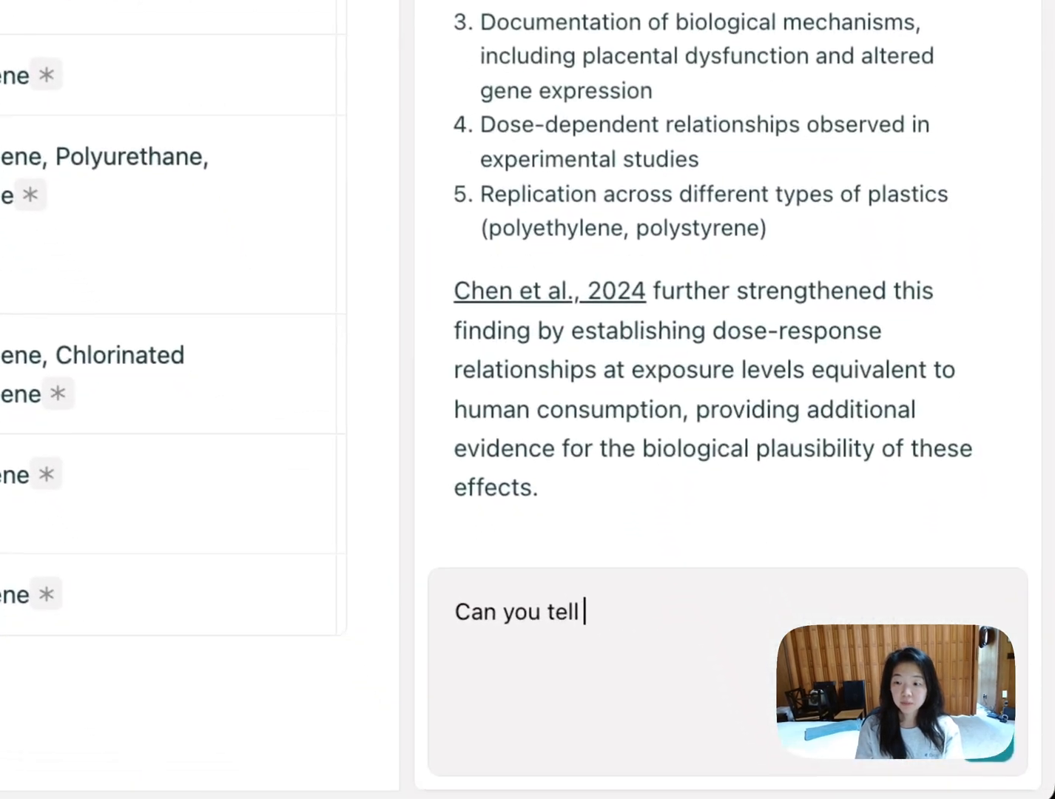
text(me more about what Che)
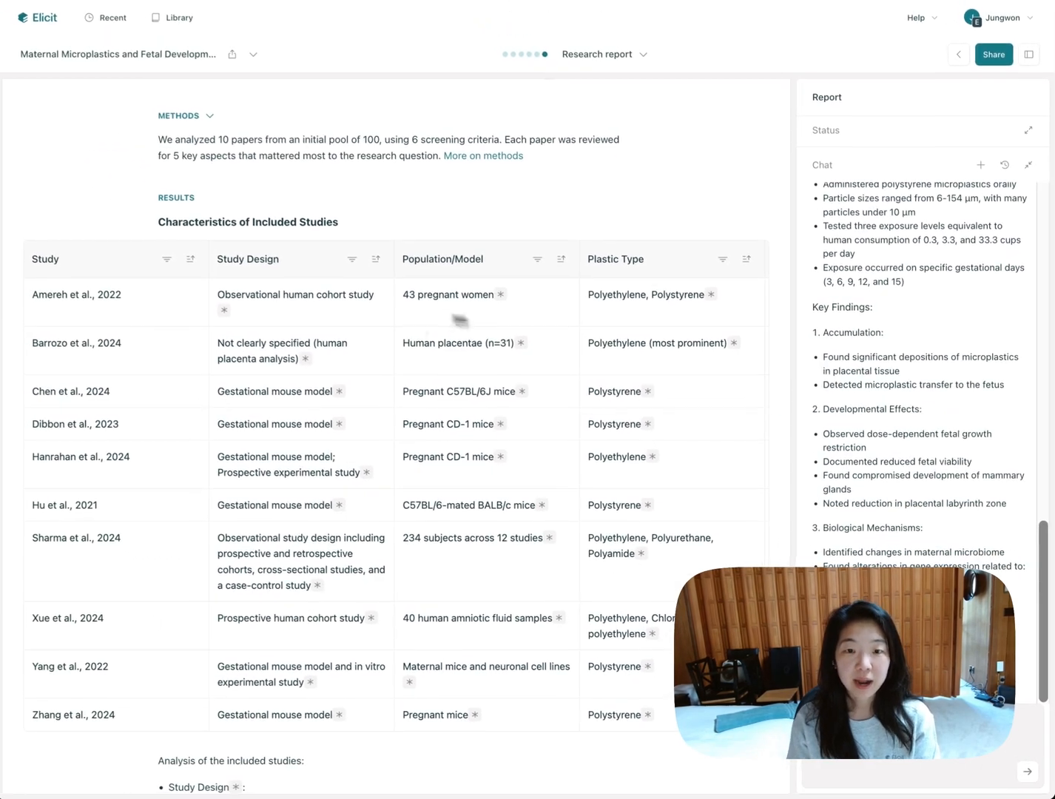
scroll(down, 3)
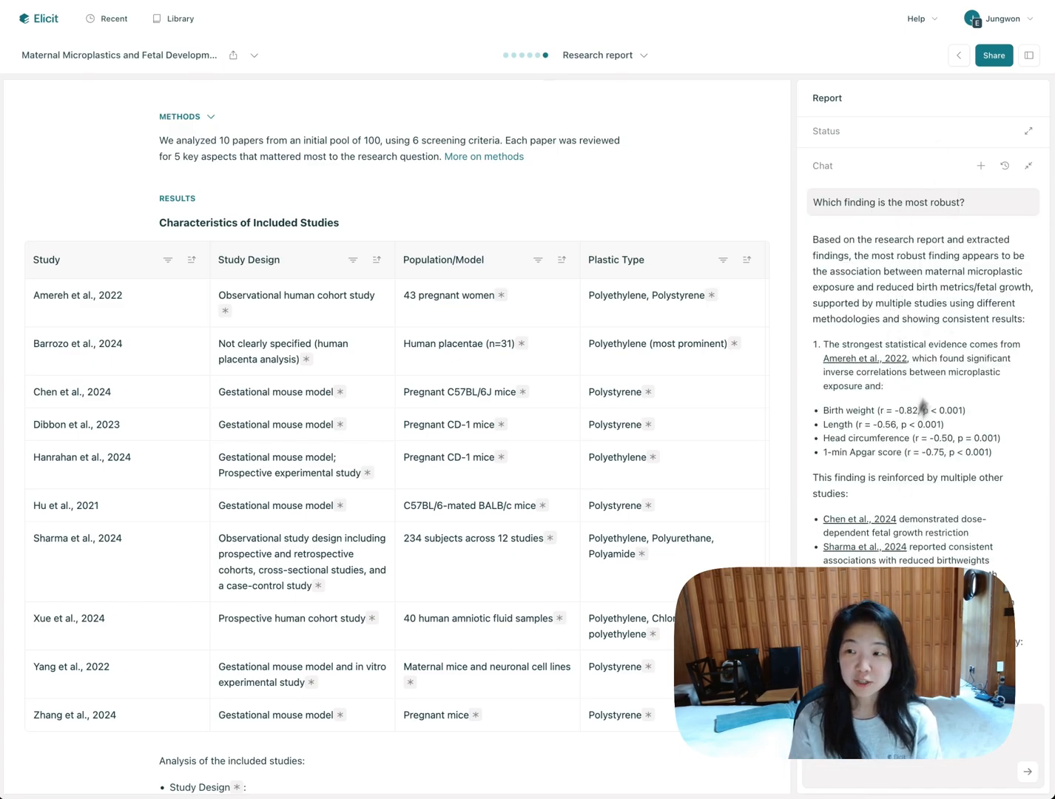
Step: Show past chat questions and workflow status, then return to the Gather papers step
click(1004, 165)
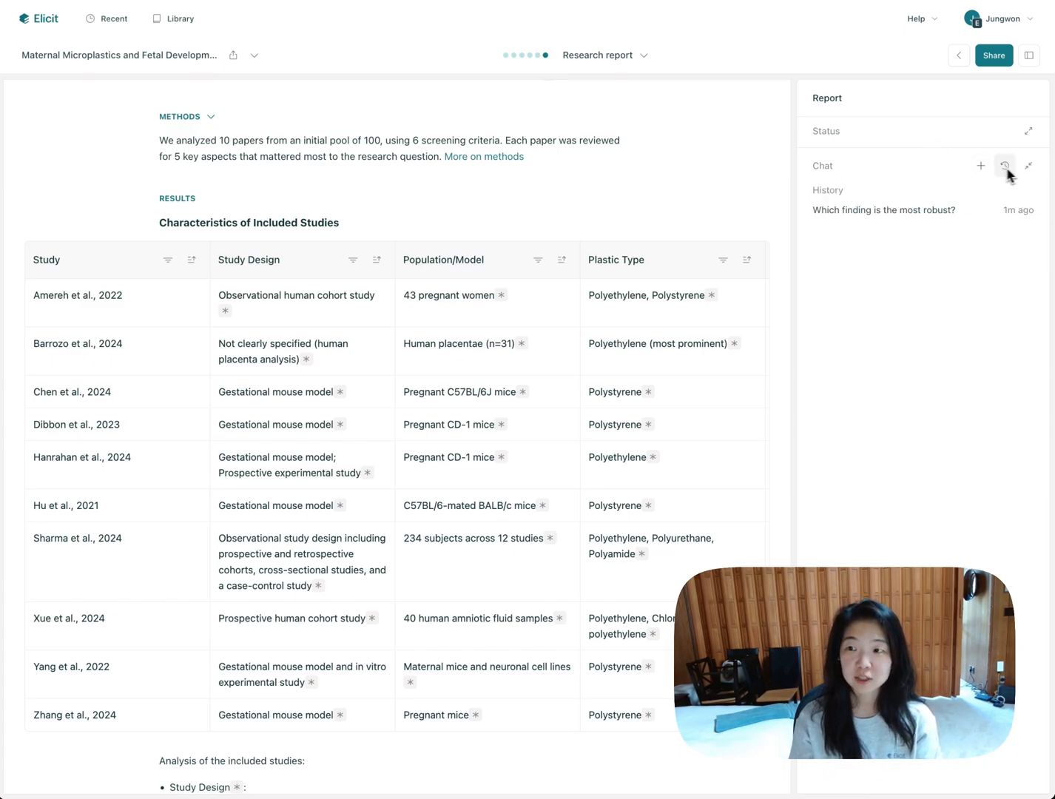
click(1029, 130)
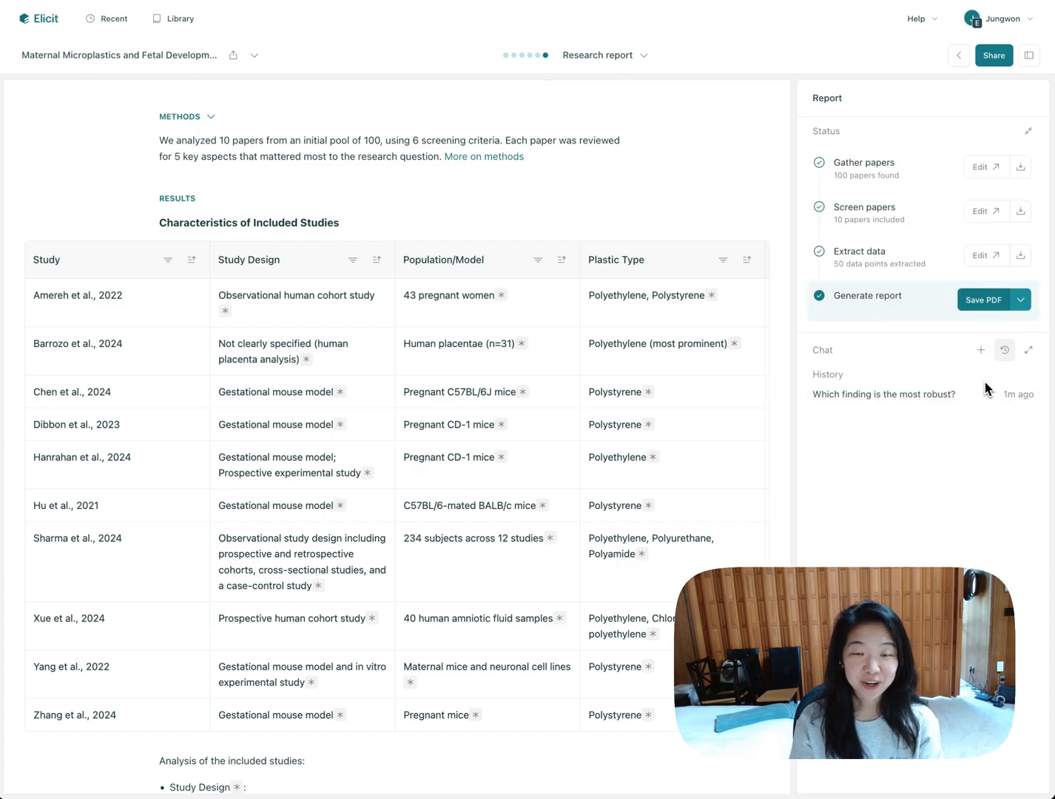
mouse_move(946, 128)
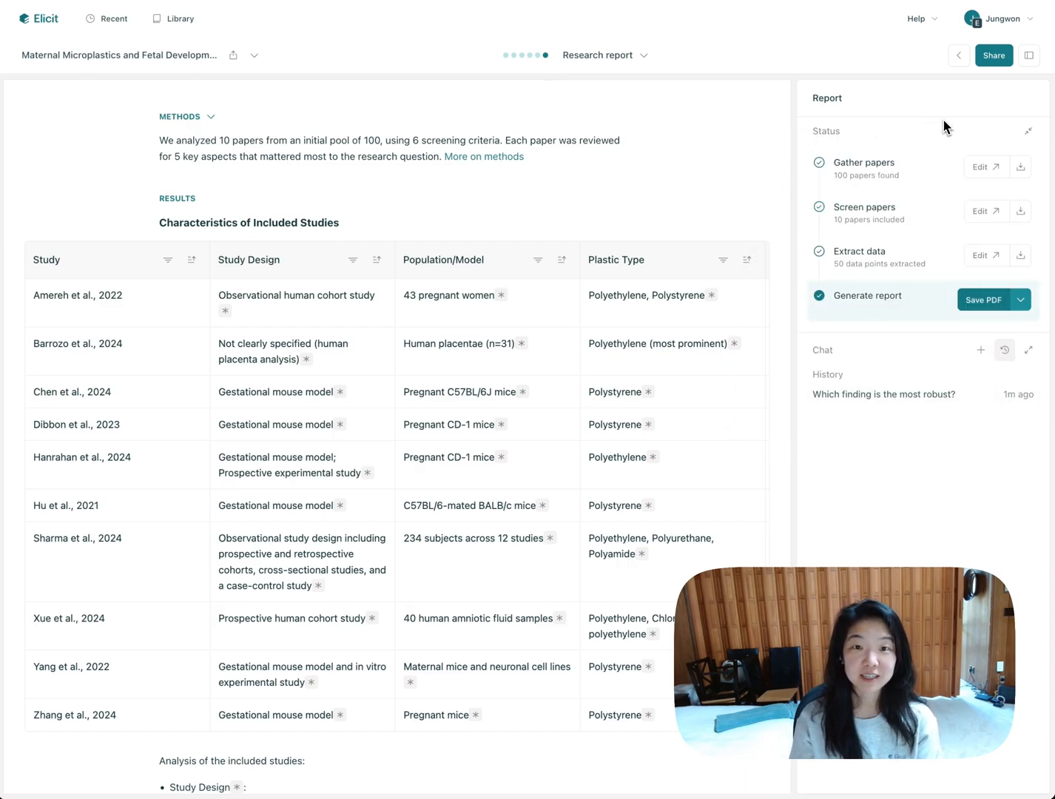
mouse_move(693, 199)
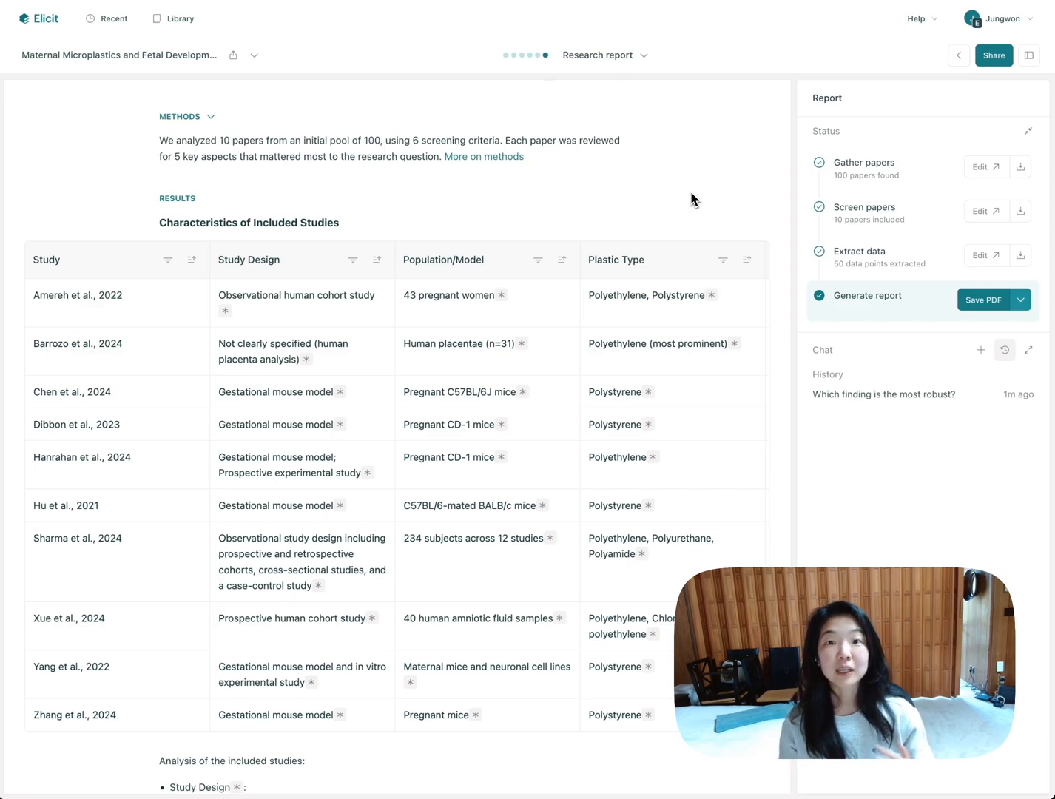
mouse_move(980, 166)
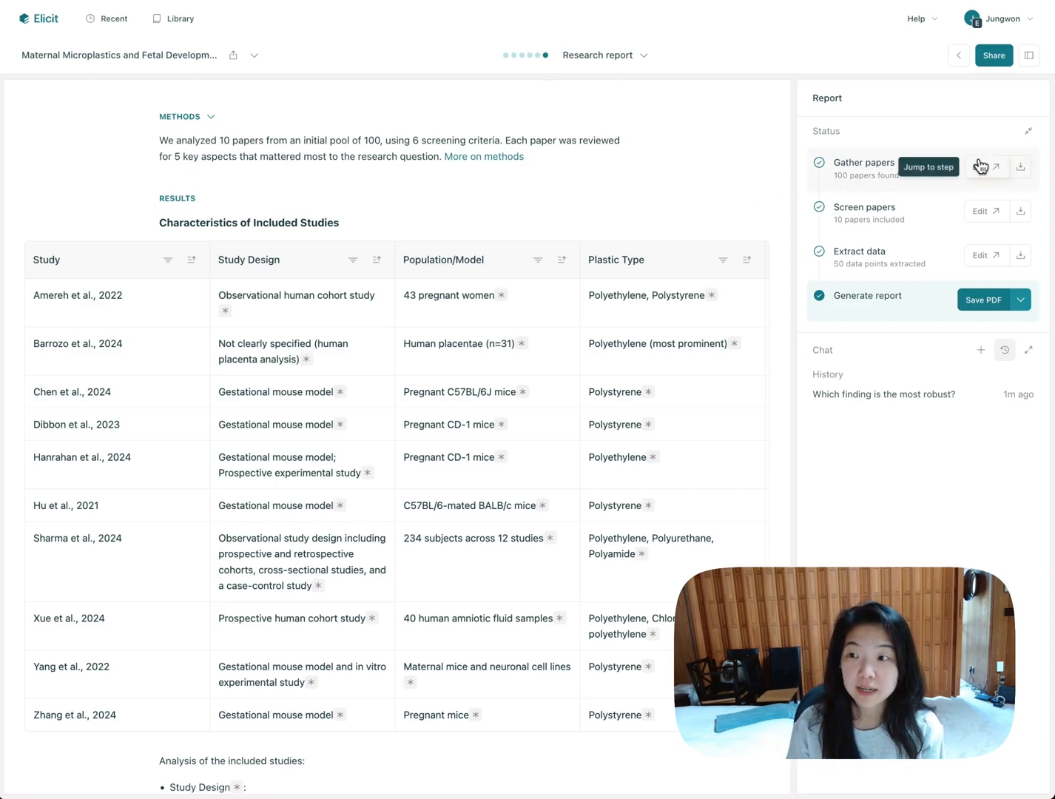
click(928, 166)
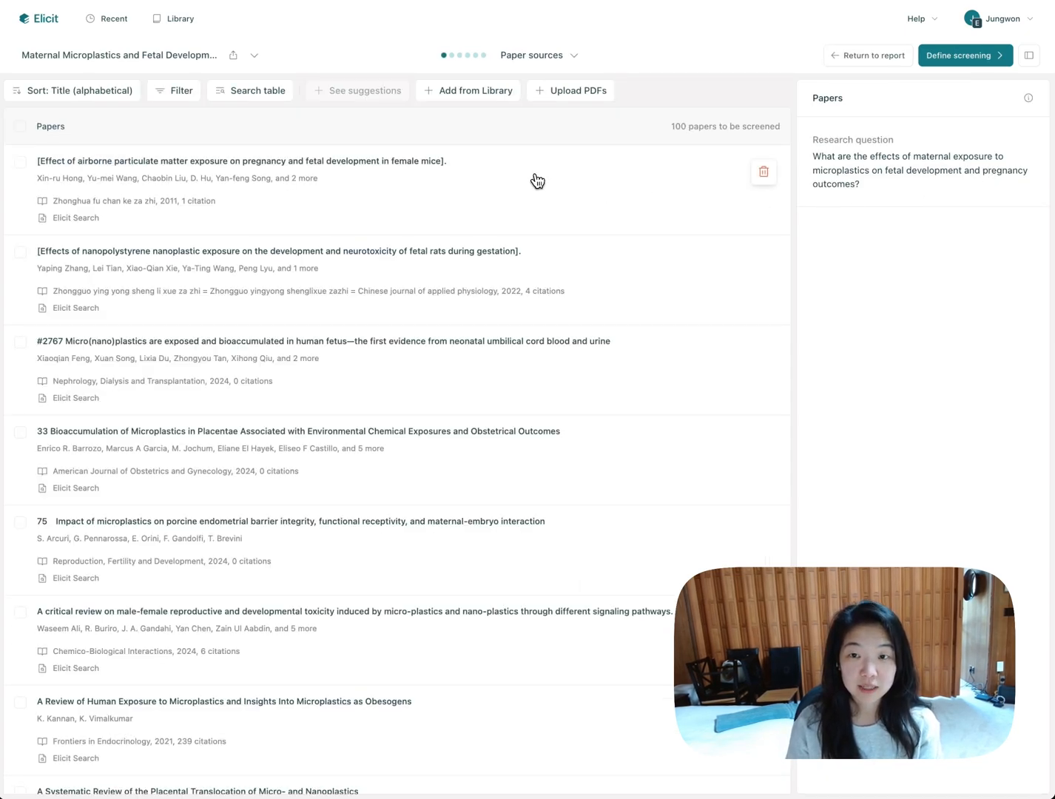
click(474, 90)
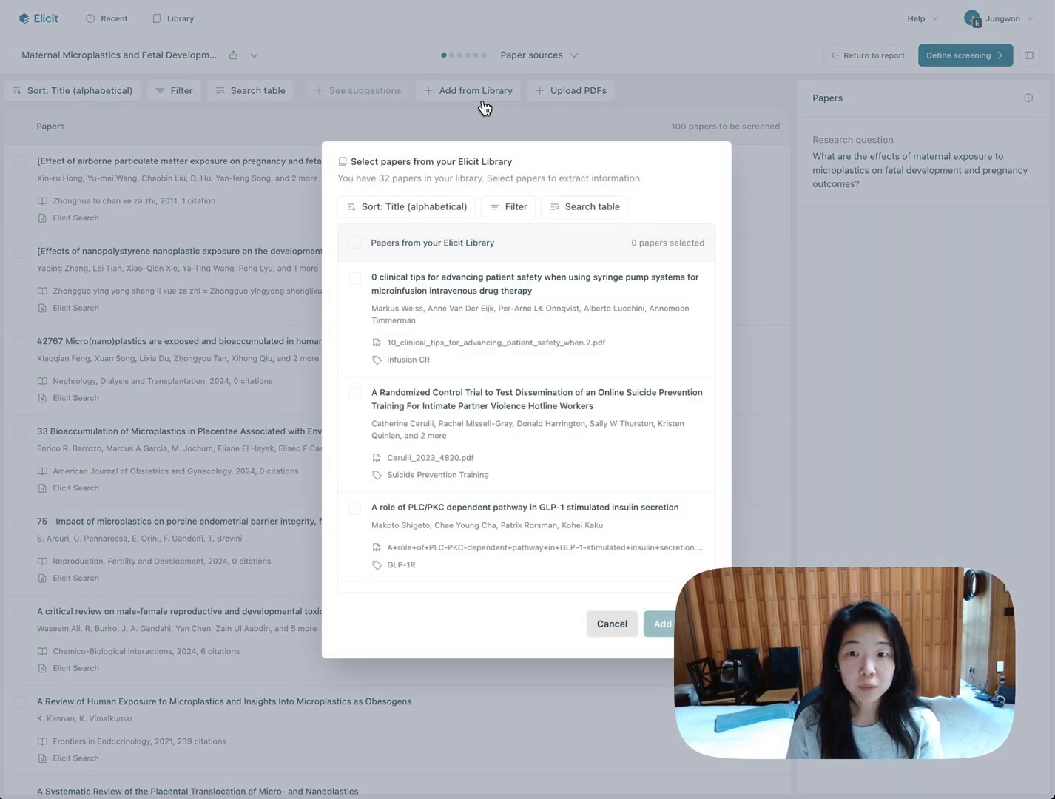
click(611, 623)
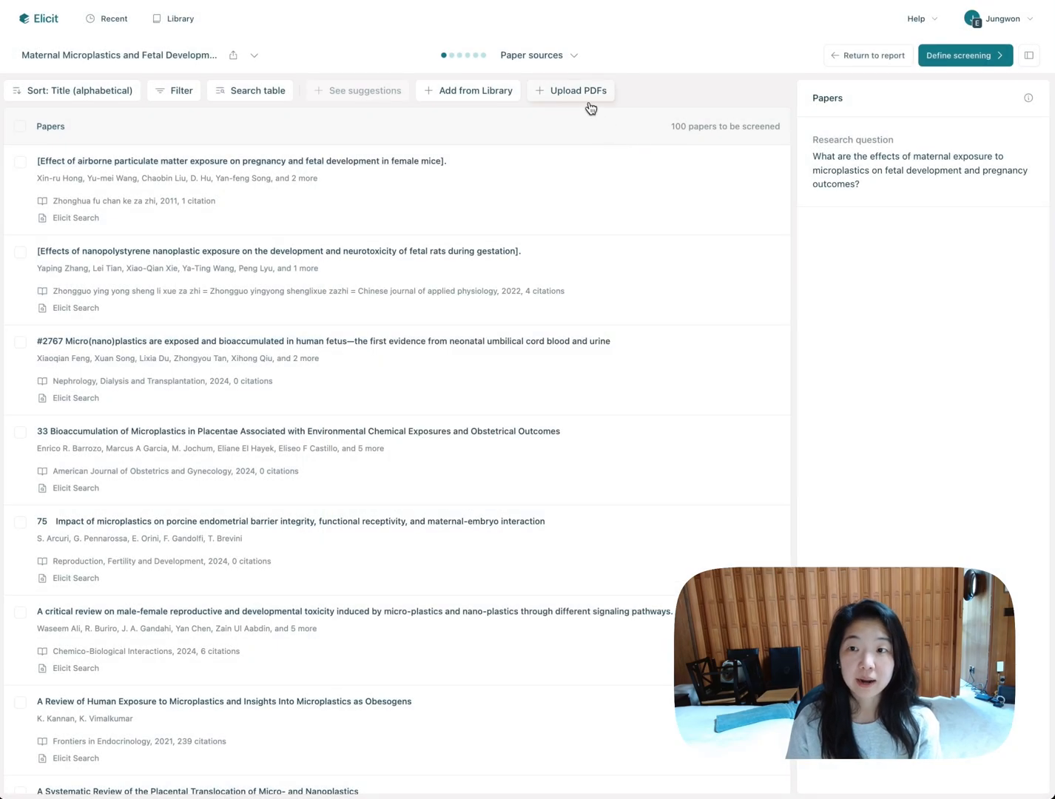
click(570, 90)
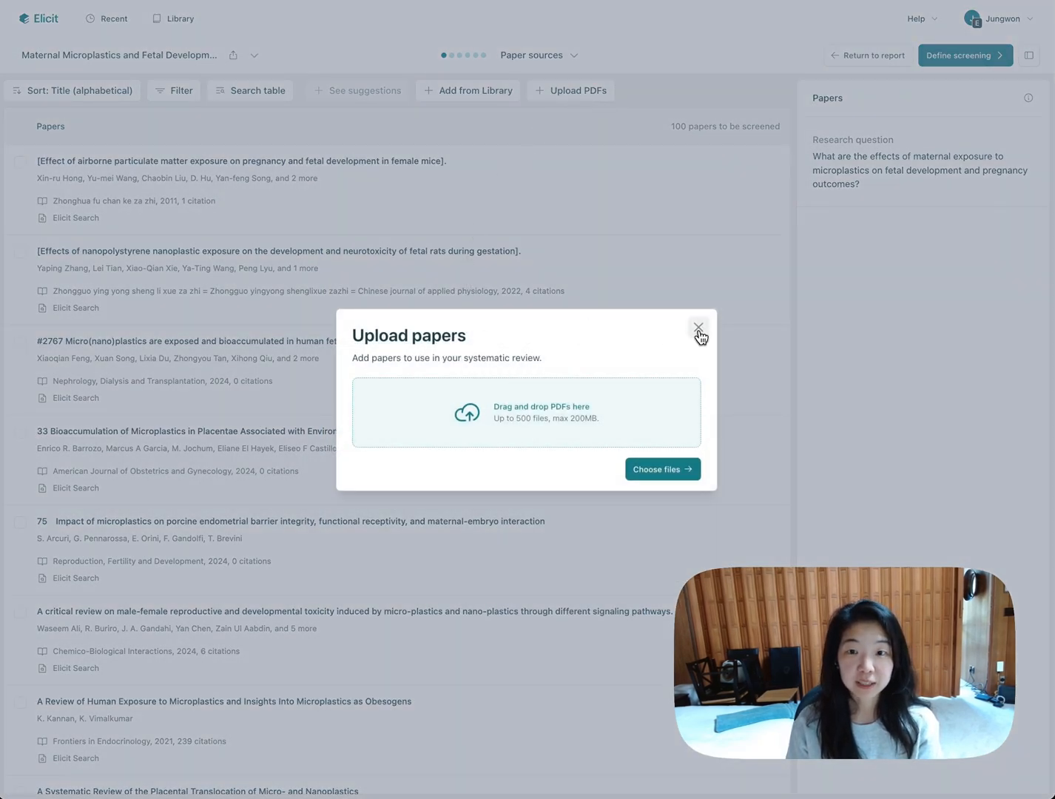
click(697, 327)
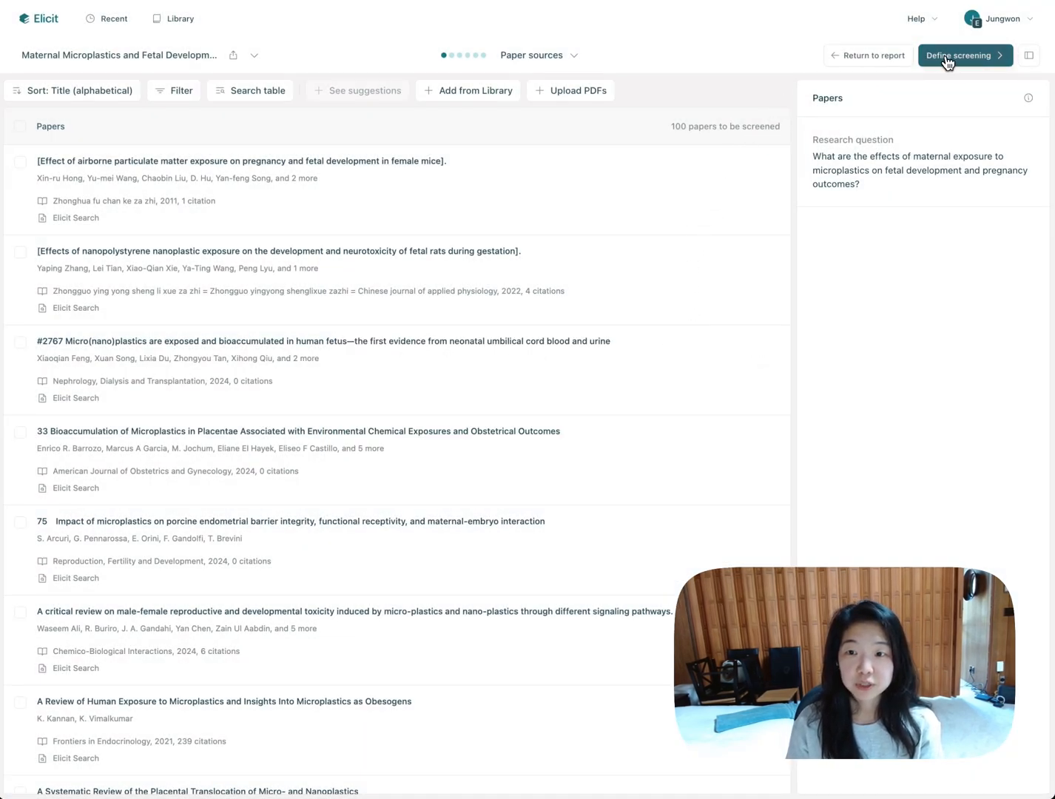
Step: Review the Exposure Isolation screening criterion, then view the include/exclude screening recommendations
click(964, 54)
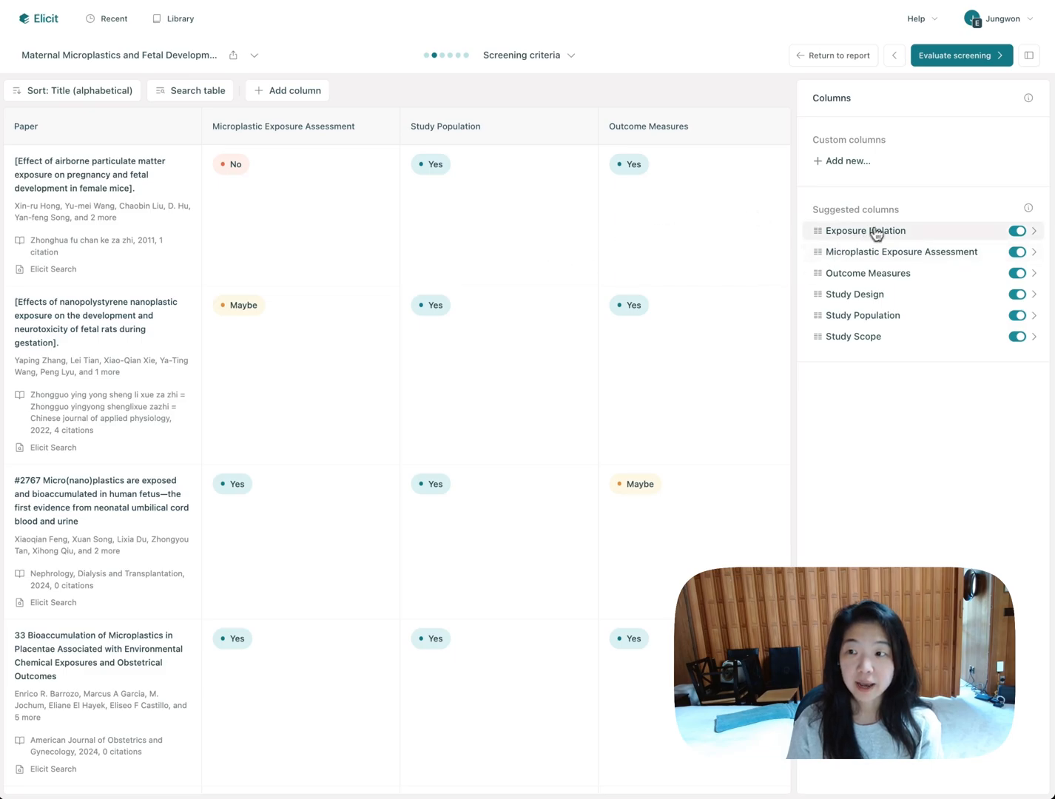
click(865, 230)
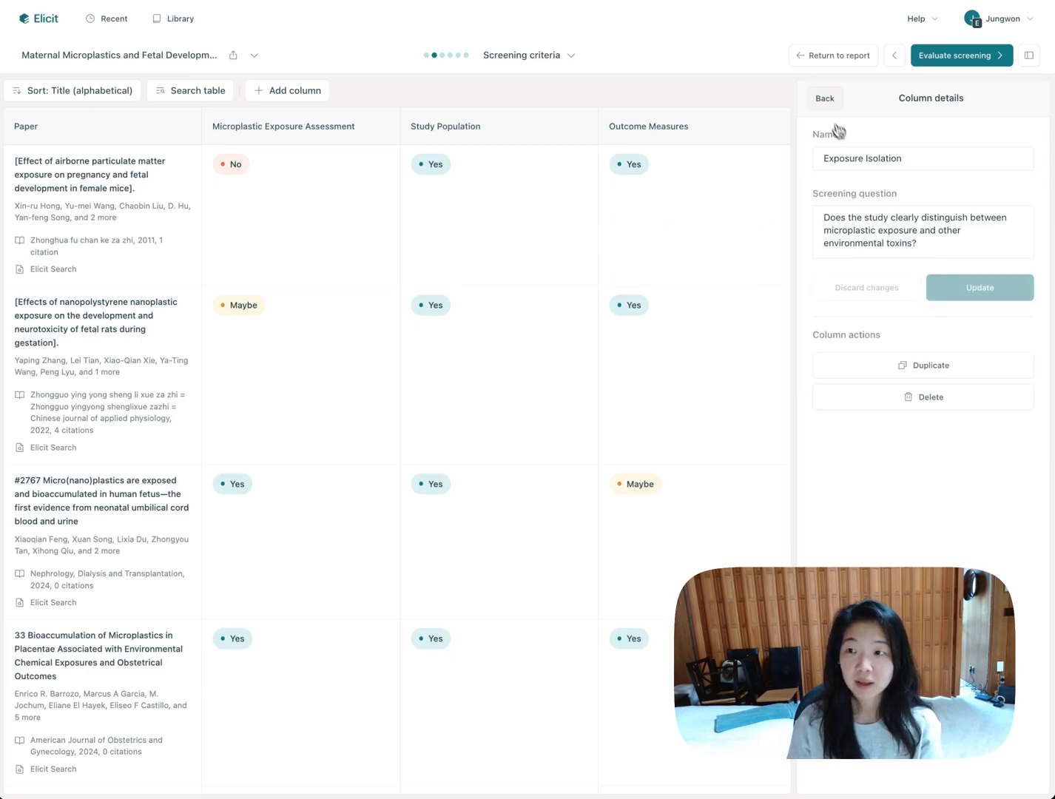
click(824, 98)
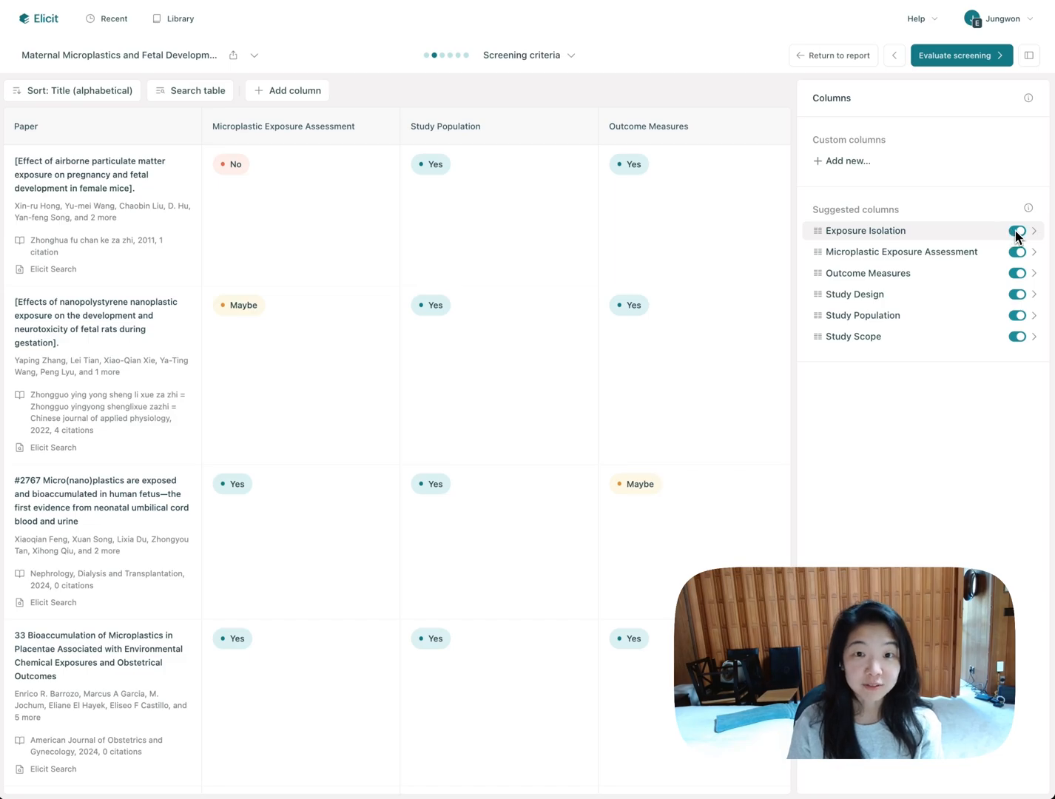
click(962, 55)
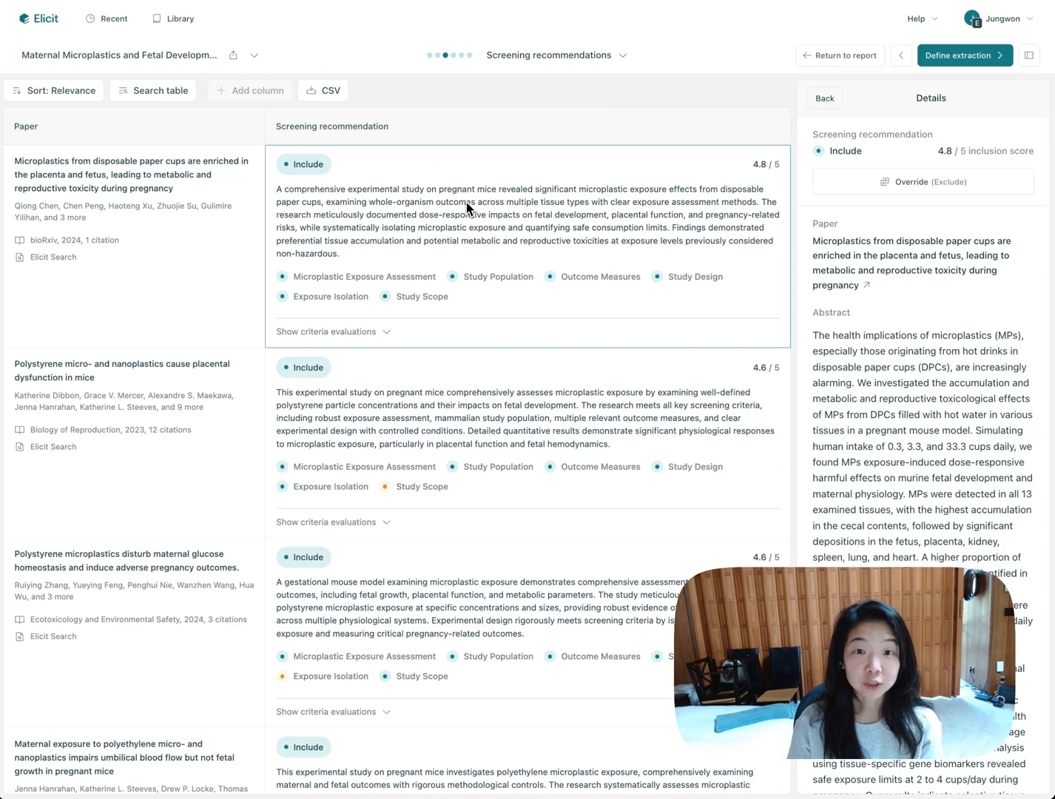
mouse_move(509, 421)
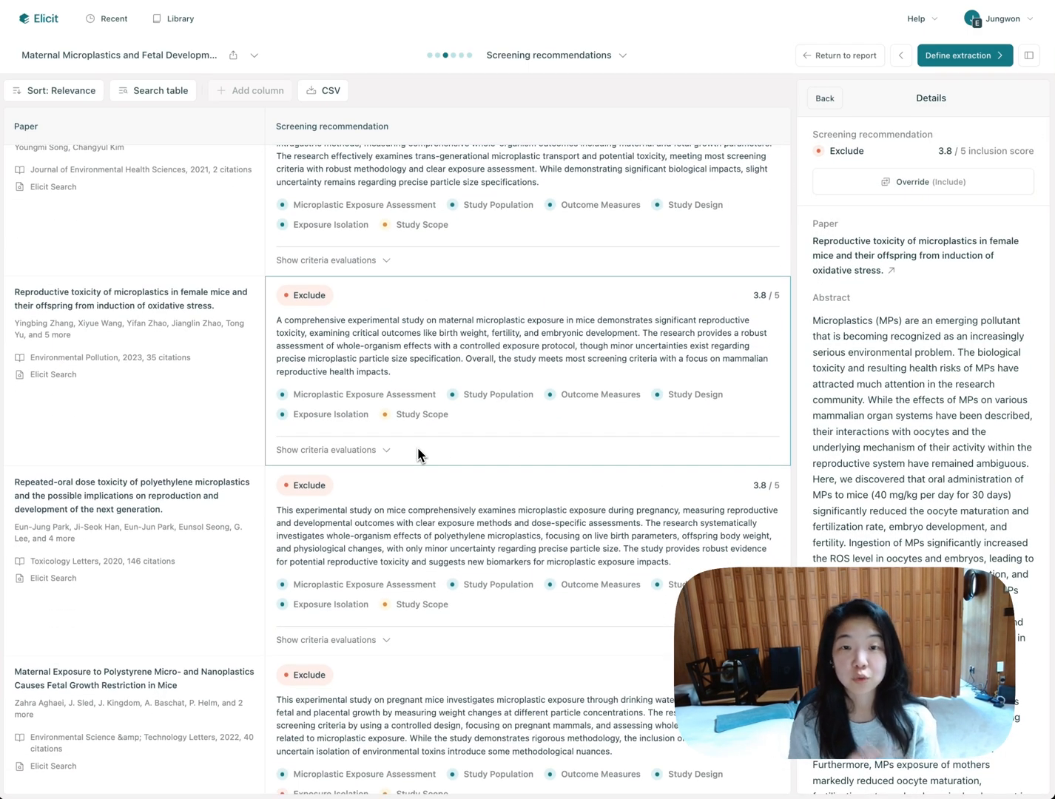
mouse_move(460, 238)
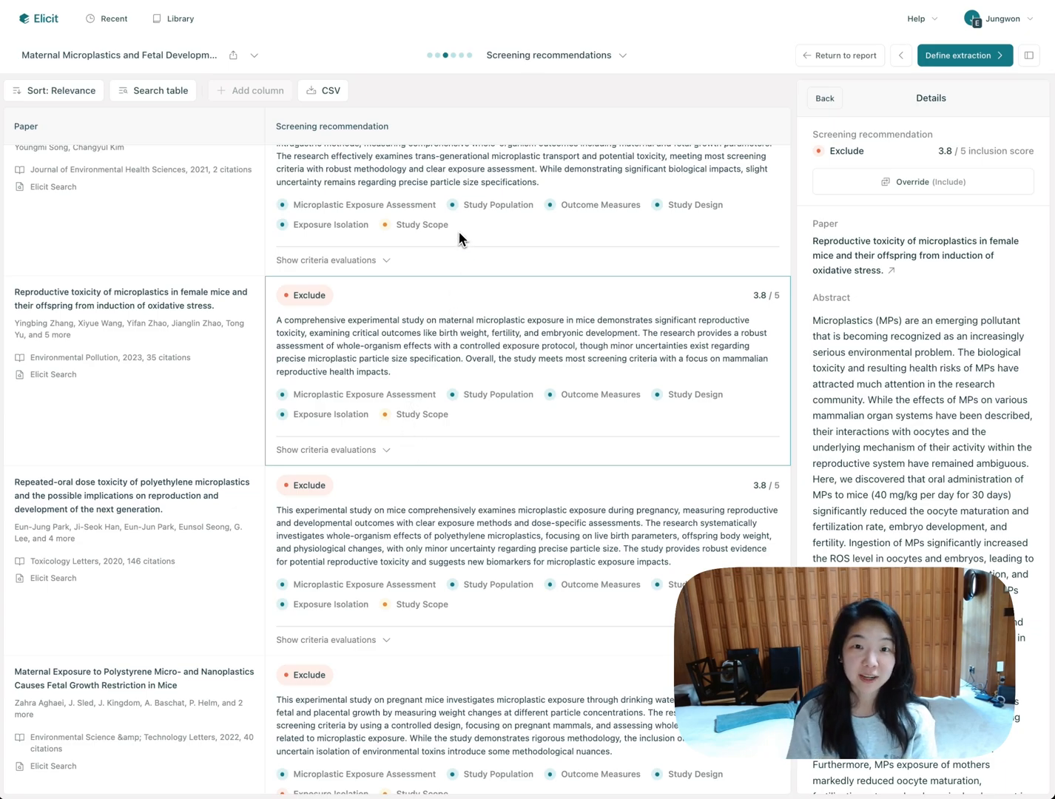
click(964, 55)
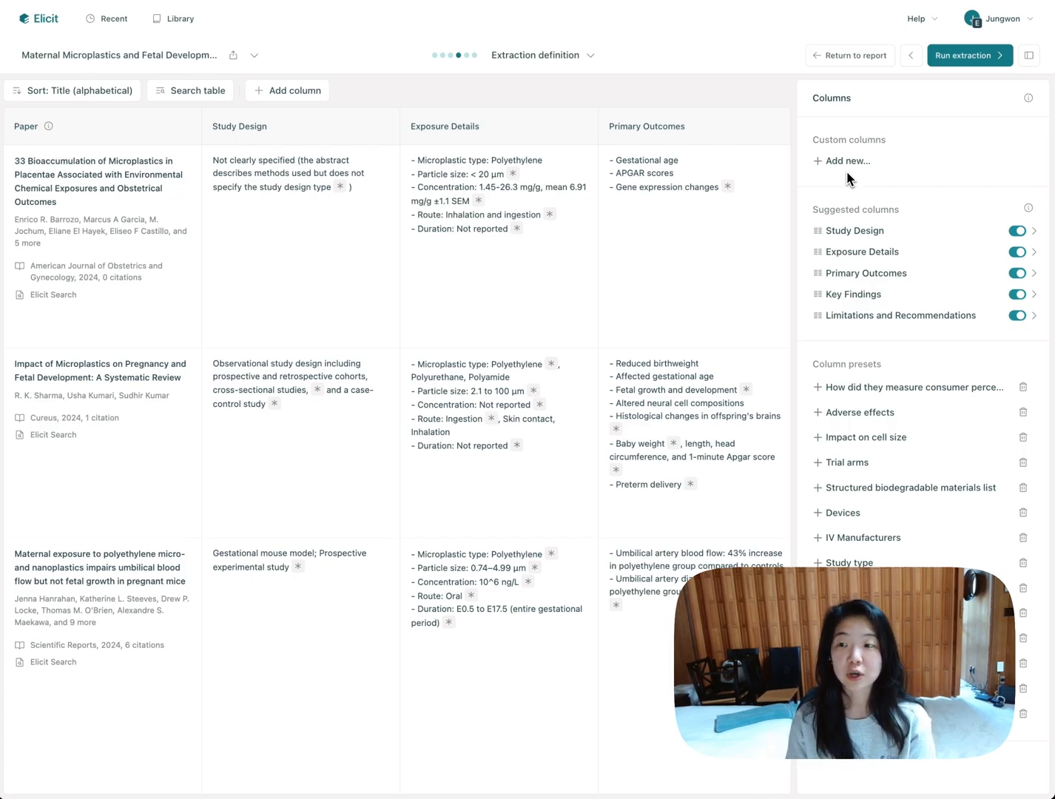
Step: Leave the custom column definition and open the view-only shared report
click(848, 160)
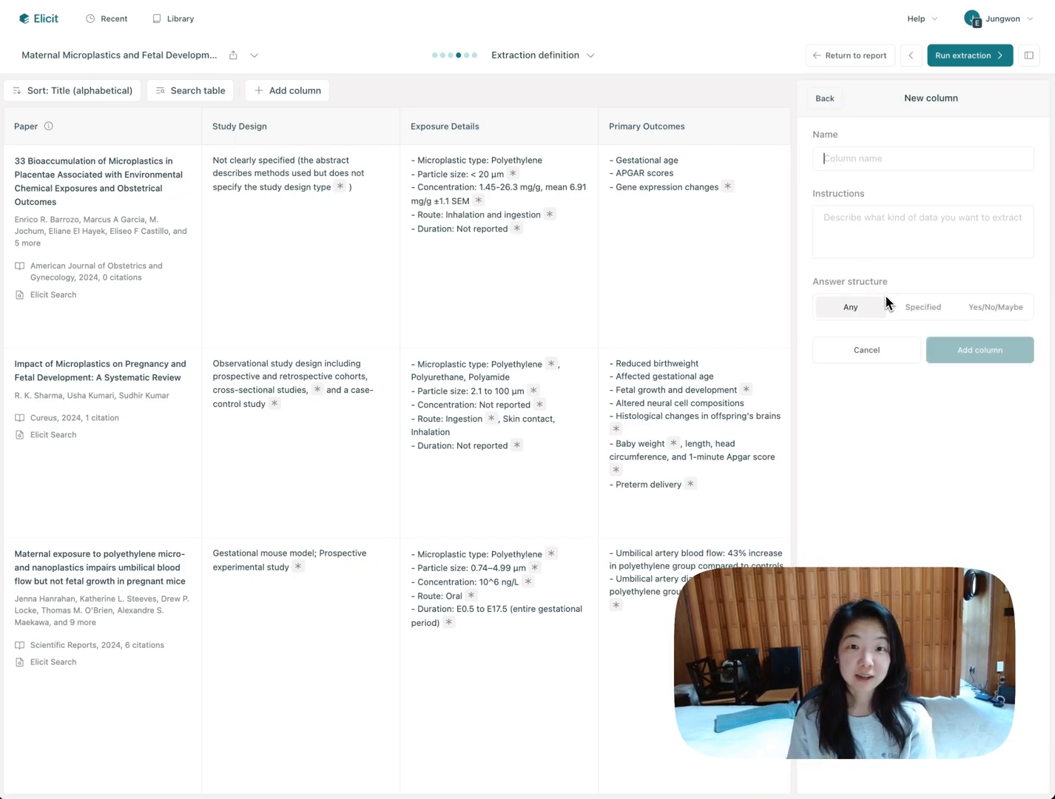
mouse_move(890, 269)
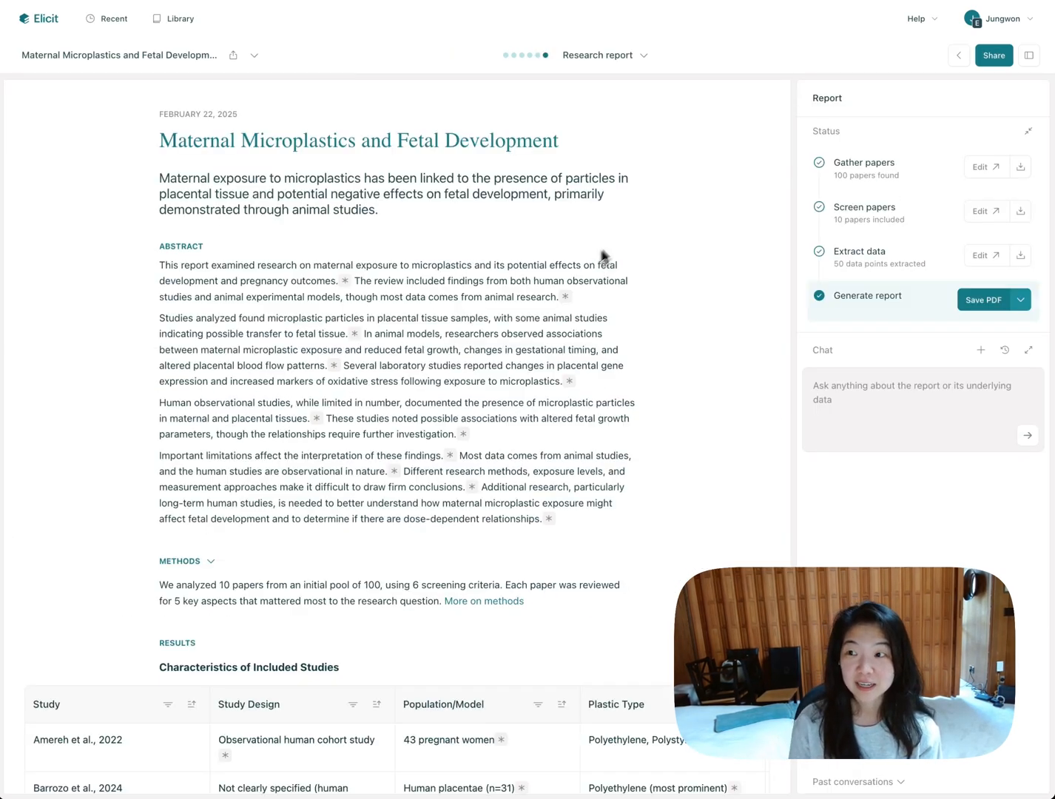
click(993, 55)
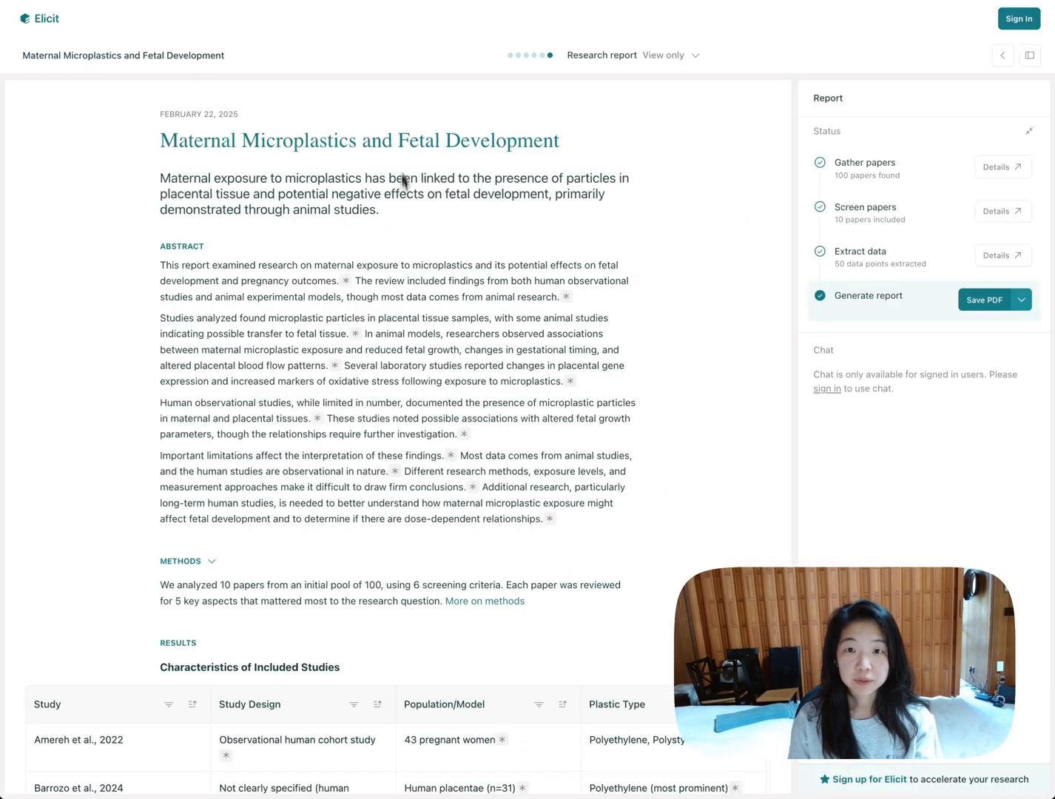
Step: View supporting quotes for Xue et al.'s study design citation, then close them
scroll(down, 3)
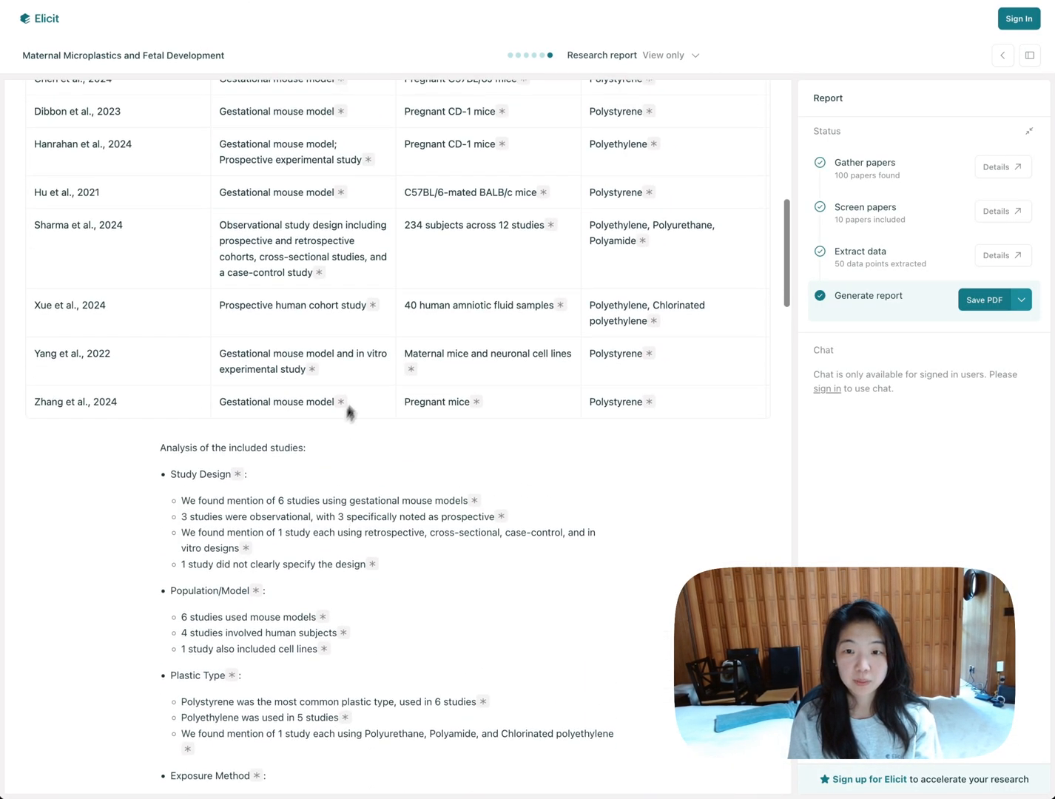
click(374, 305)
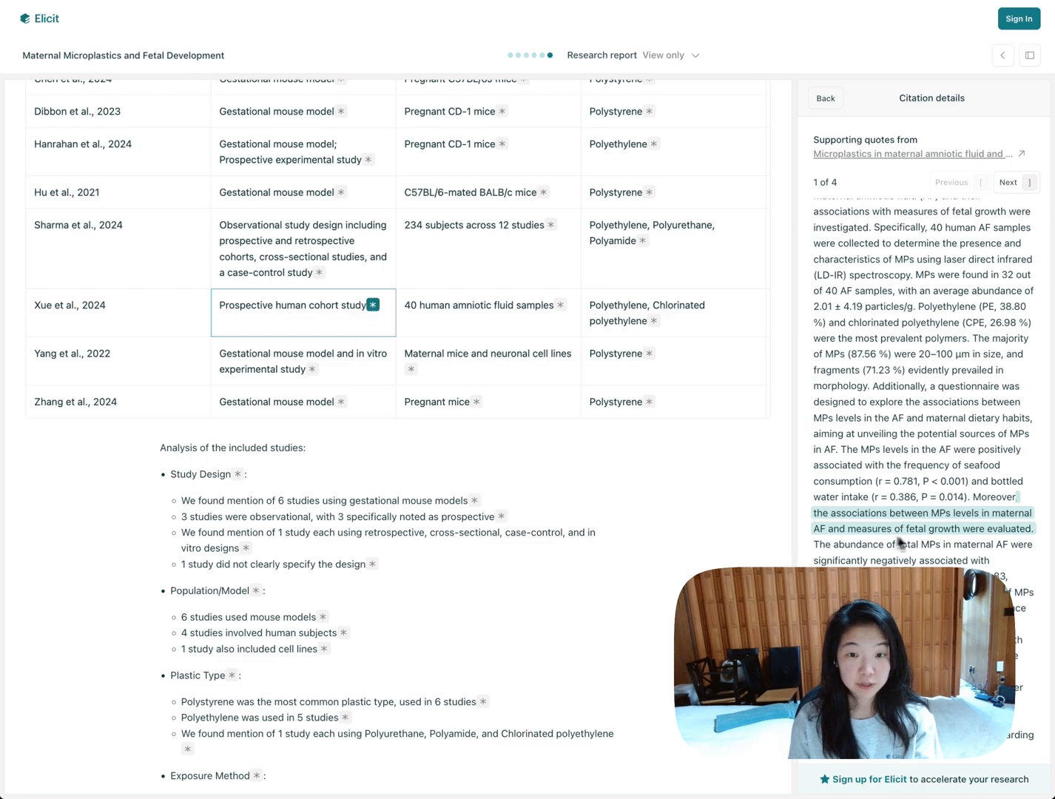
scroll(down, 3)
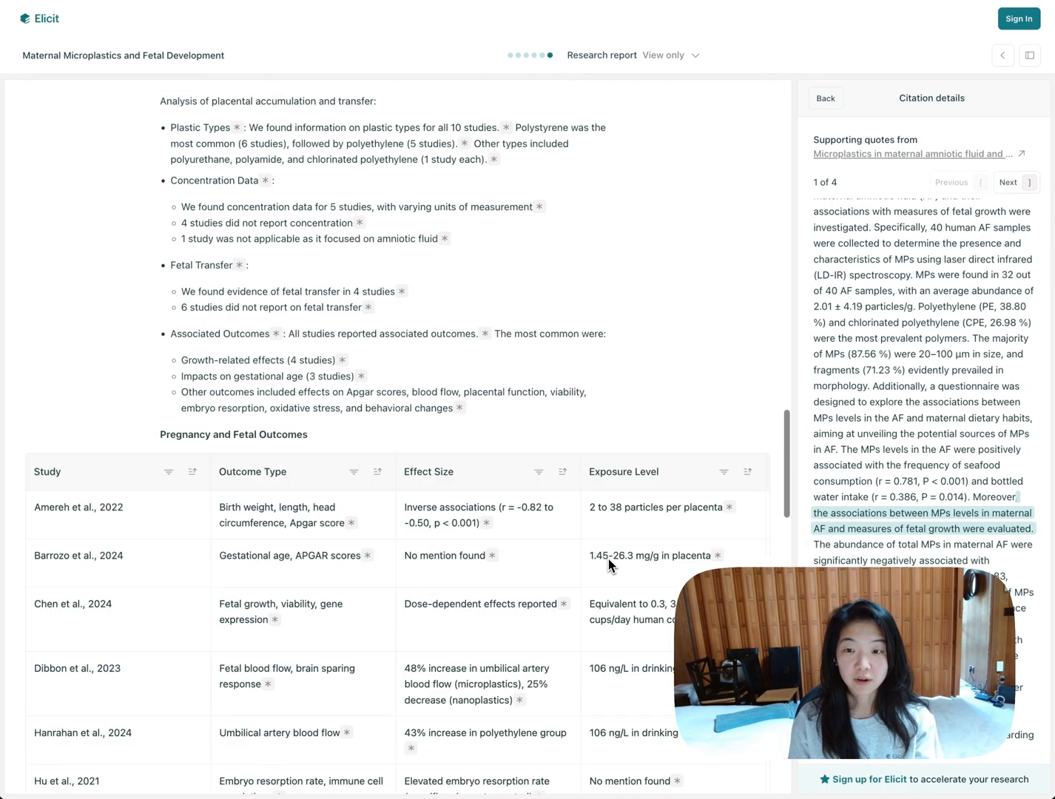
click(911, 153)
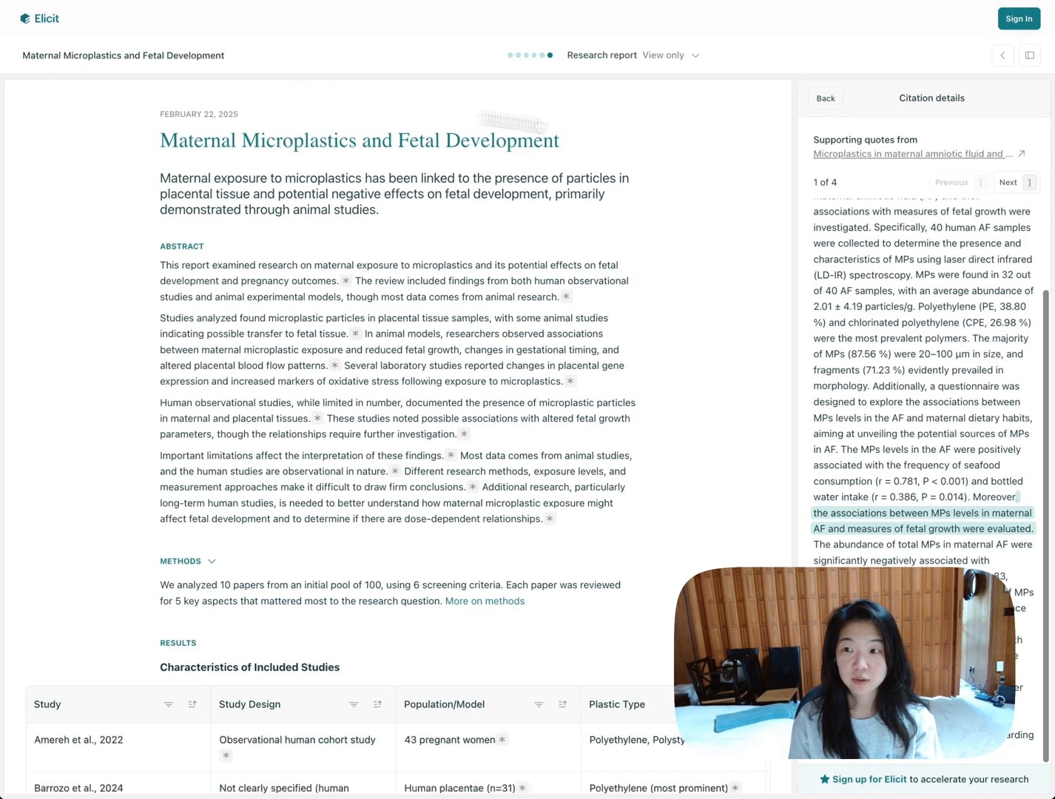
click(825, 98)
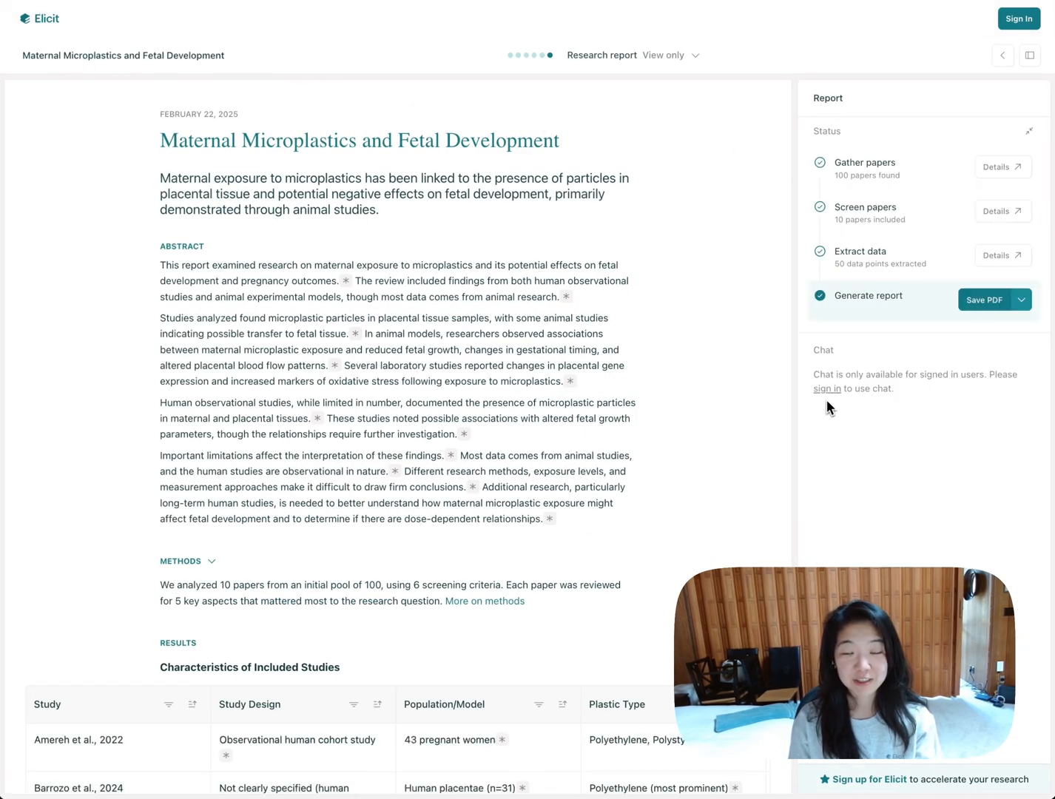
mouse_move(827, 388)
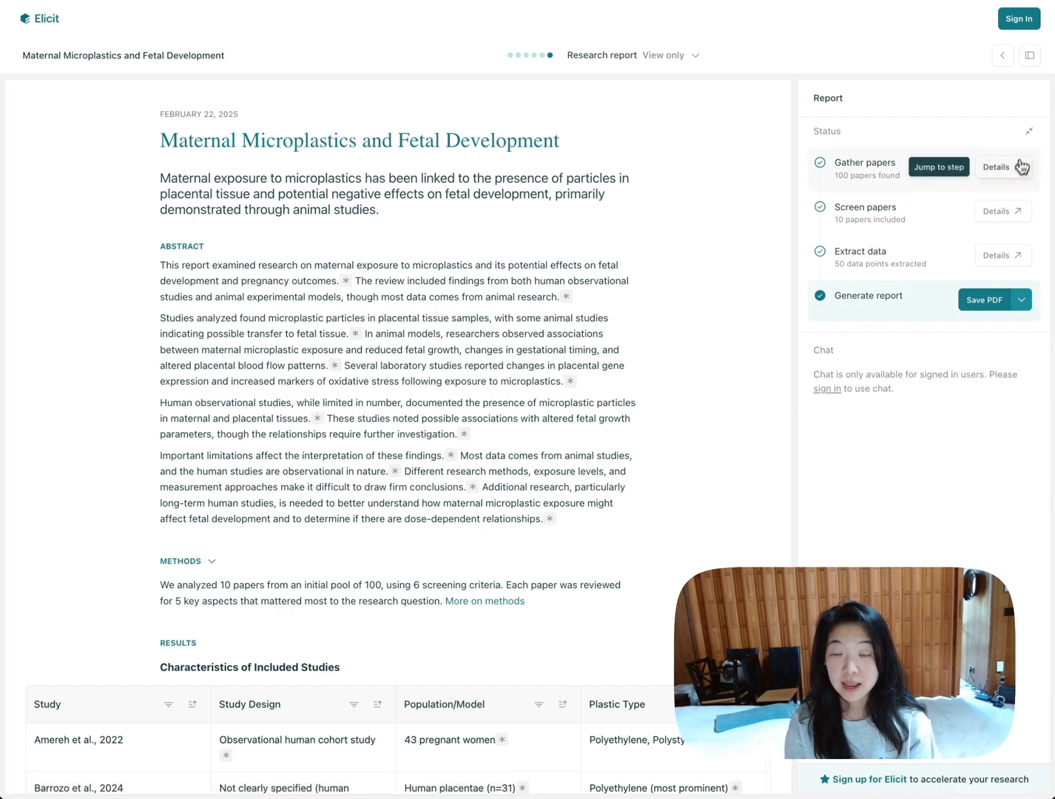
Step: Browse Gather papers, screening criteria and recommendations steps, then return to the owner report
click(997, 166)
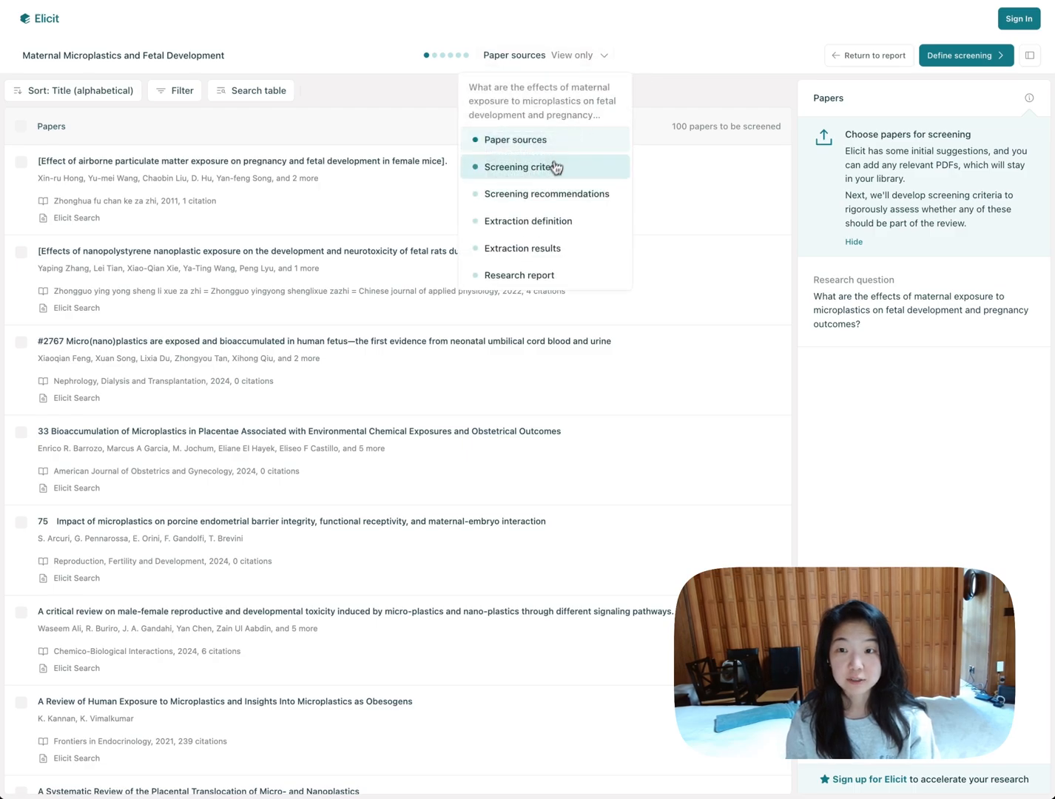
click(521, 167)
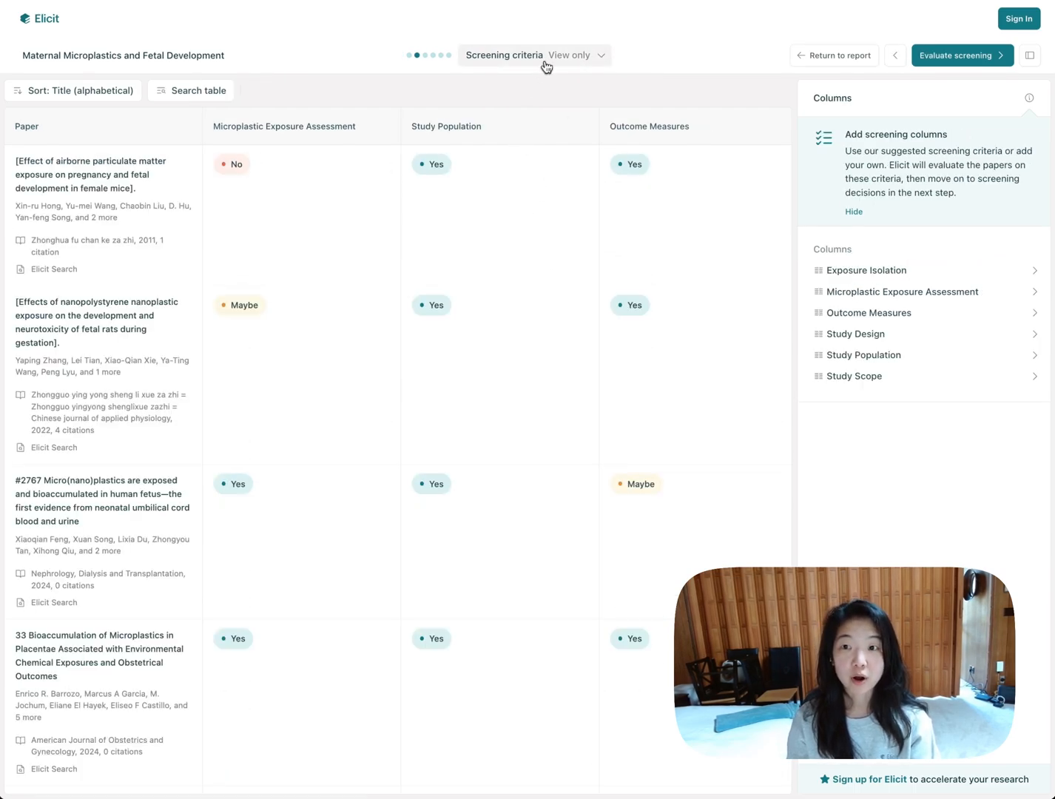
click(551, 55)
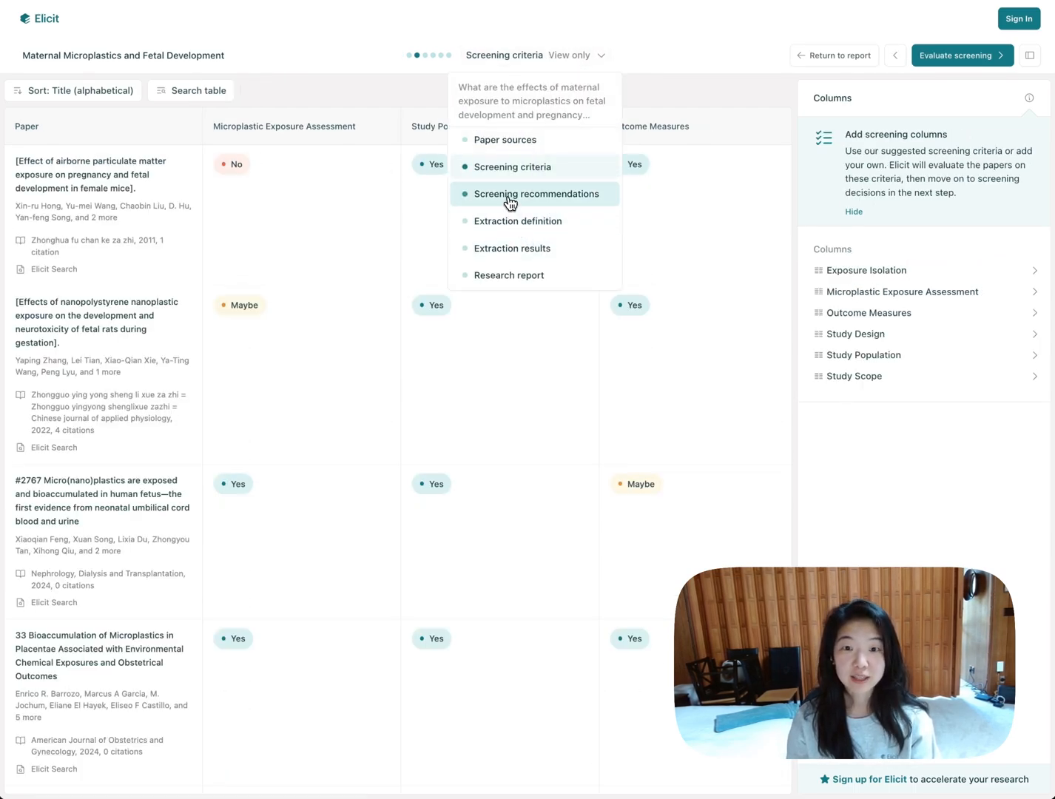
click(538, 193)
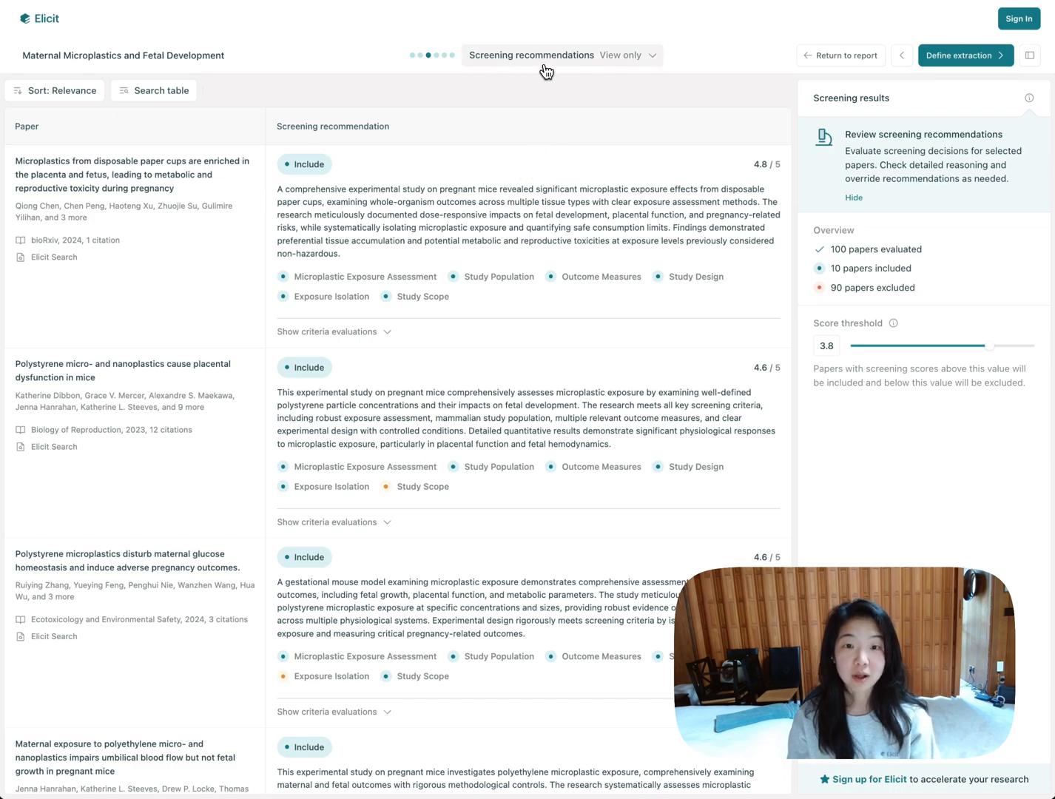
click(561, 55)
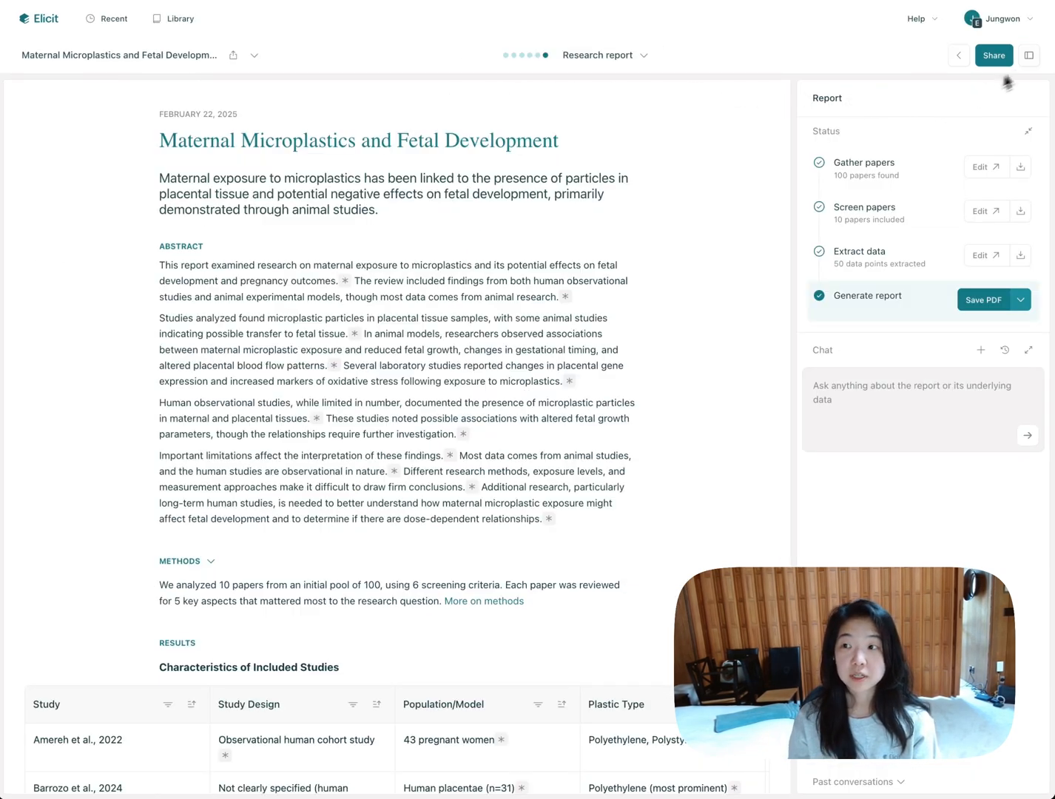
click(993, 54)
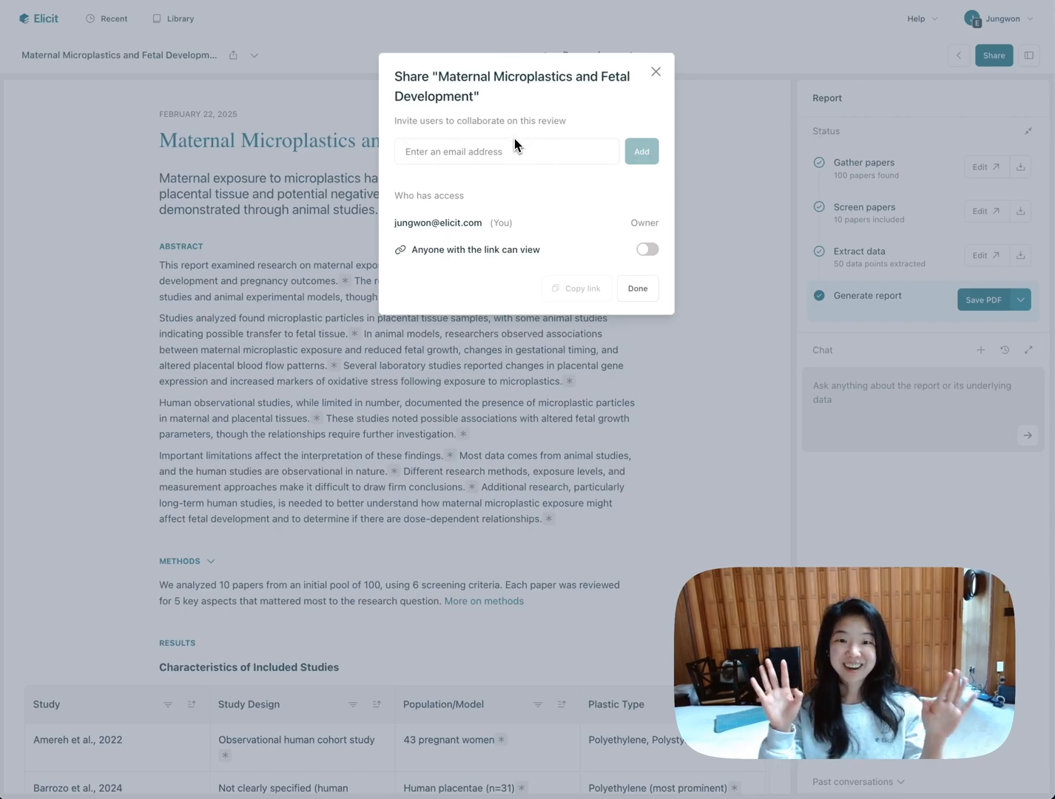
click(114, 18)
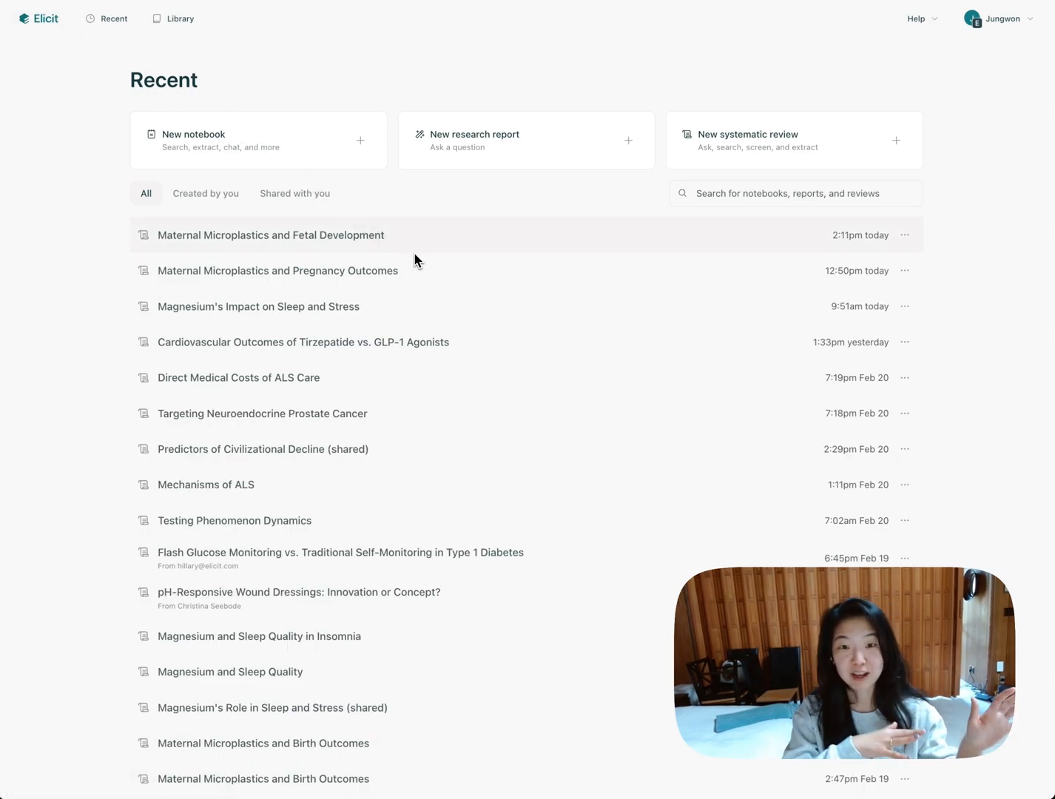
mouse_move(176, 106)
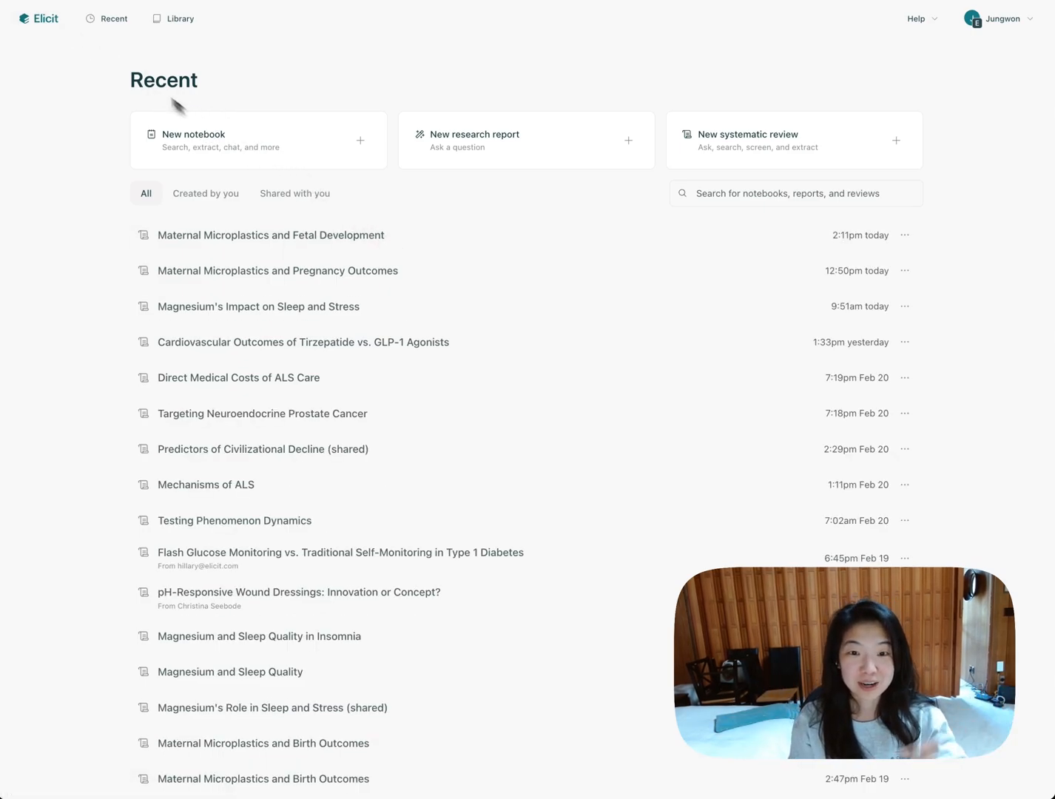
mouse_move(102, 60)
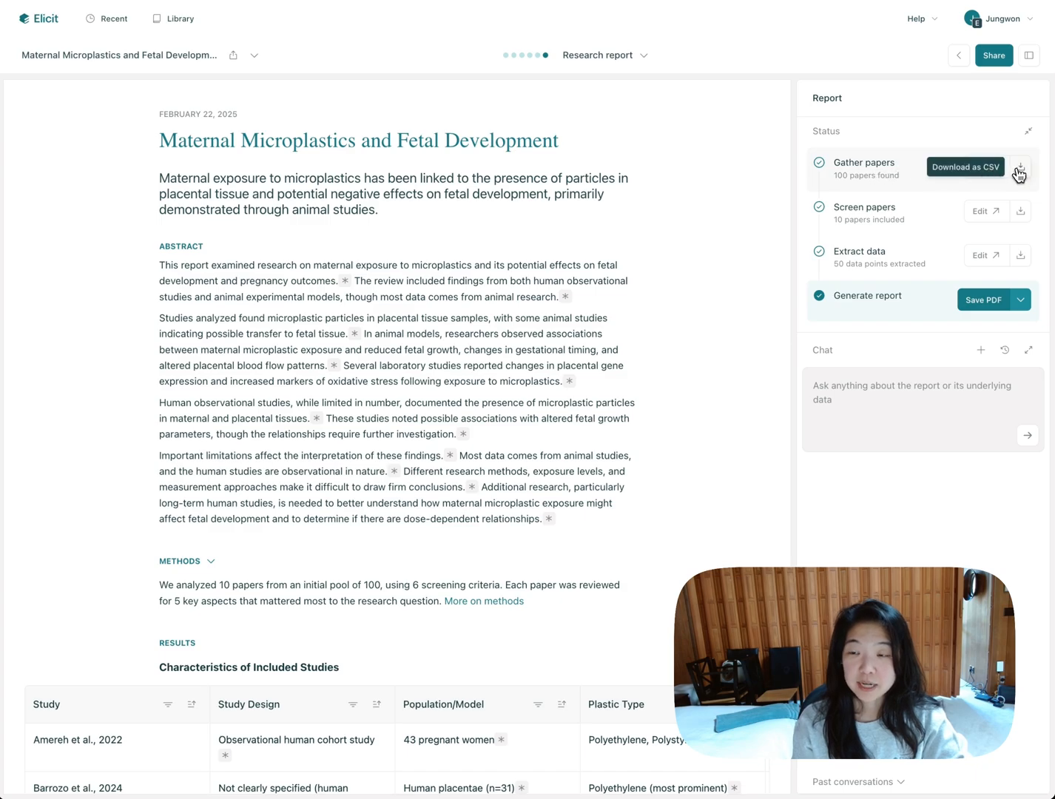
mouse_move(1020, 216)
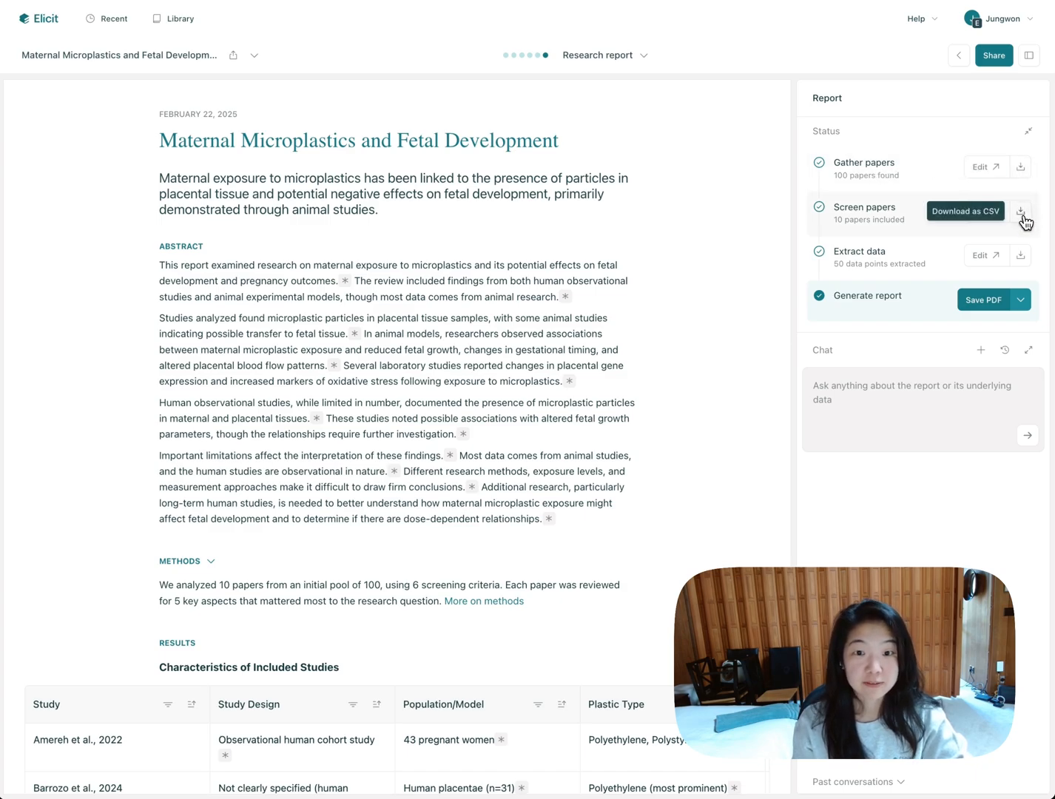
mouse_move(1024, 184)
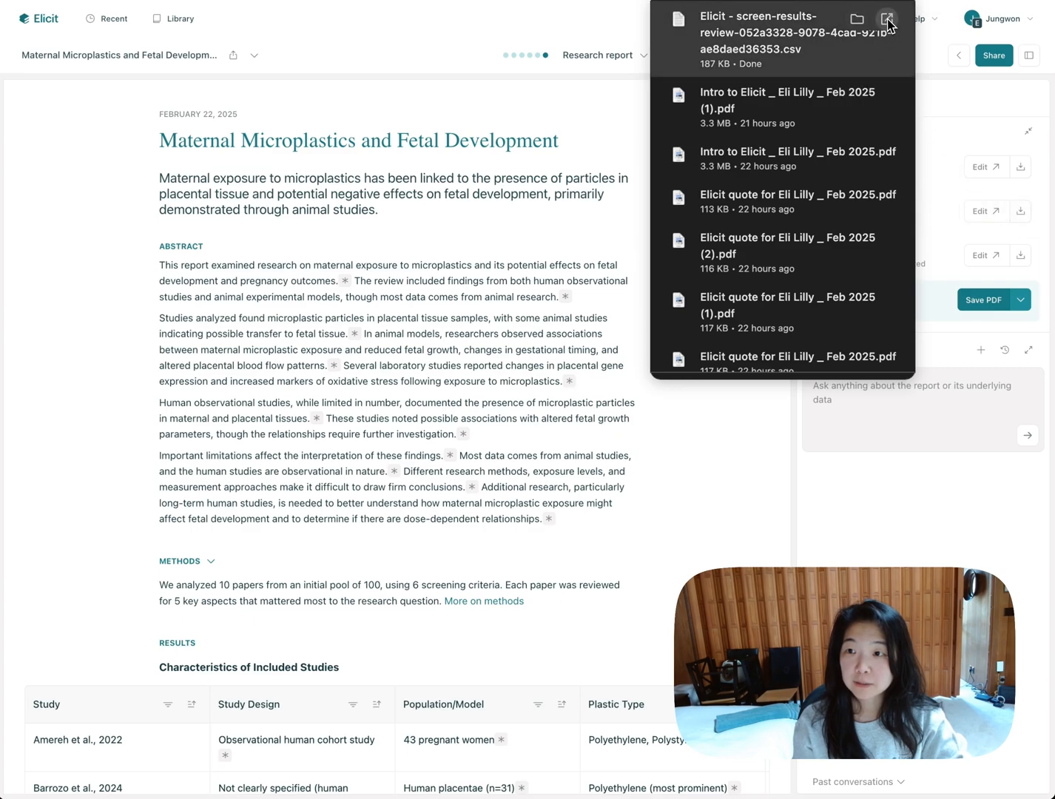
Step: Open the downloaded screening results CSV, then show the BIB, RIS and PDF export options
click(887, 19)
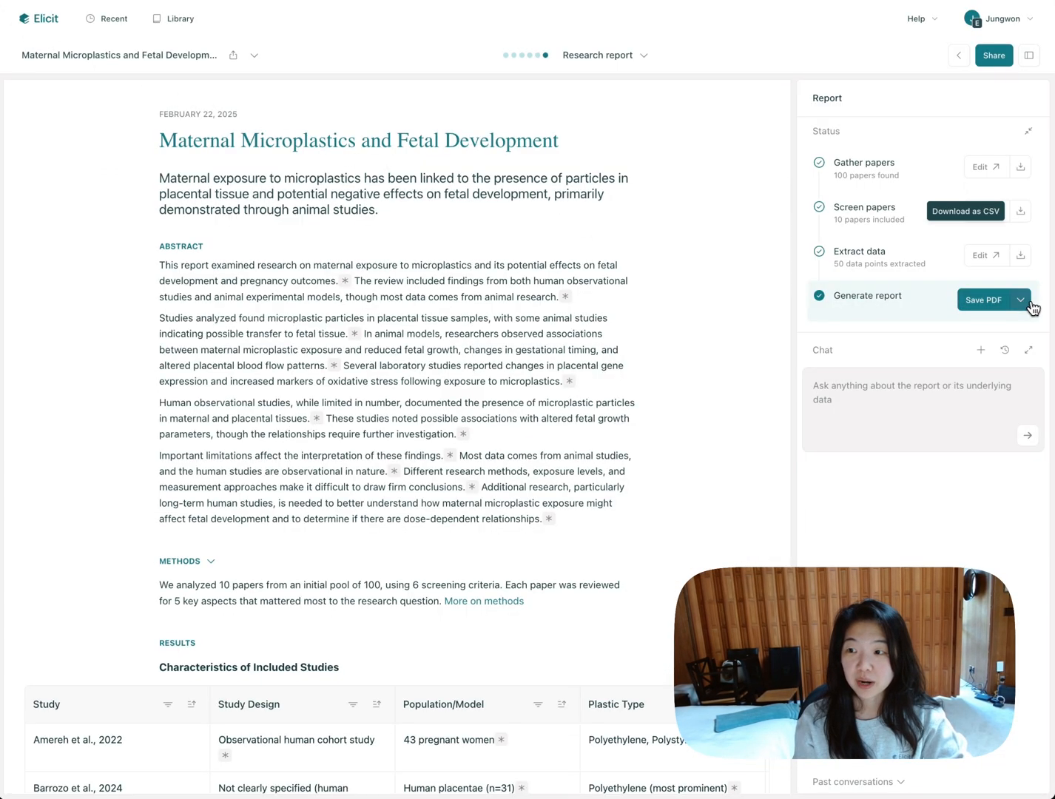
click(1022, 300)
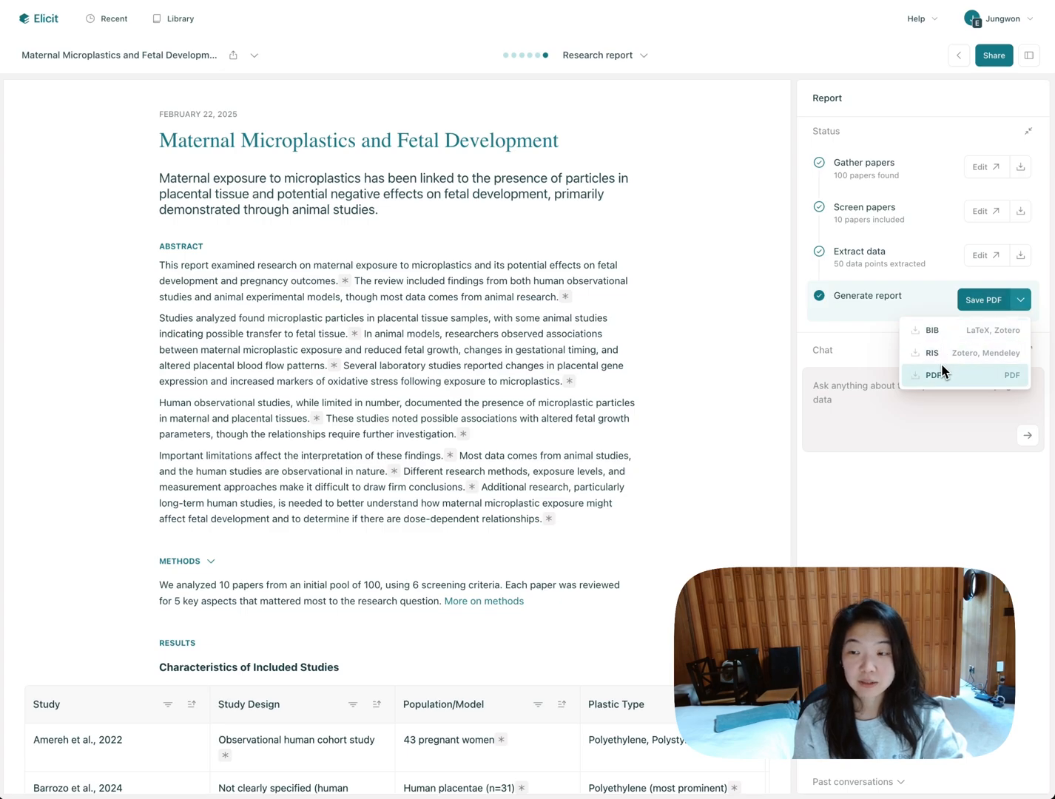
mouse_move(930, 352)
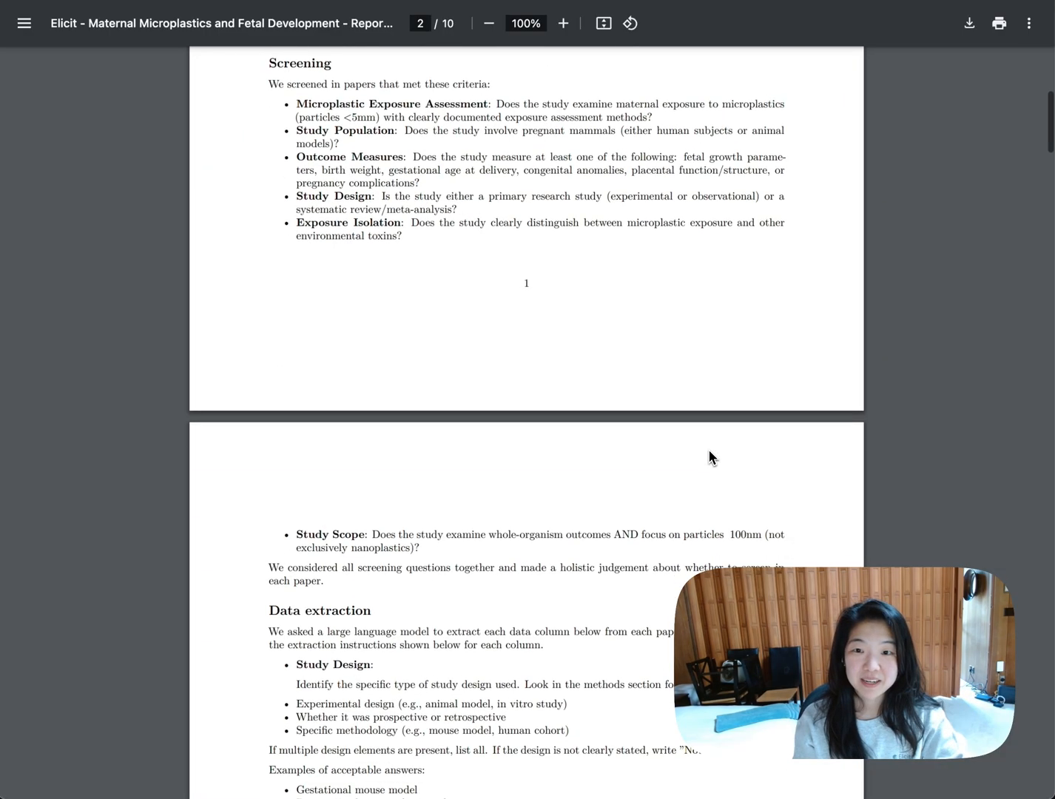
Step: Scroll through the 10-page PDF export down to its references
scroll(down, 3)
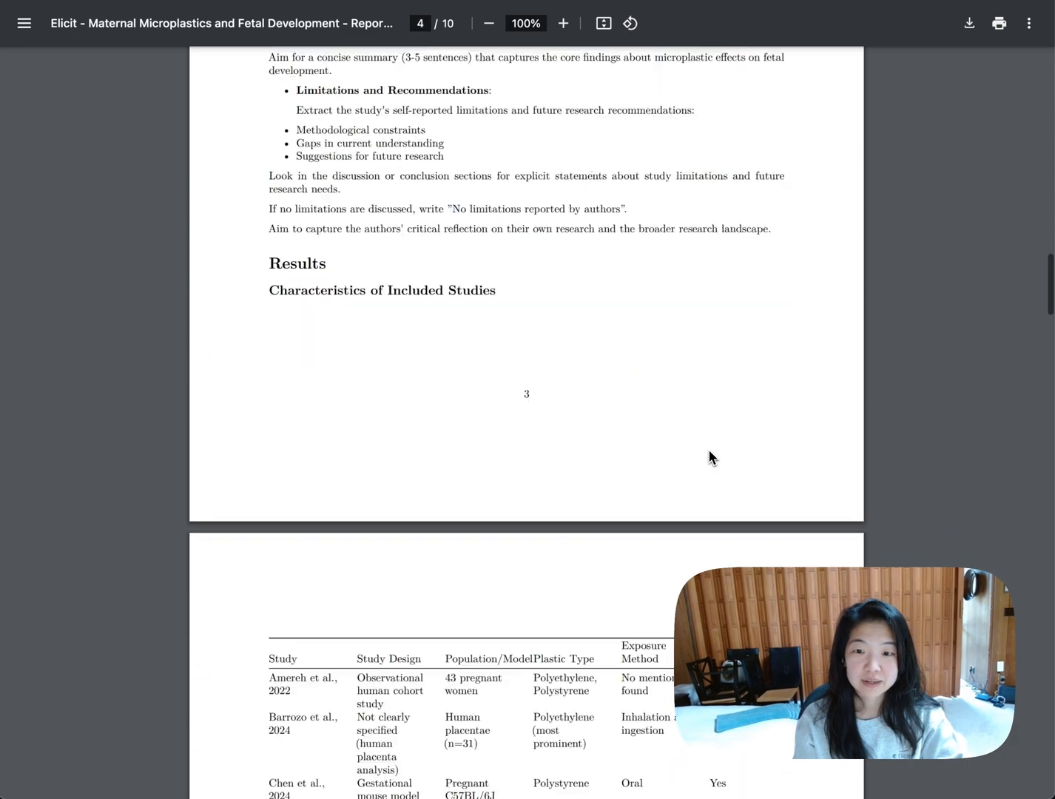
scroll(down, 3)
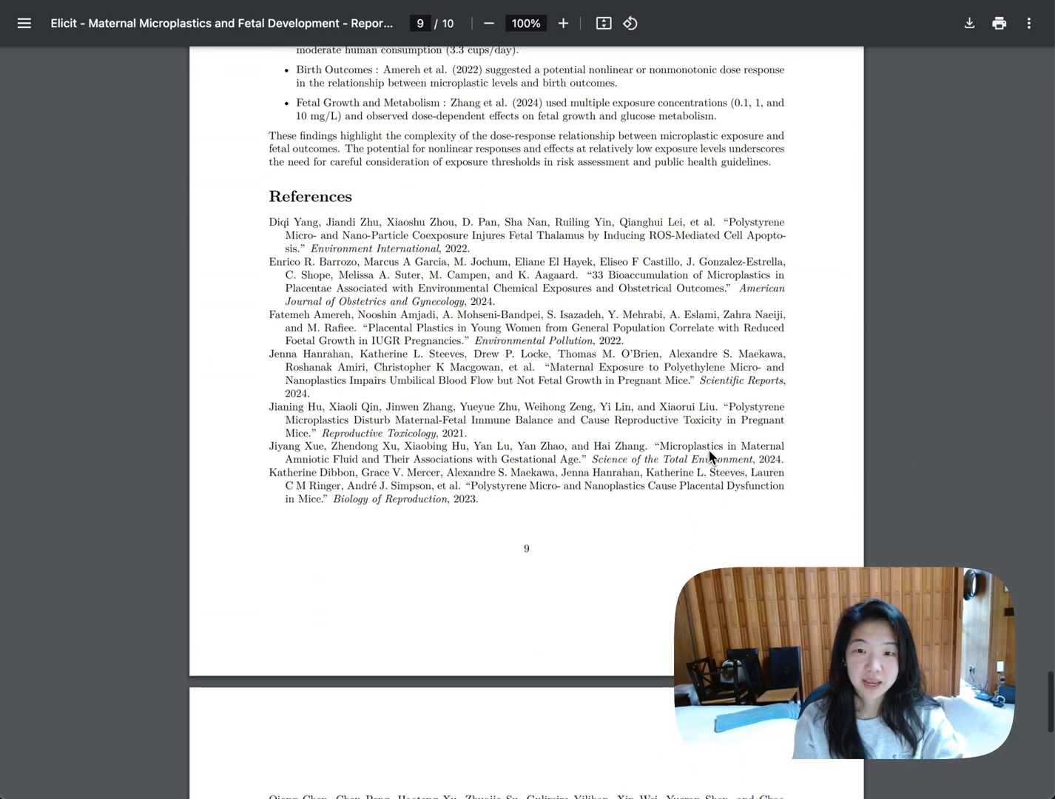
scroll(down, 3)
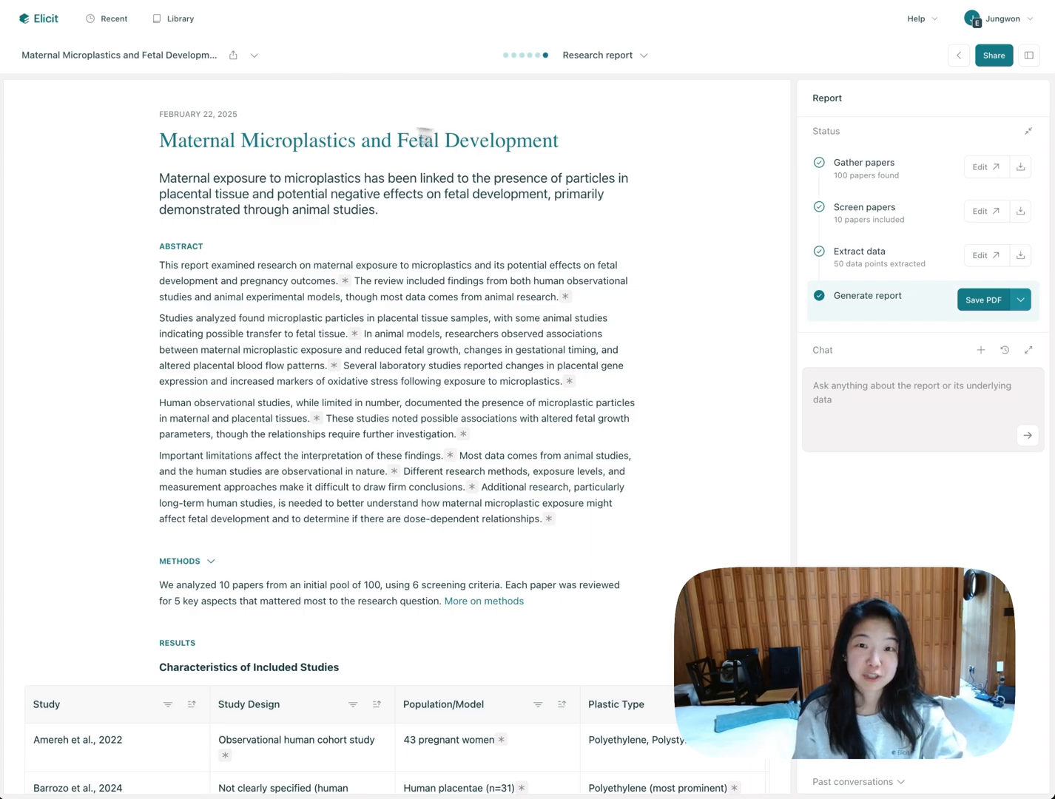
mouse_move(471, 271)
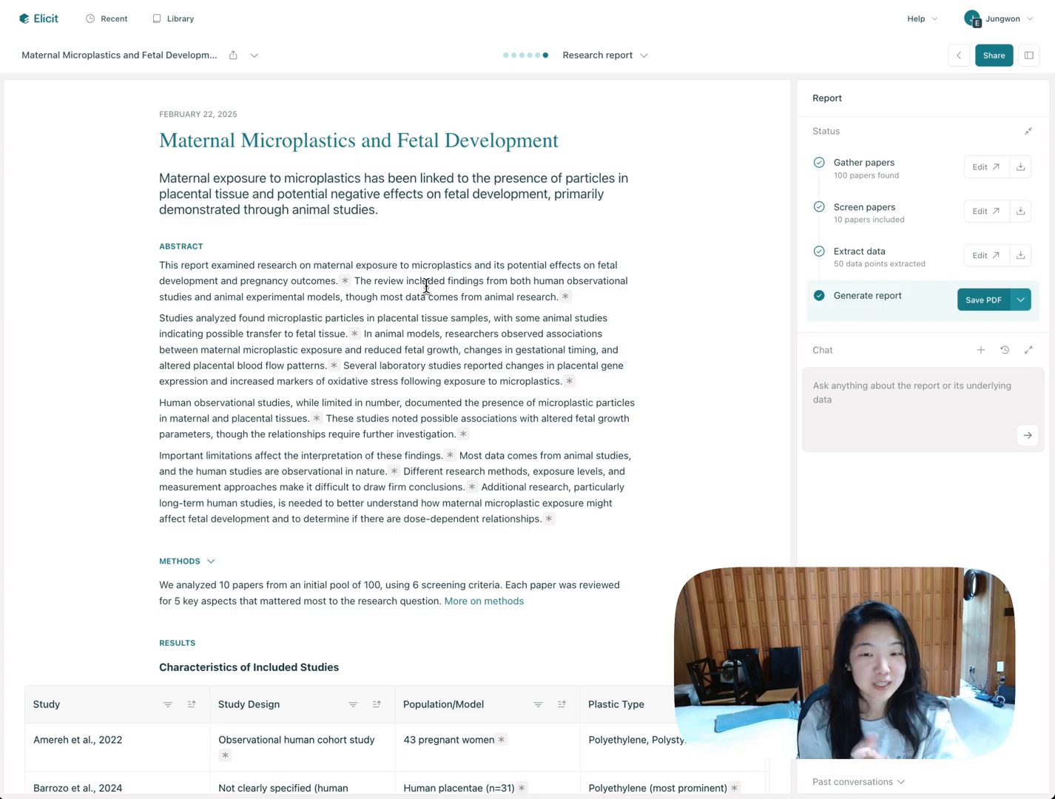
mouse_move(429, 381)
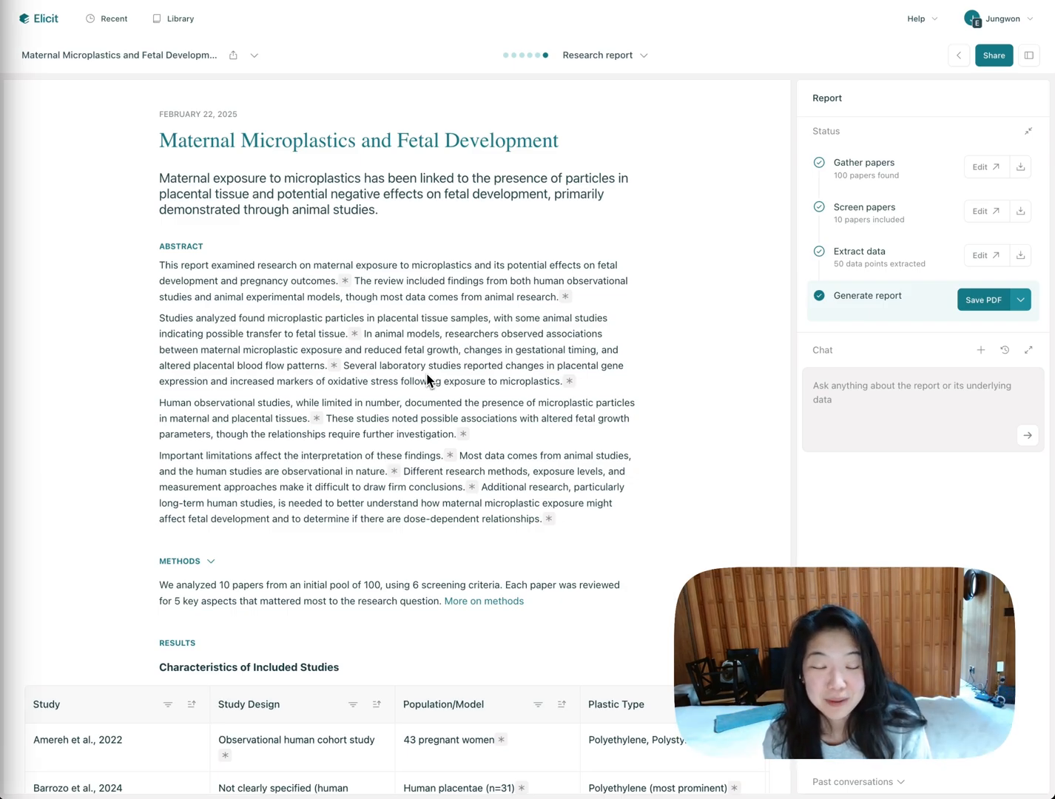